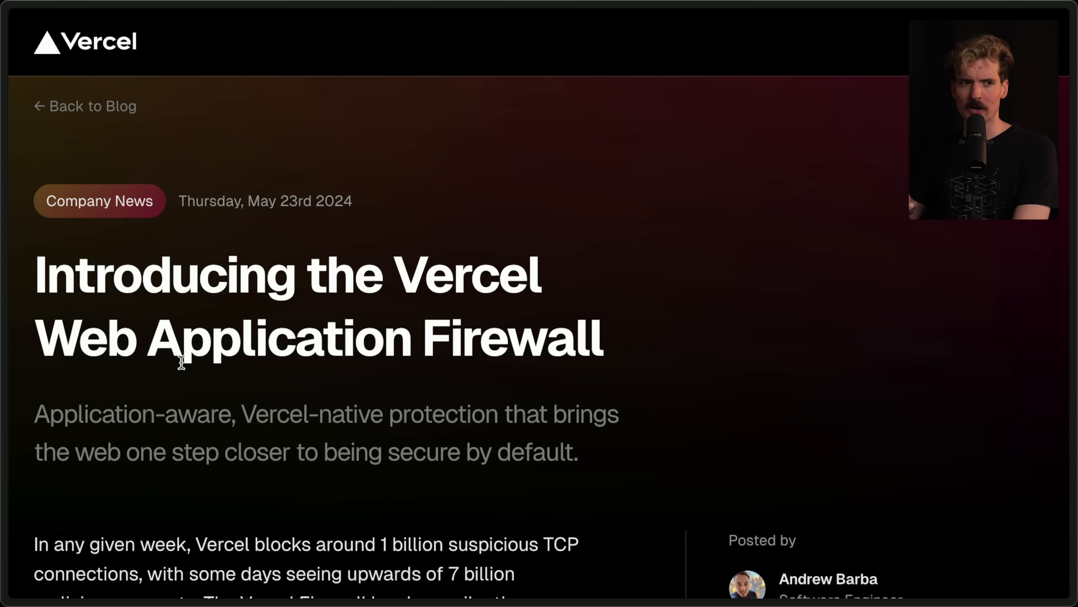
pyautogui.moveTo(315, 408)
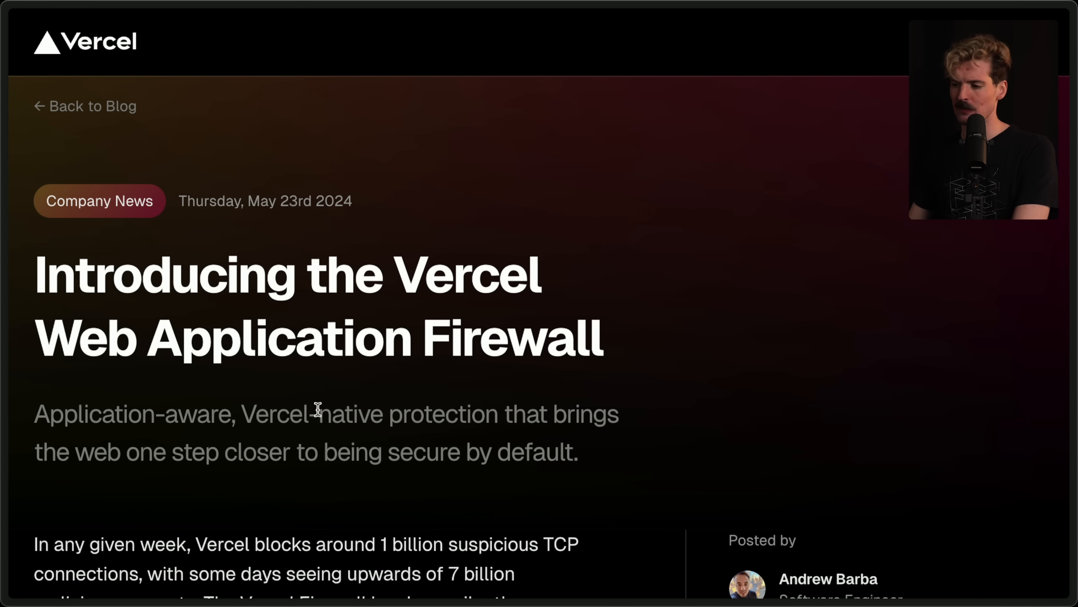
pyautogui.moveTo(635, 352)
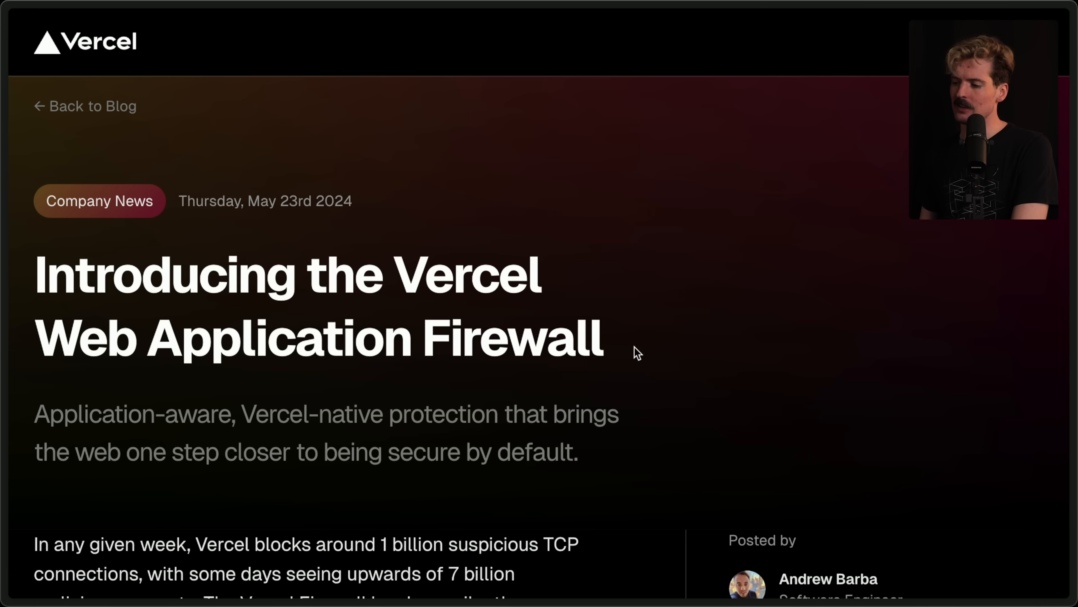
pyautogui.moveTo(614, 353)
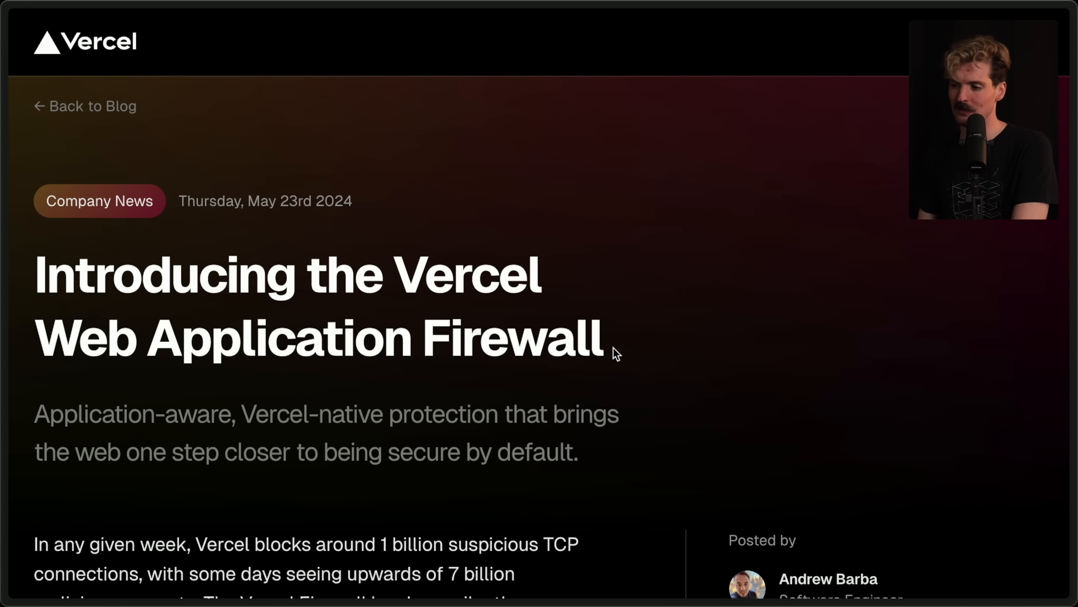
# Step: Scroll the Vercel WAF post into its opening paragraphs and back toward the headline
pyautogui.scroll(-3)
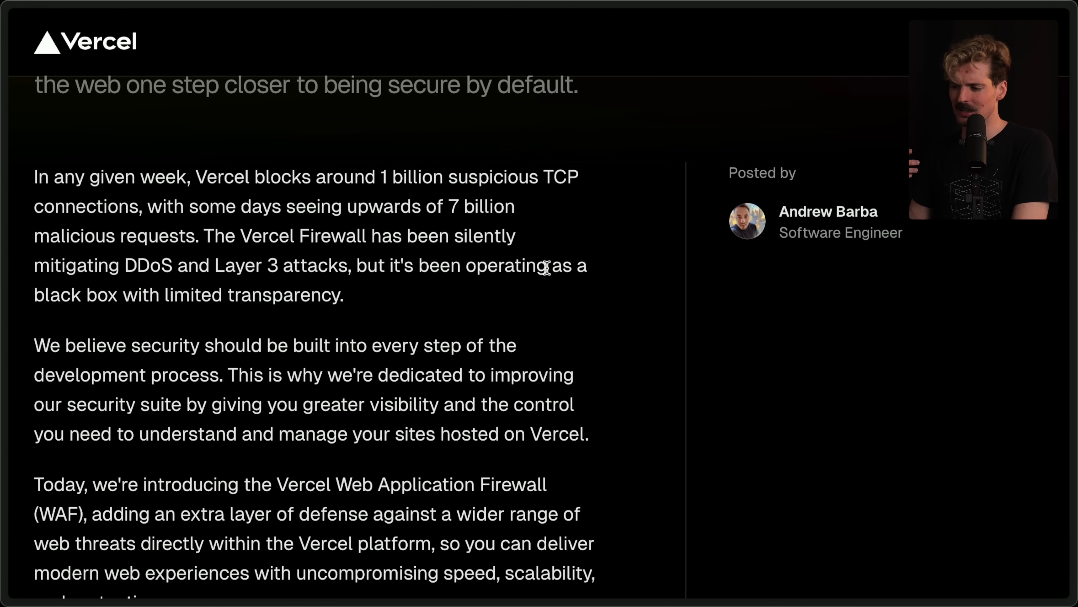
pyautogui.scroll(3)
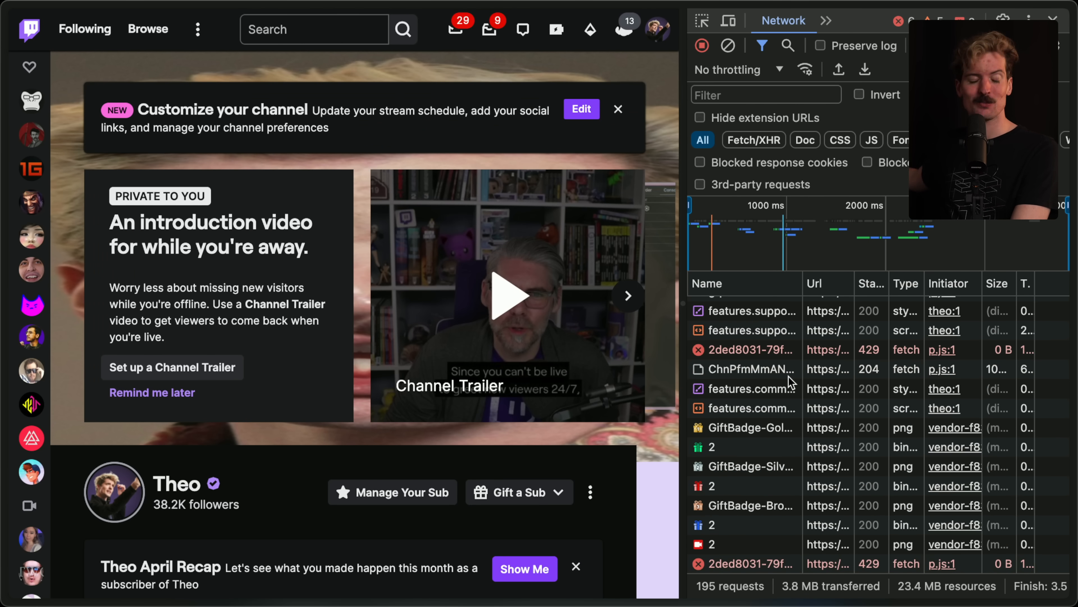
# Step: Select the settings.js request in the Network tab to view its response body
pyautogui.scroll(-3)
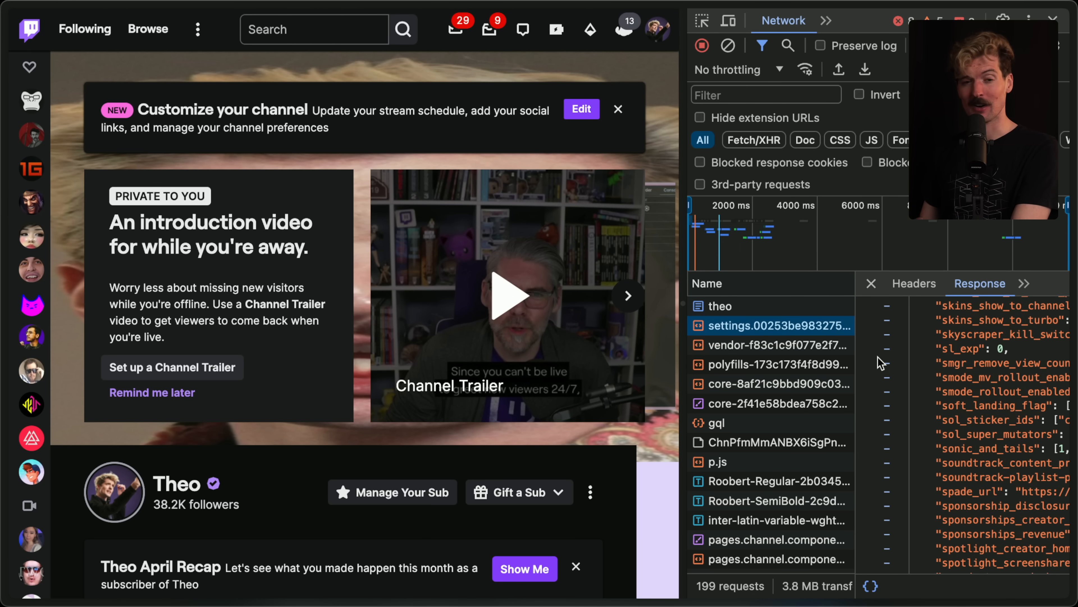
pyautogui.click(948, 327)
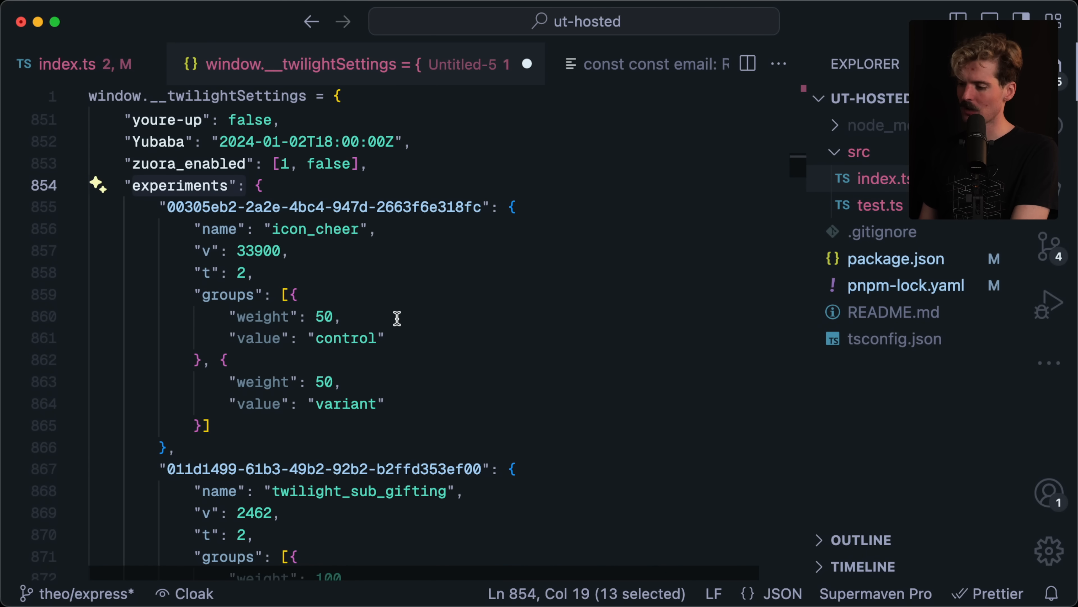
pyautogui.moveTo(536, 114)
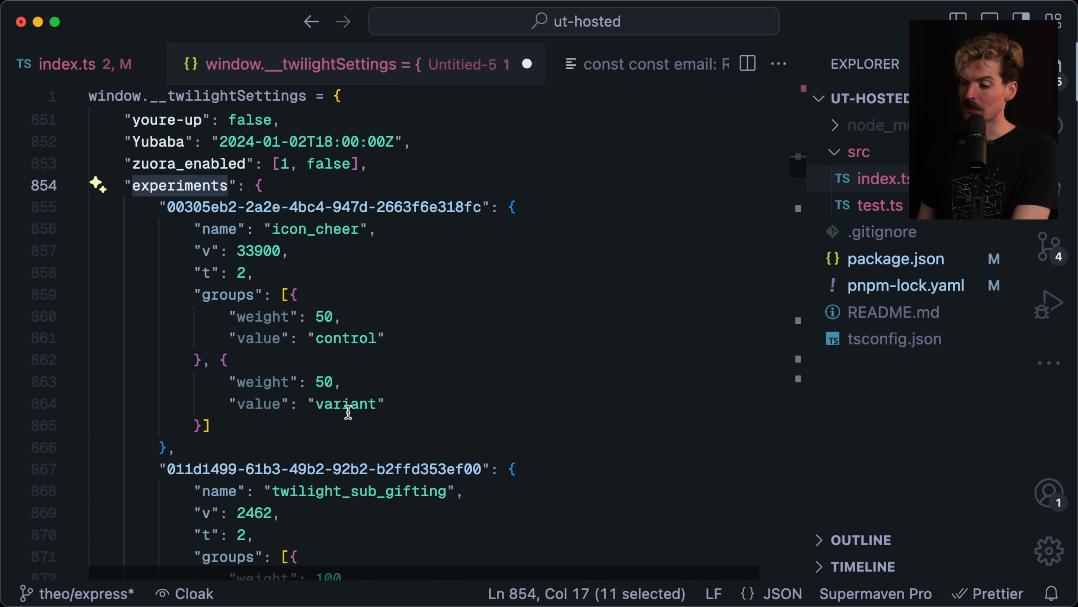
# Step: Scroll through the twilightSettings experiment entries in the untitled JSON file
pyautogui.scroll(-3)
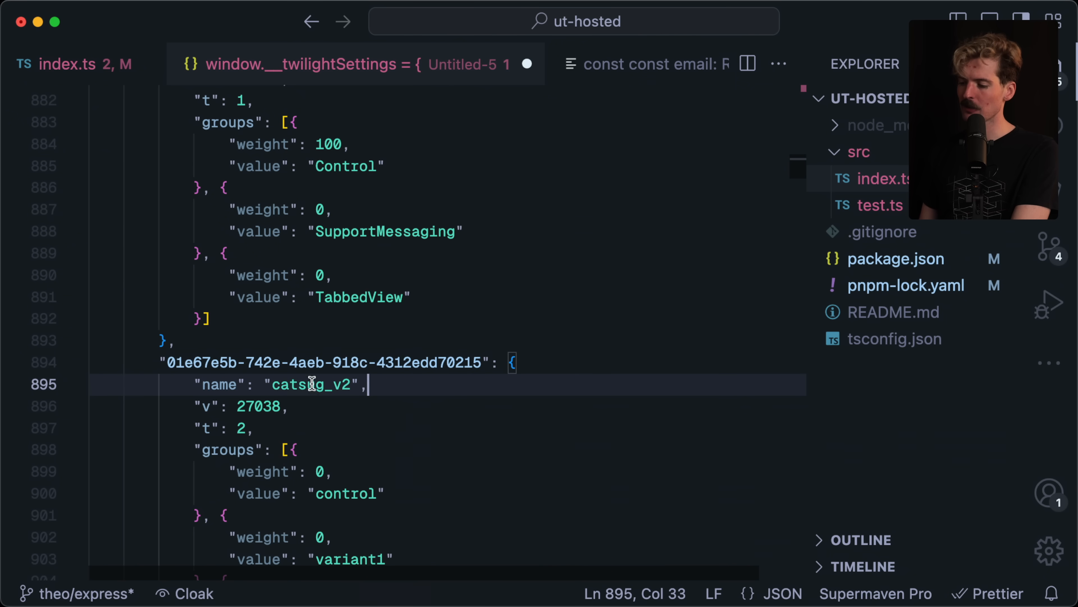
pyautogui.scroll(-3)
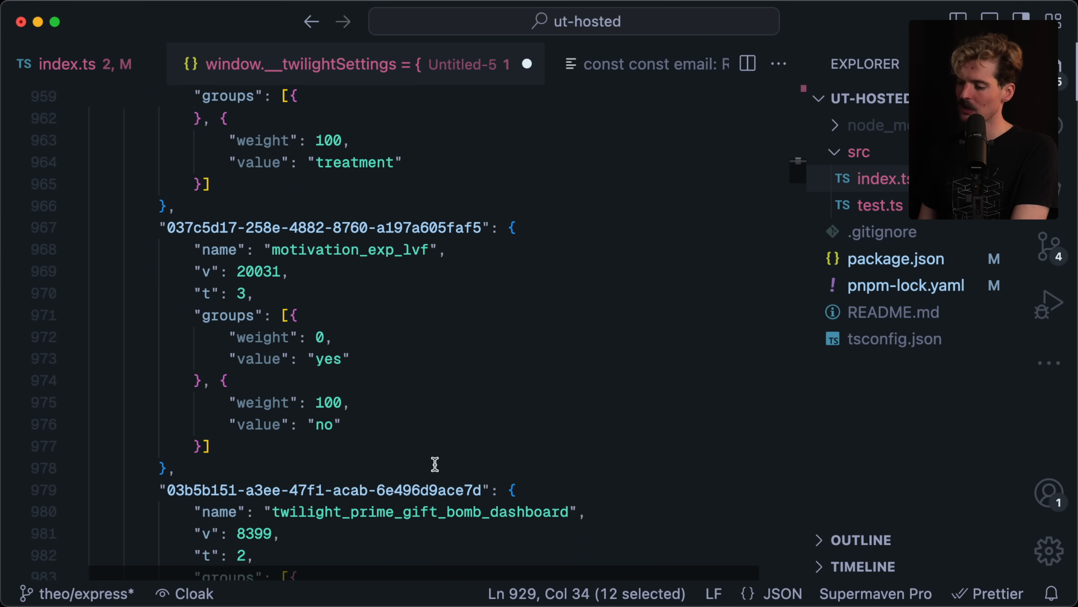
pyautogui.scroll(-3)
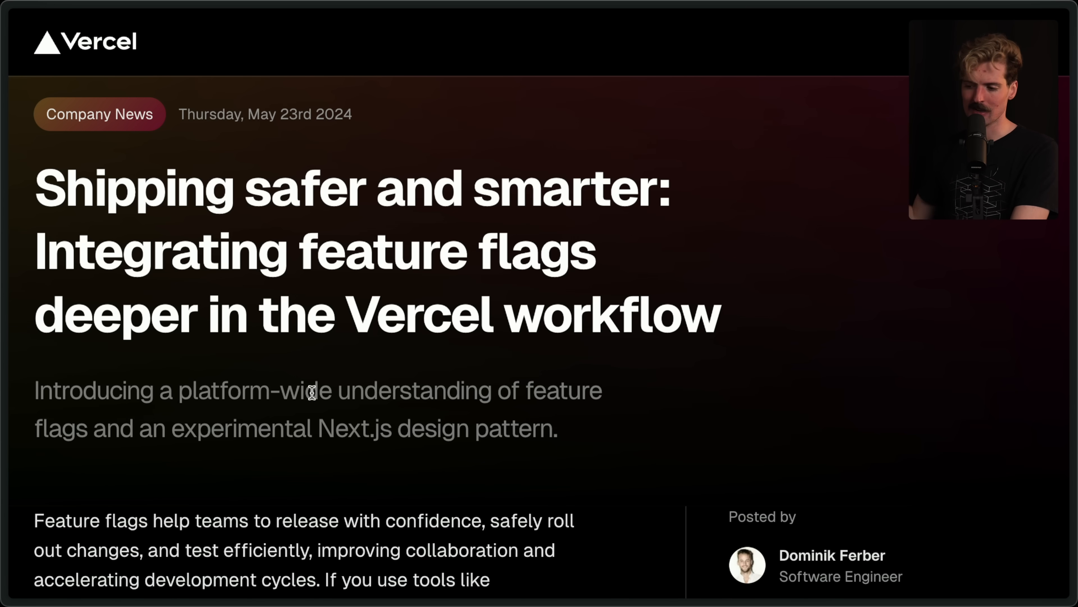
pyautogui.scroll(-3)
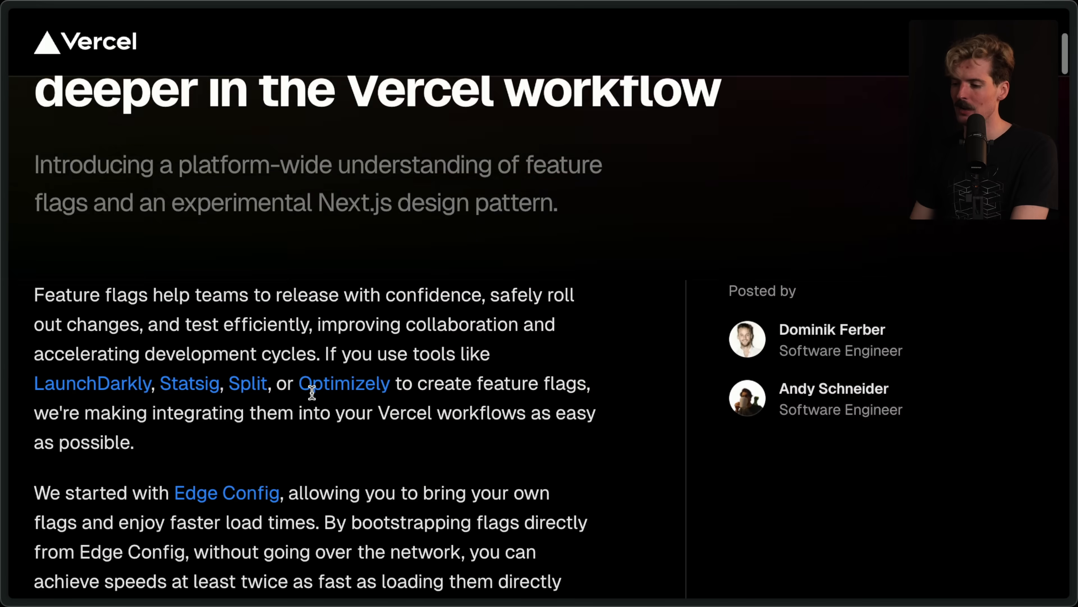
pyautogui.scroll(-3)
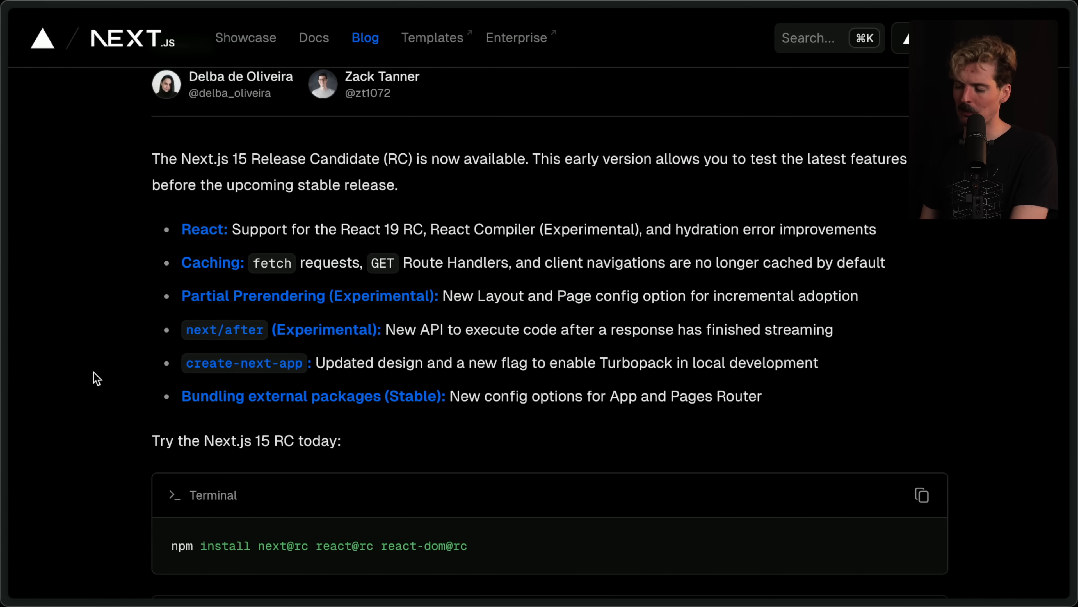
# Step: Read the RC summary, install command and React 19 RC section, then switch to the code editor
pyautogui.scroll(3)
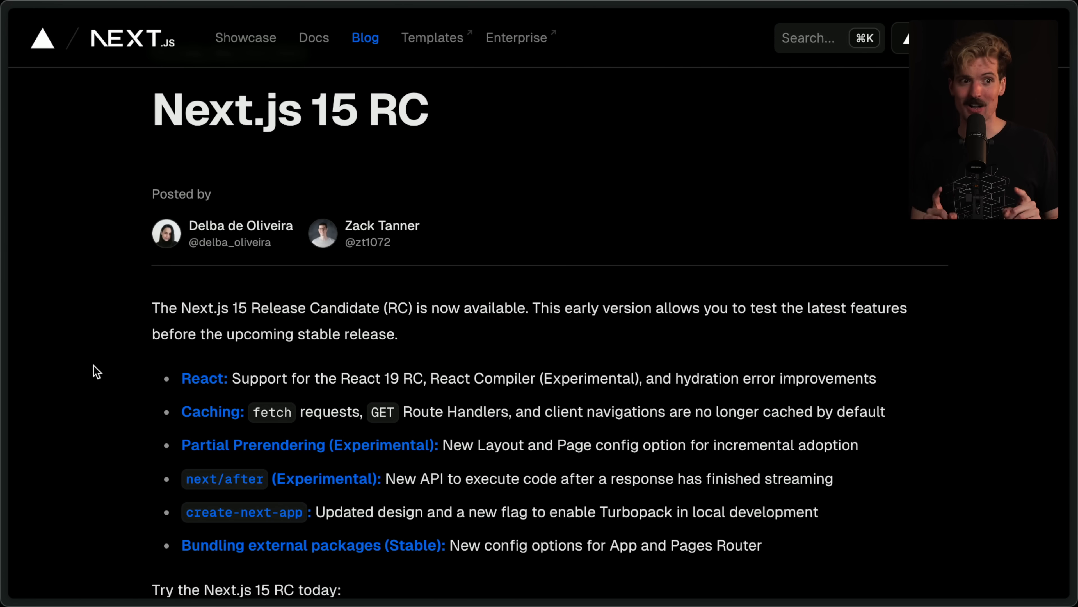
pyautogui.moveTo(318, 371)
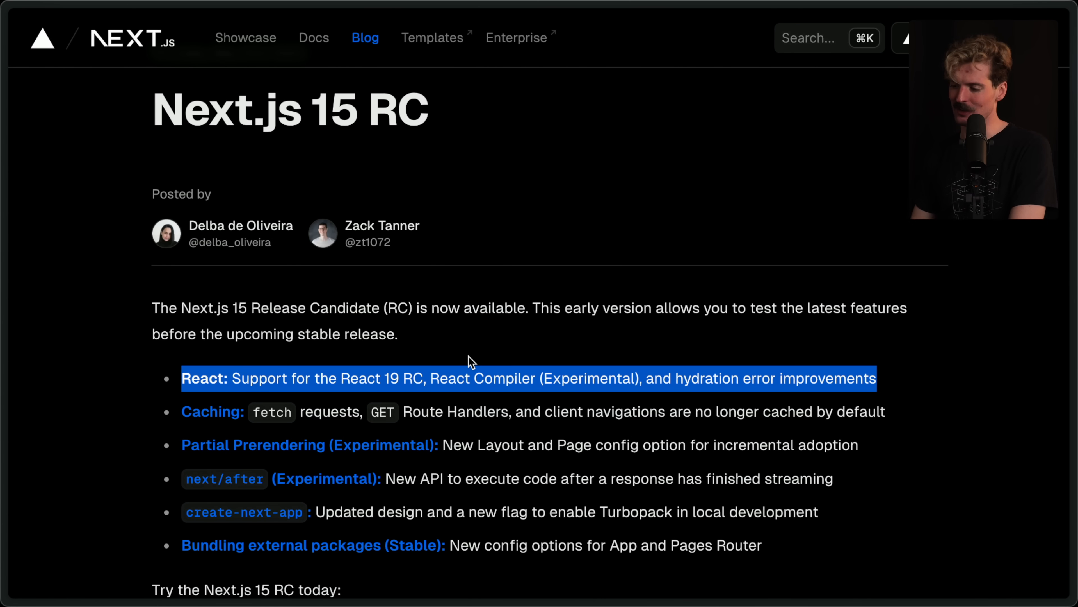
pyautogui.scroll(-3)
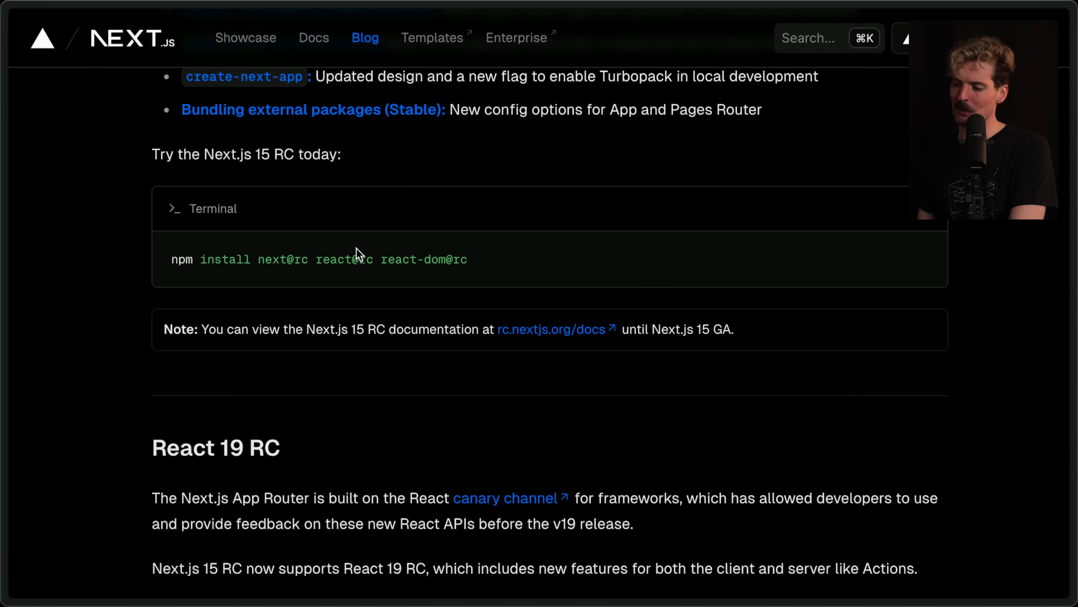
pyautogui.moveTo(316, 253)
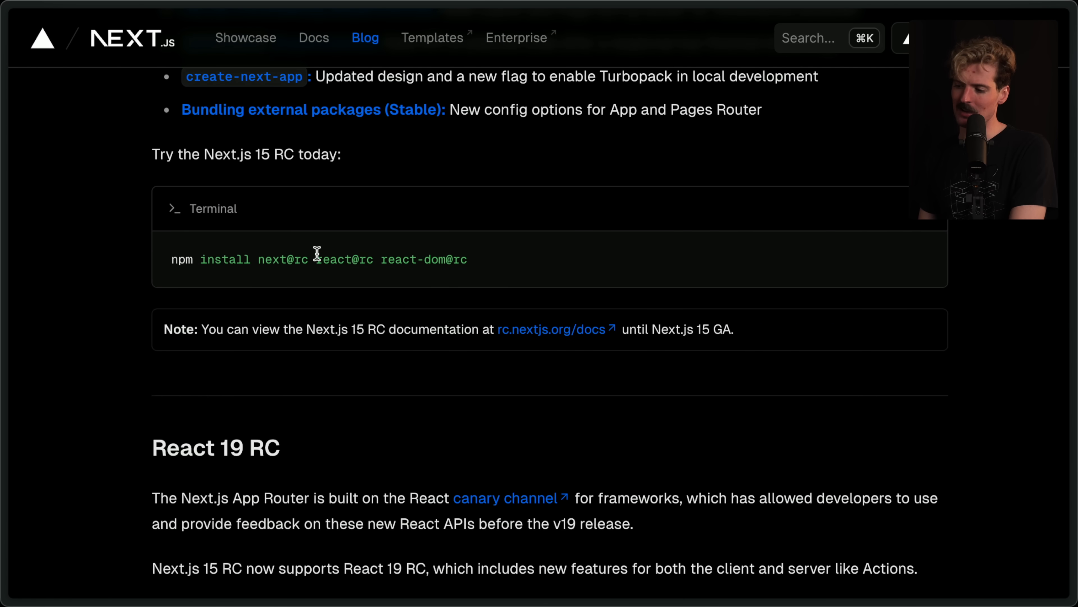
pyautogui.moveTo(356, 307)
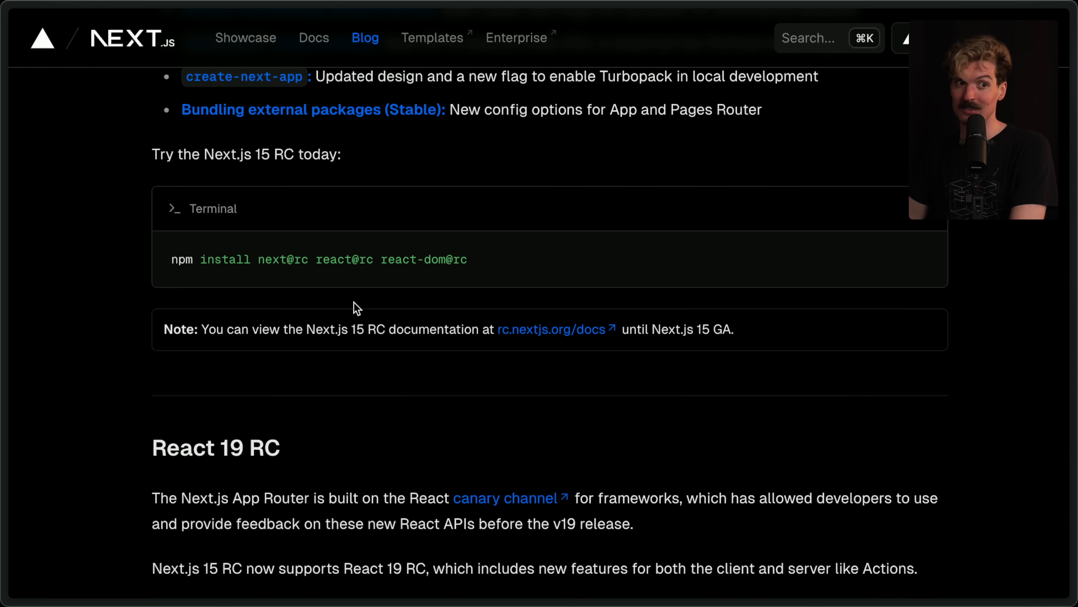
pyautogui.scroll(-3)
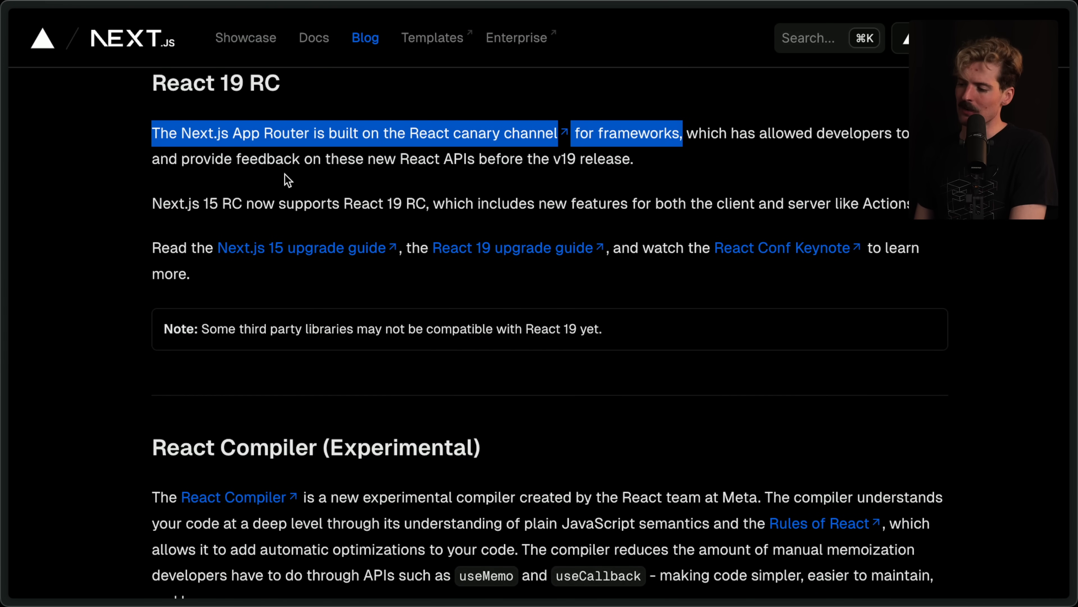
pyautogui.moveTo(678, 123)
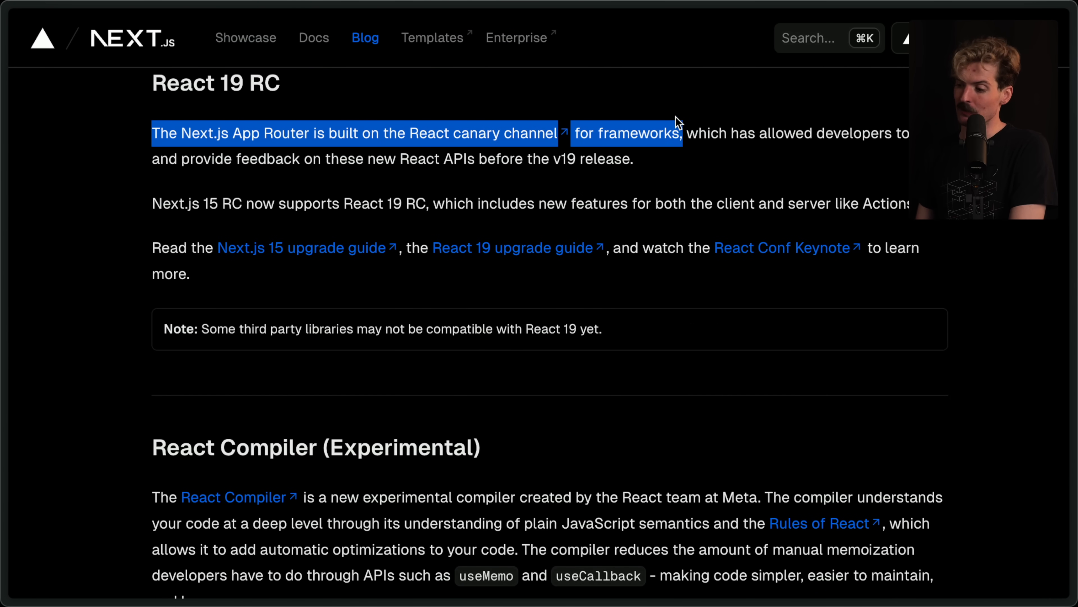
pyautogui.moveTo(635, 134)
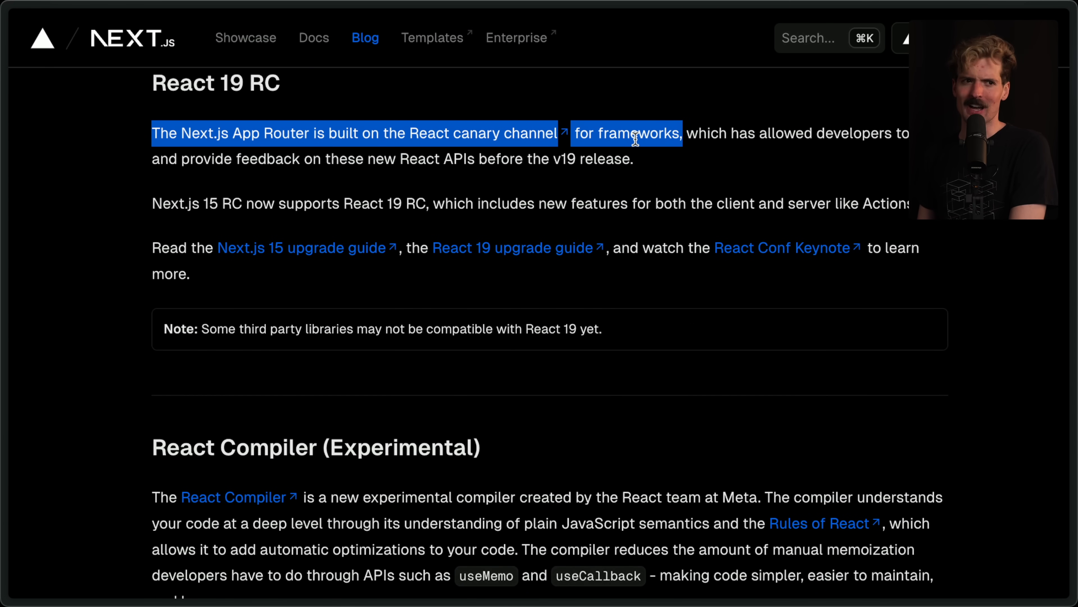
pyautogui.press('alt+tab')
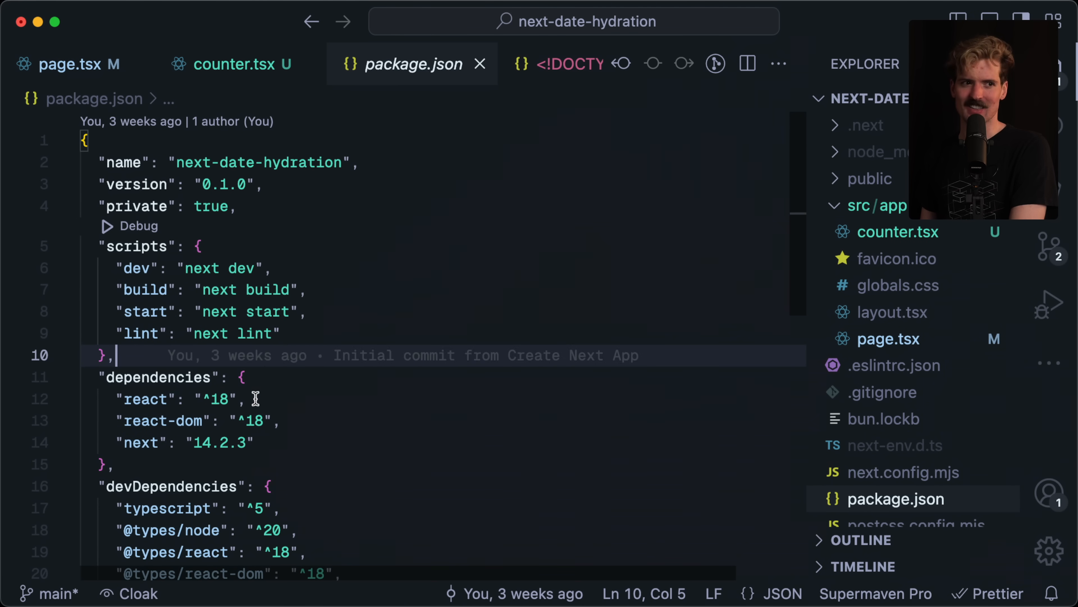
# Step: View the next-date-hydration package.json listing Next 14.2.3 and React 18
pyautogui.click(89, 421)
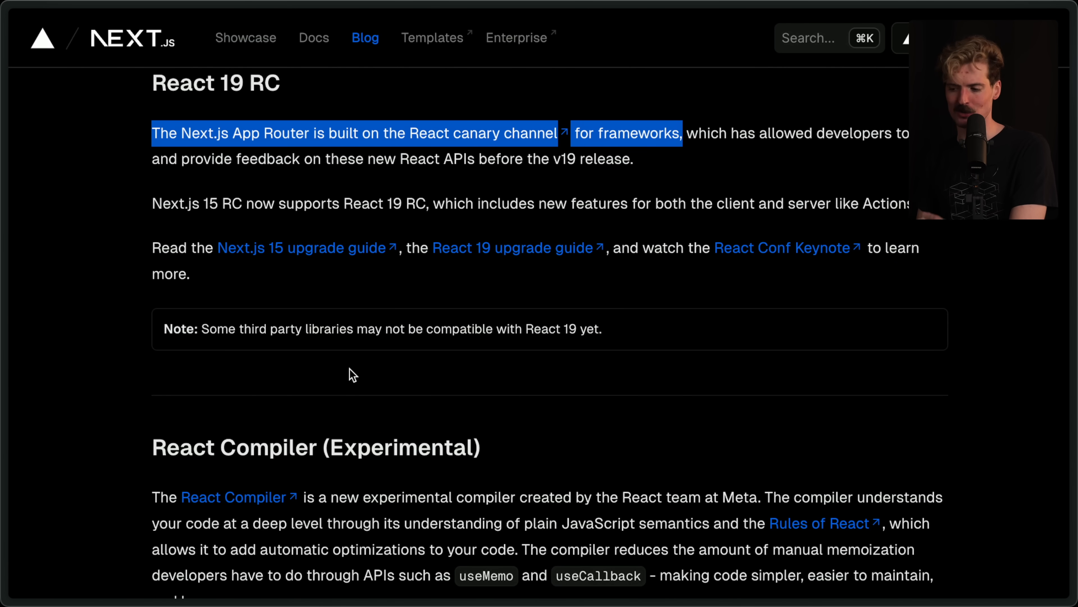
# Step: Clear the React 19 highlight and scroll to the React Compiler (Experimental) heading
pyautogui.click(633, 155)
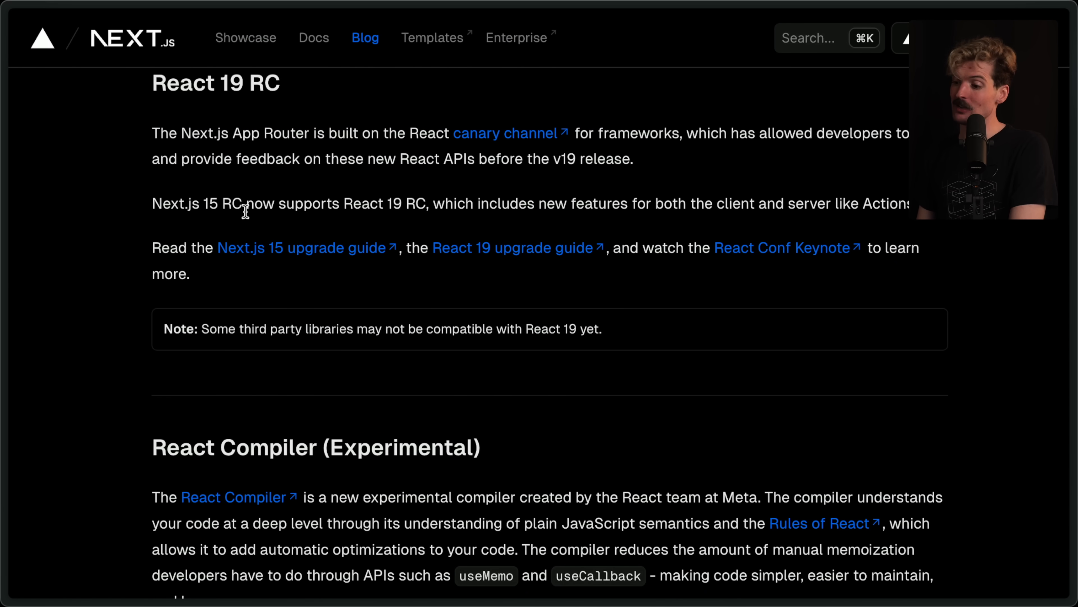
pyautogui.moveTo(424, 208)
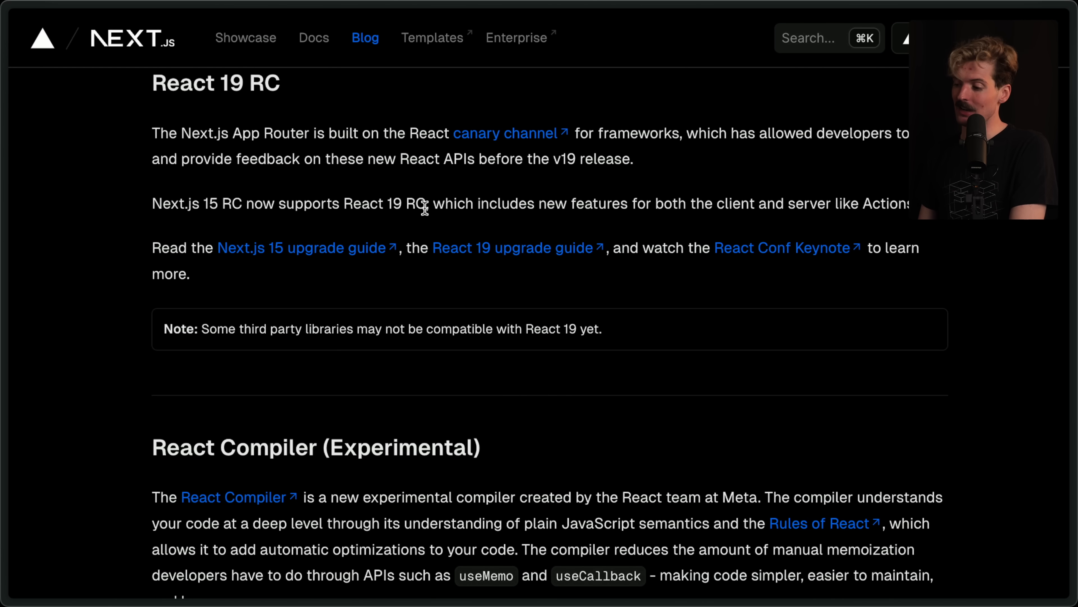
pyautogui.moveTo(873, 236)
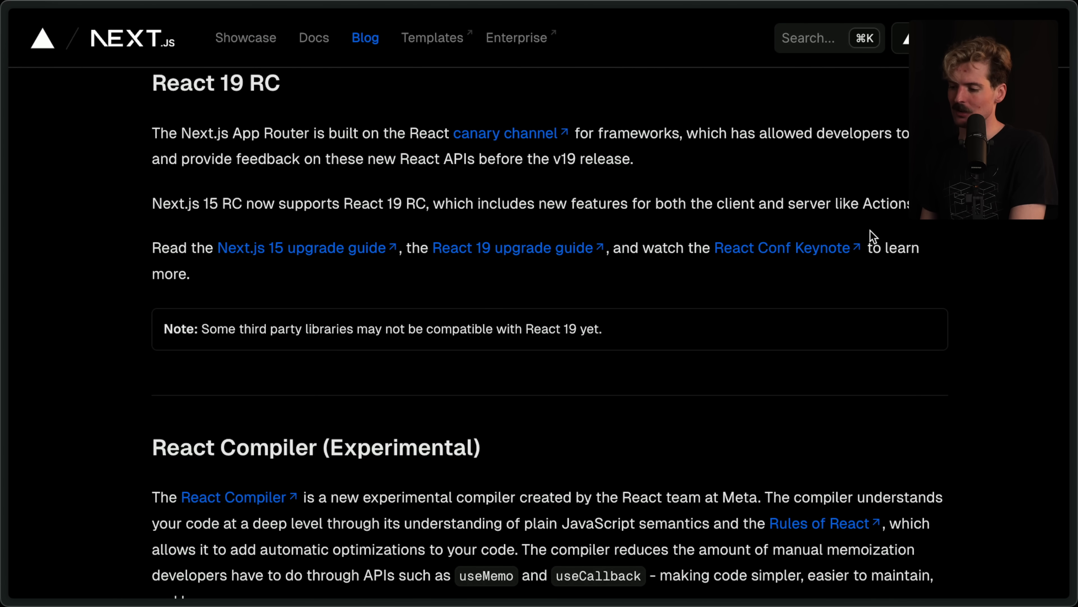
pyautogui.scroll(-3)
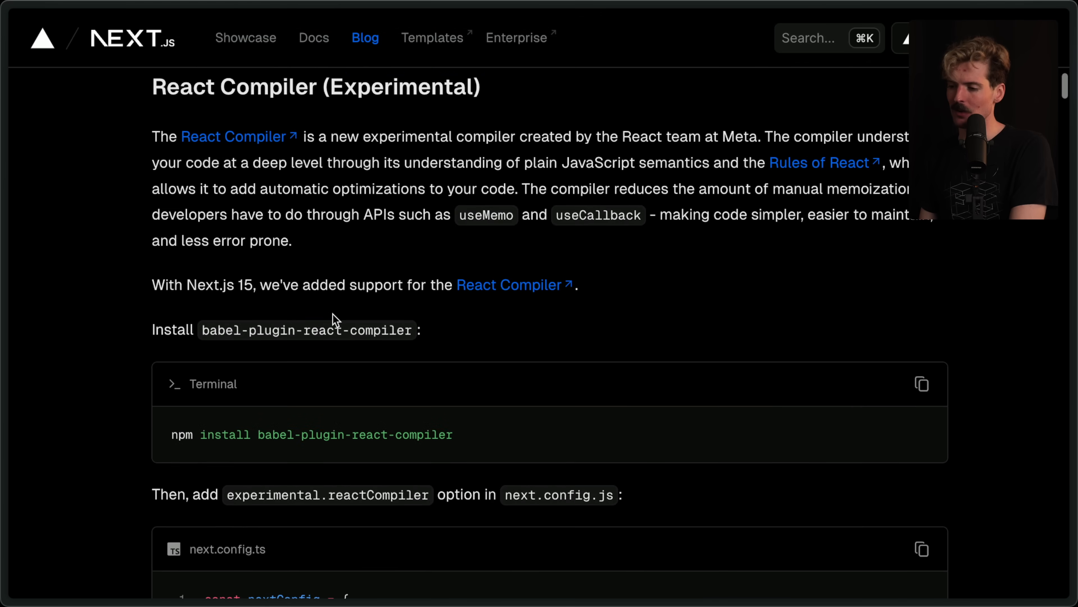
pyautogui.scroll(3)
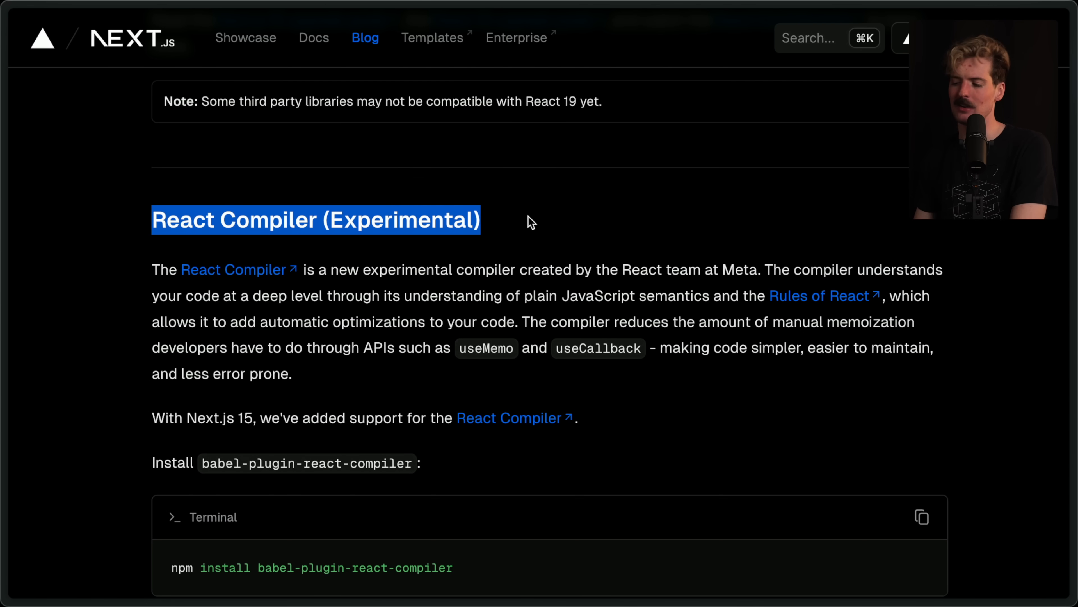
# Step: Scroll to the next.config.ts example with compilationMode: 'annotation'
pyautogui.scroll(-3)
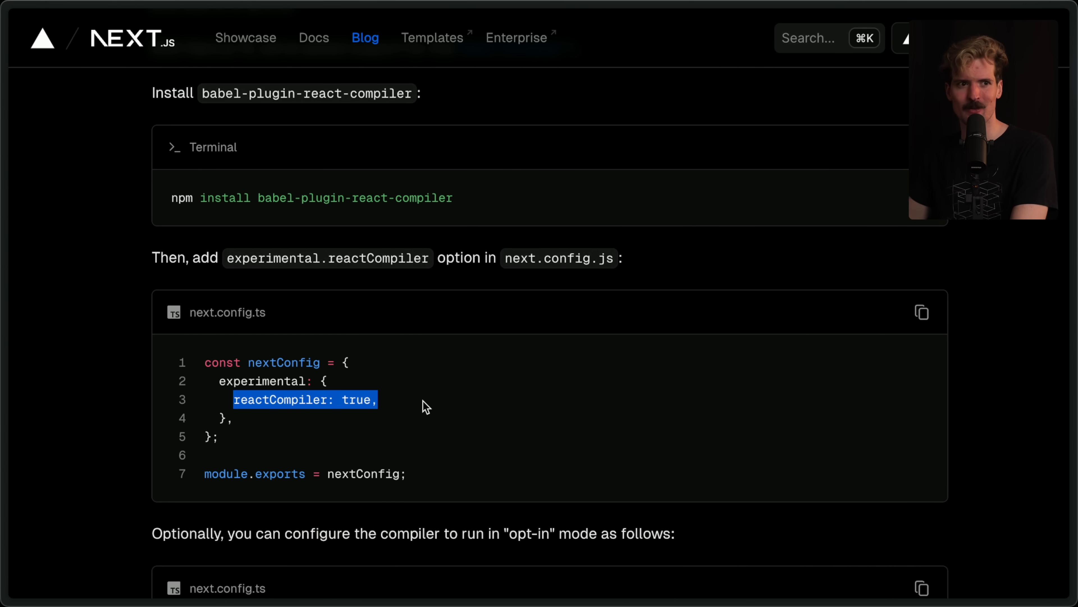
pyautogui.scroll(-3)
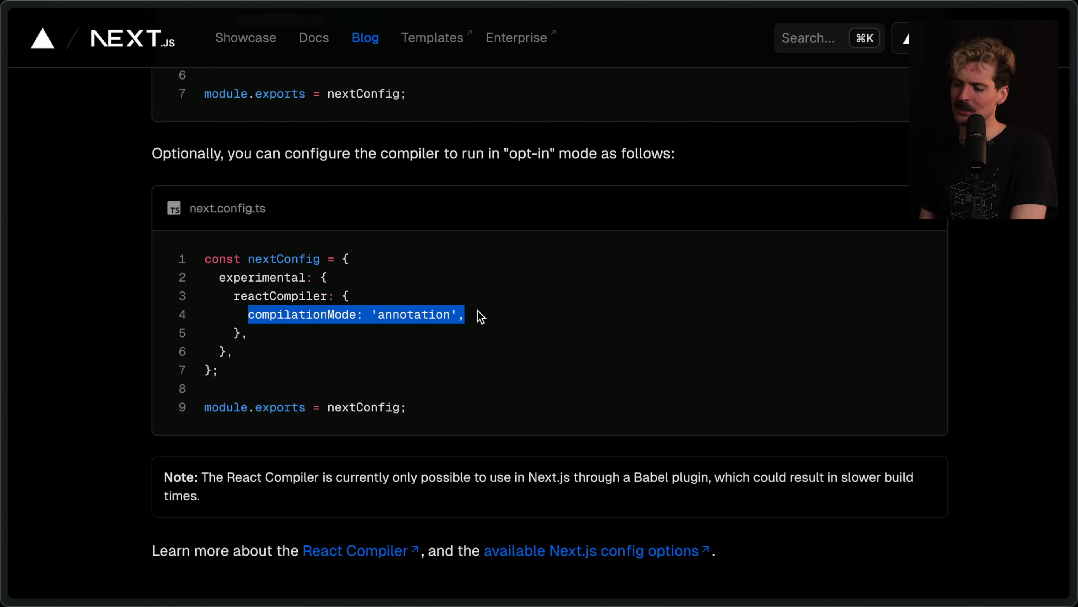
pyautogui.moveTo(519, 316)
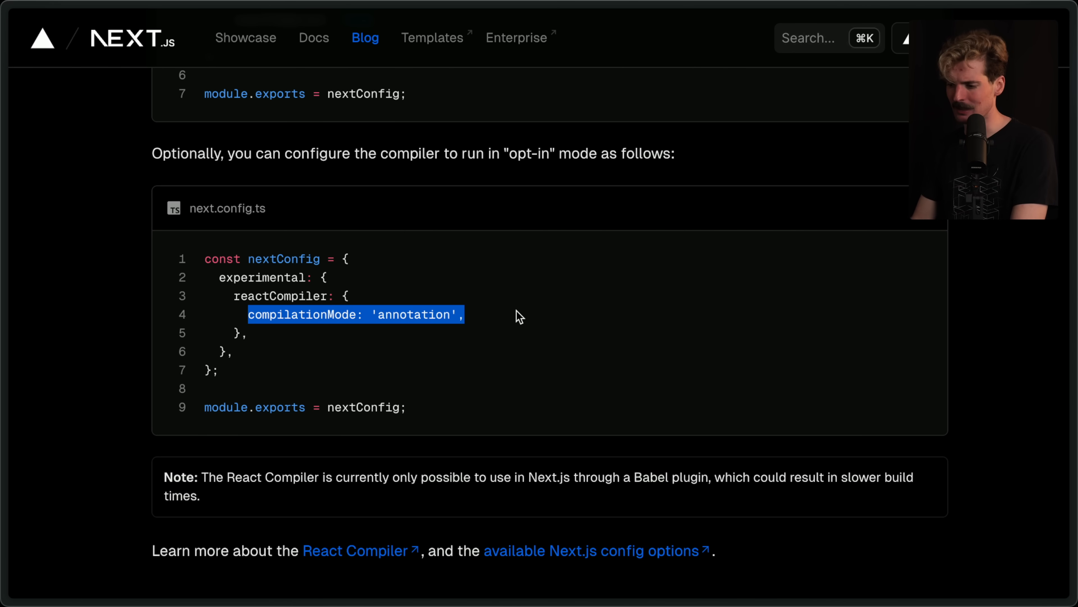
pyautogui.scroll(-3)
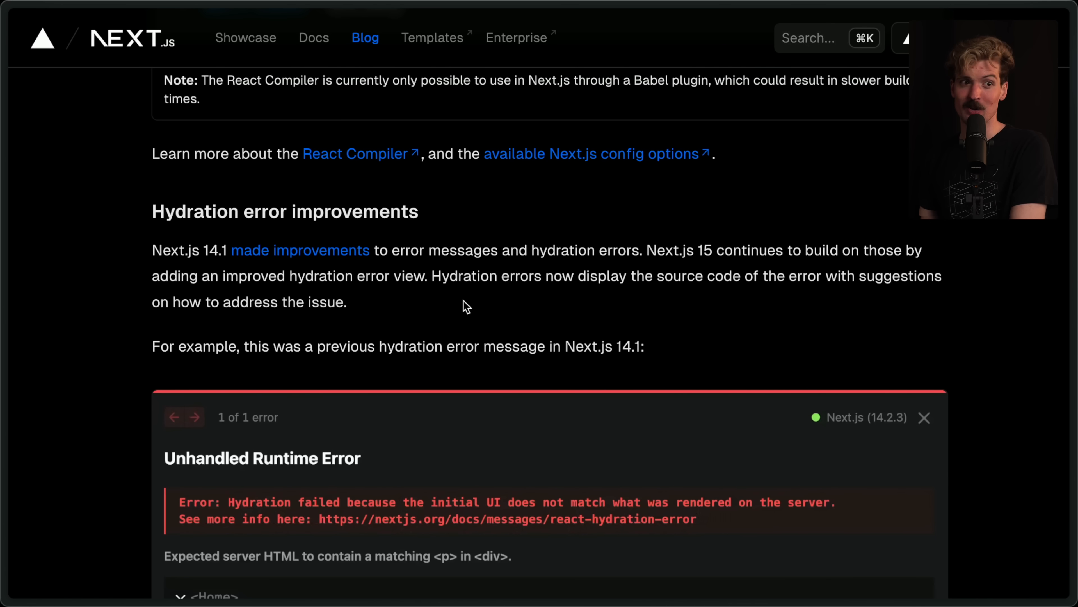
pyautogui.moveTo(387, 333)
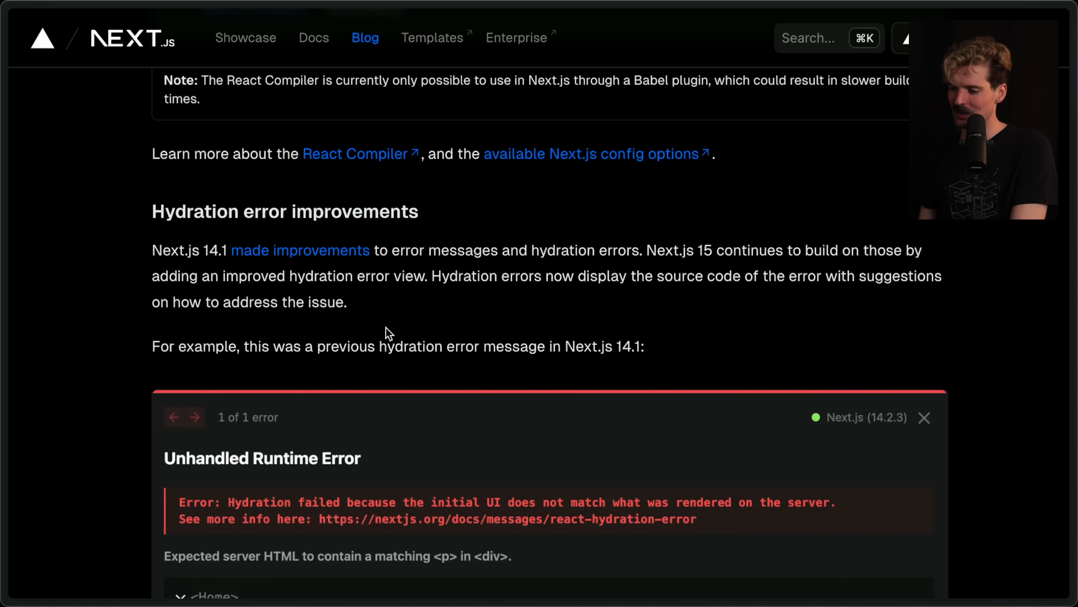
pyautogui.moveTo(533, 296)
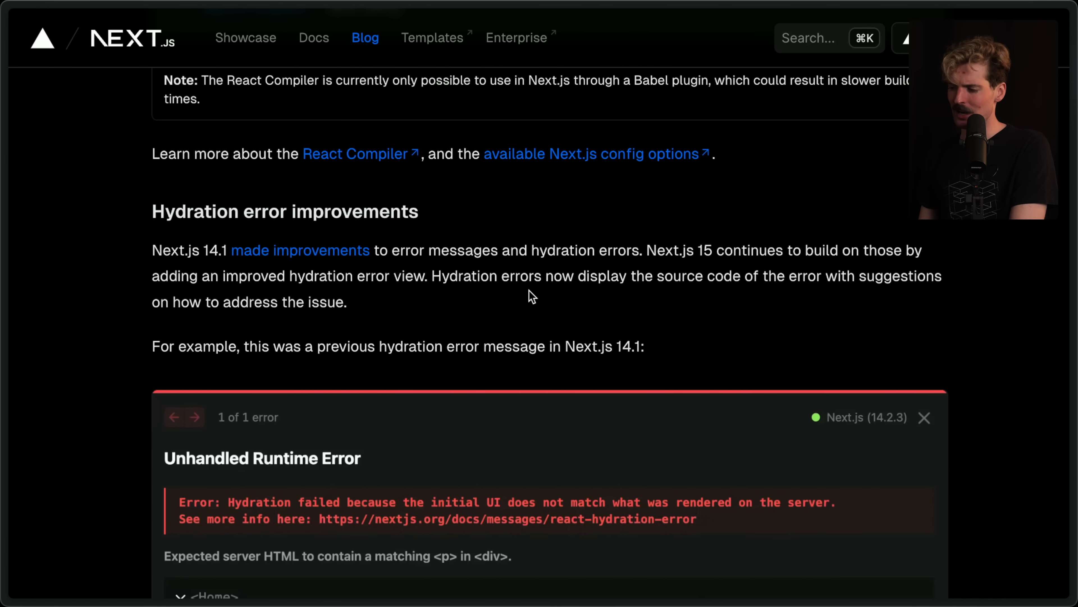
pyautogui.moveTo(300, 251)
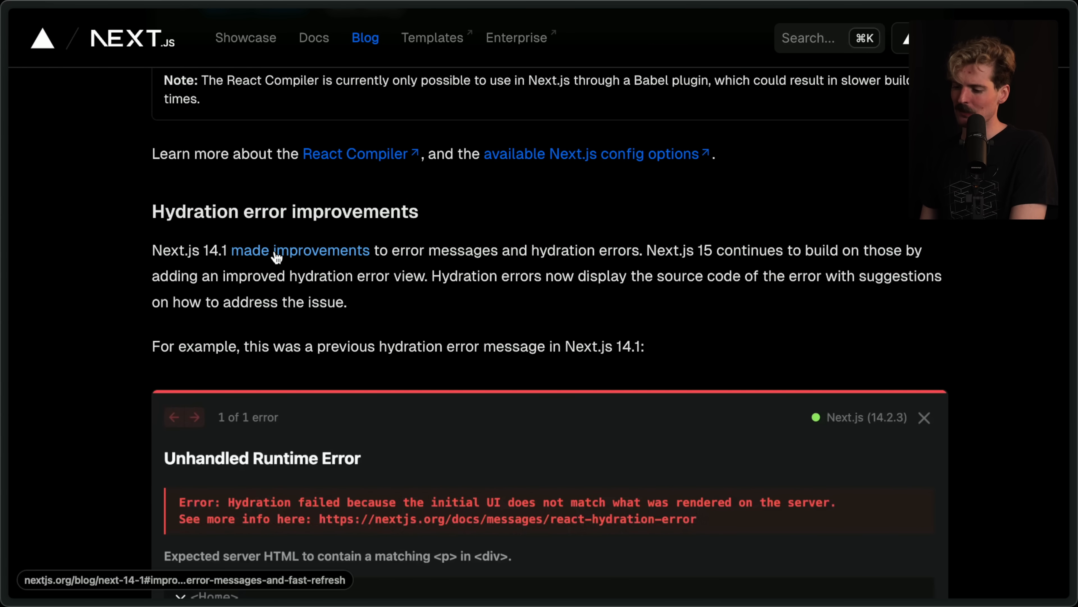
pyautogui.moveTo(446, 305)
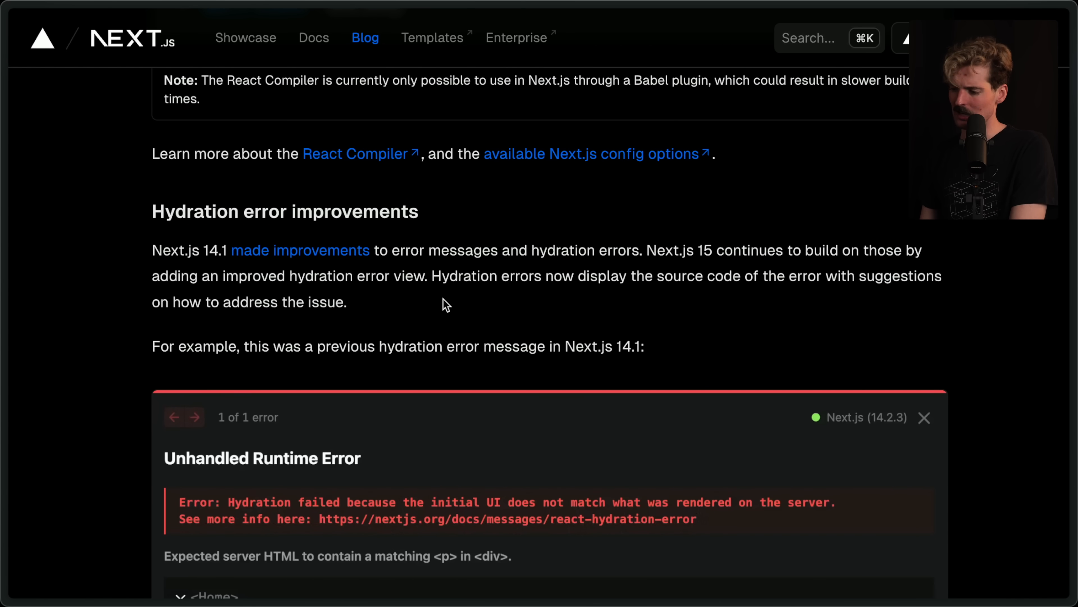
# Step: Scroll into the Hydration error improvements section to the old Next.js 14.1 error example
pyautogui.scroll(-3)
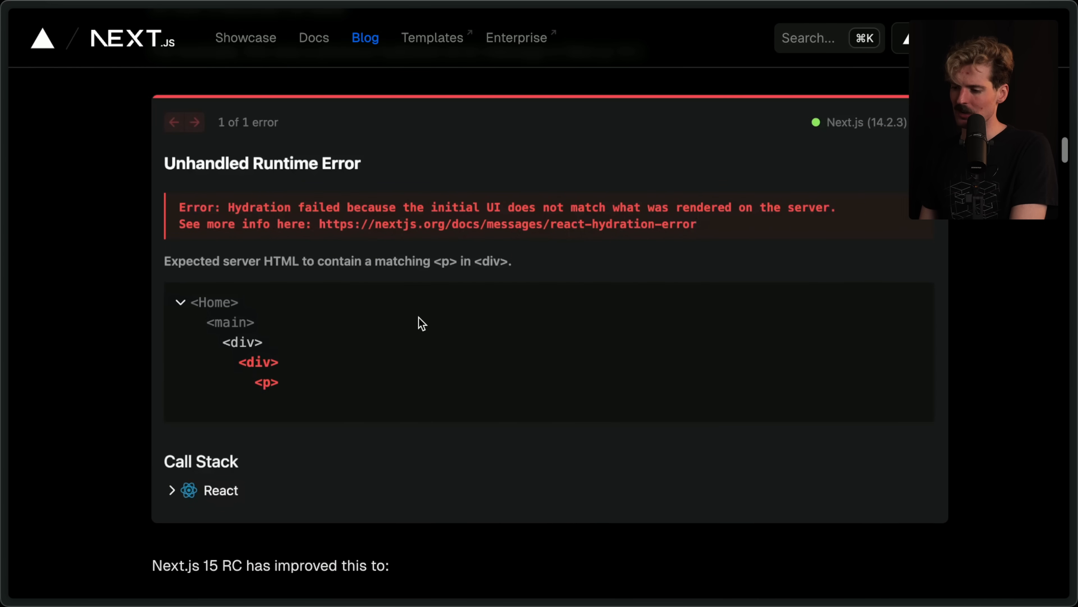
pyautogui.moveTo(260, 355)
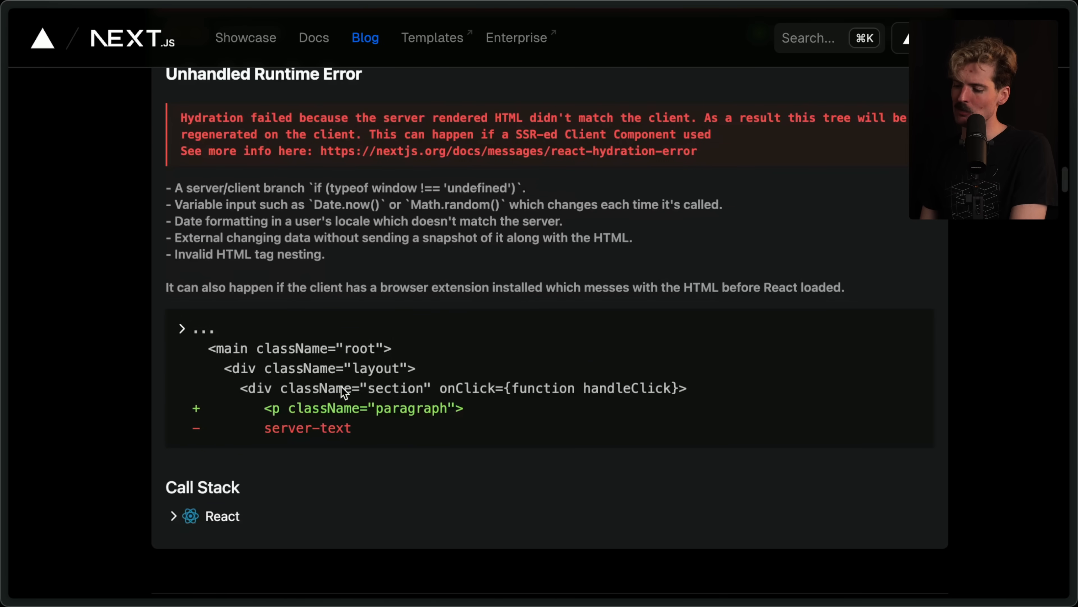
pyautogui.moveTo(515, 285)
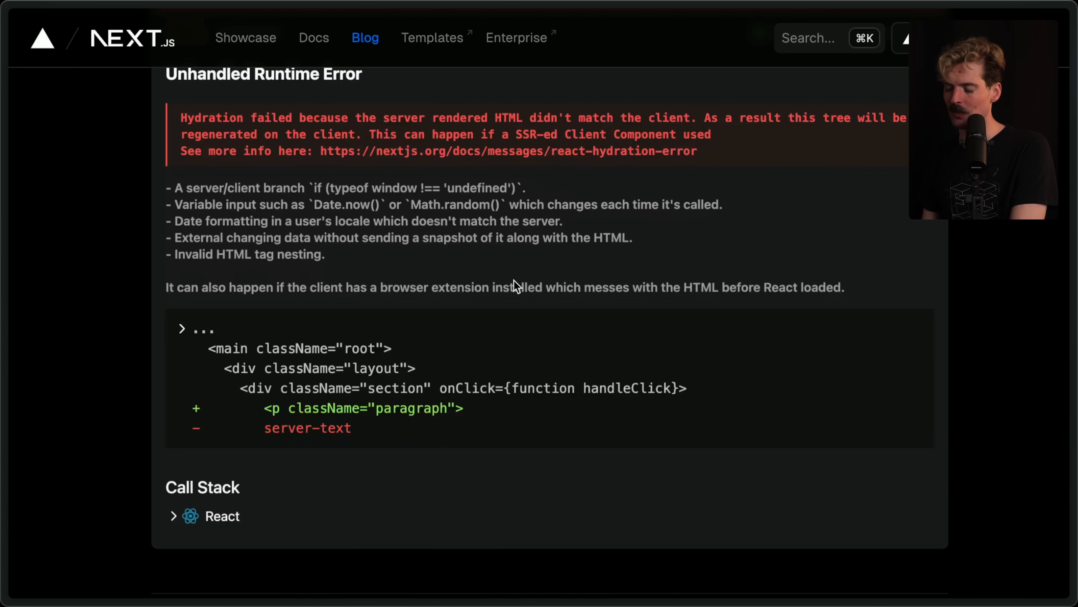
pyautogui.moveTo(331, 439)
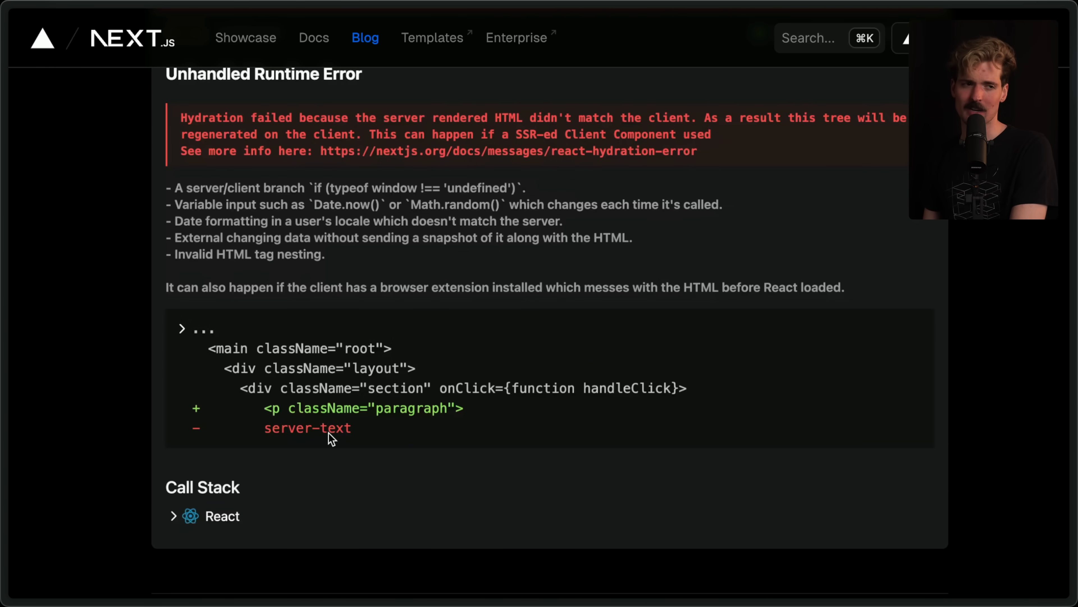
pyautogui.moveTo(685, 394)
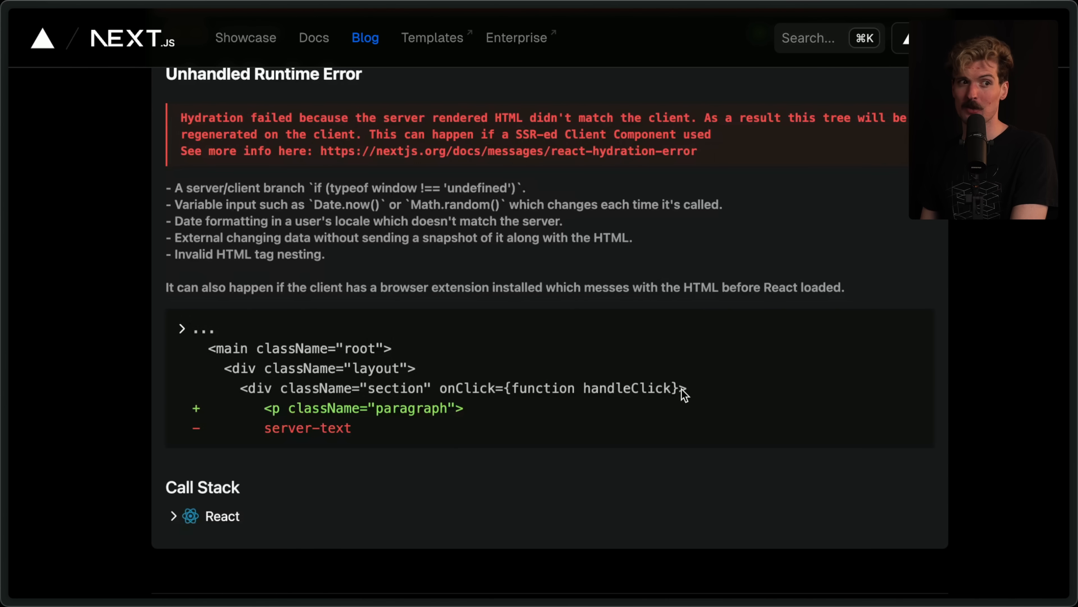
pyautogui.moveTo(597, 399)
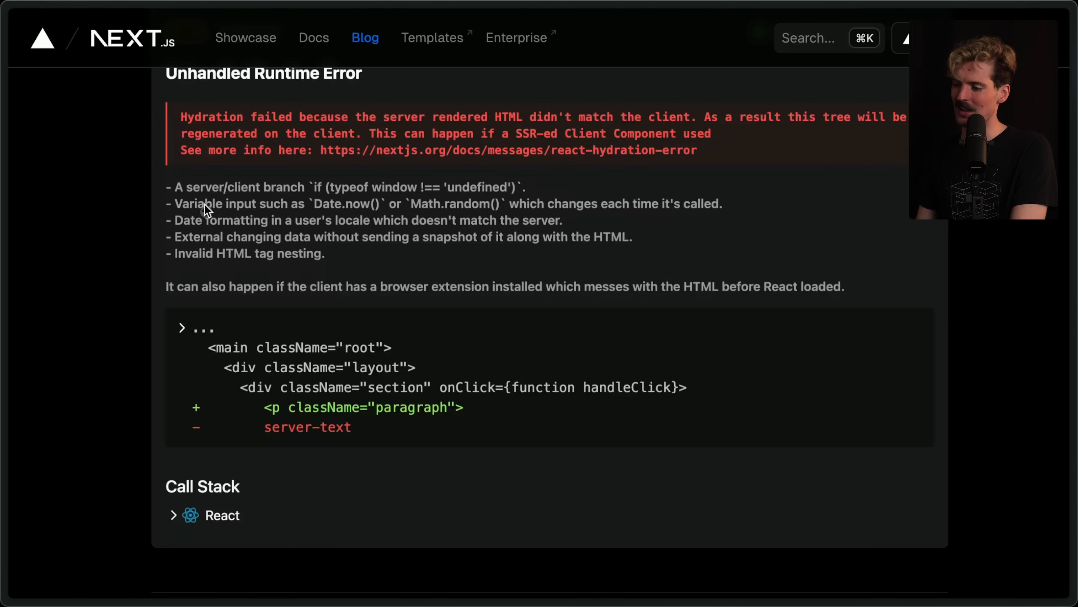
pyautogui.moveTo(371, 205)
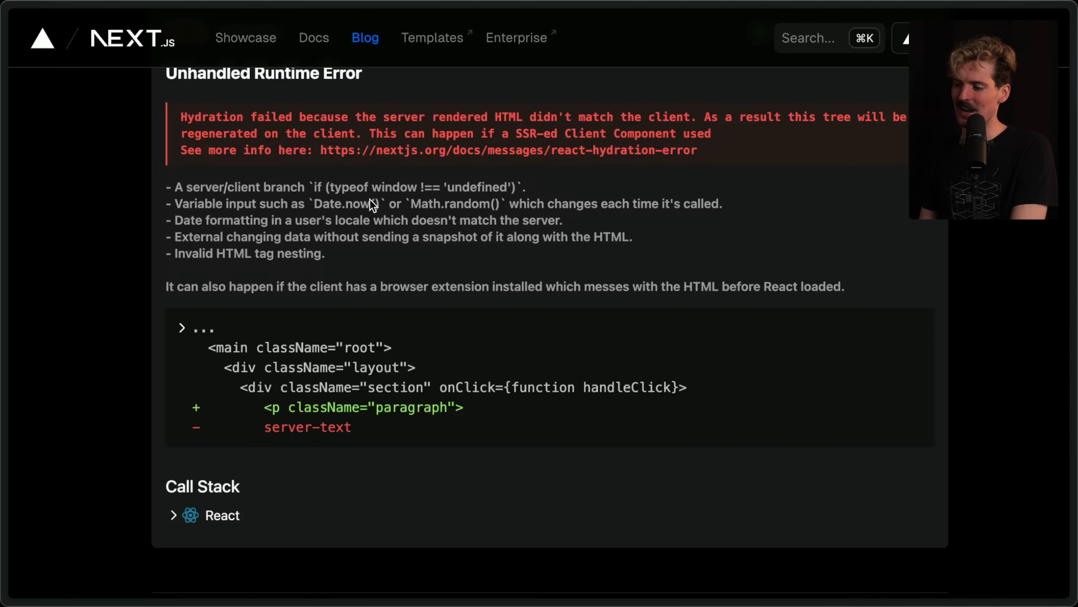
pyautogui.moveTo(337, 148)
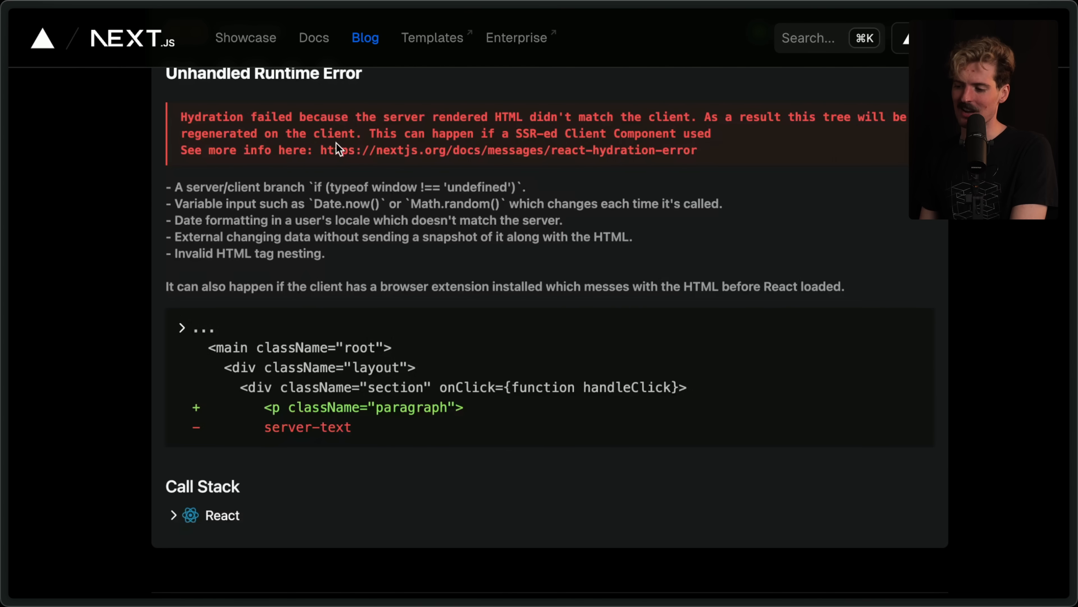
pyautogui.moveTo(377, 187)
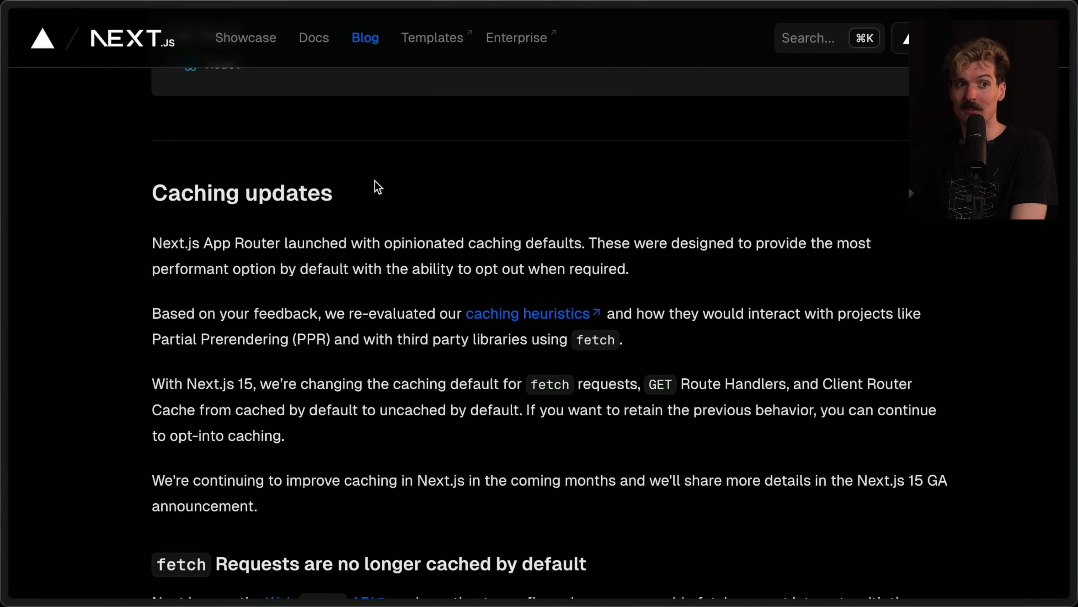
pyautogui.moveTo(600, 306)
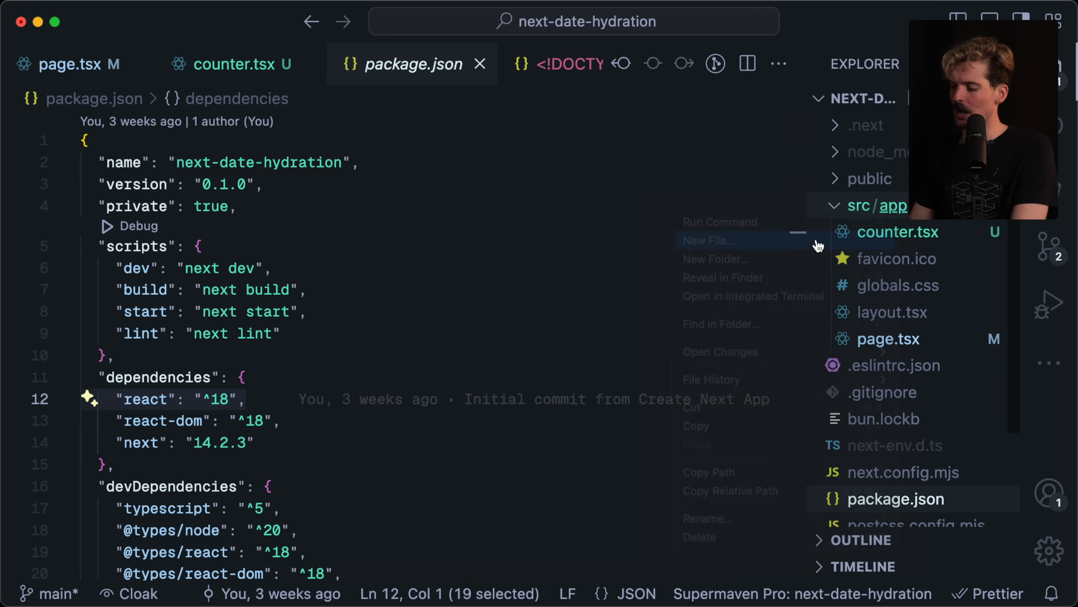
# Step: Create route.ts under src/app with a GET handler returning new Date().toLocaleString()
pyautogui.click(708, 240)
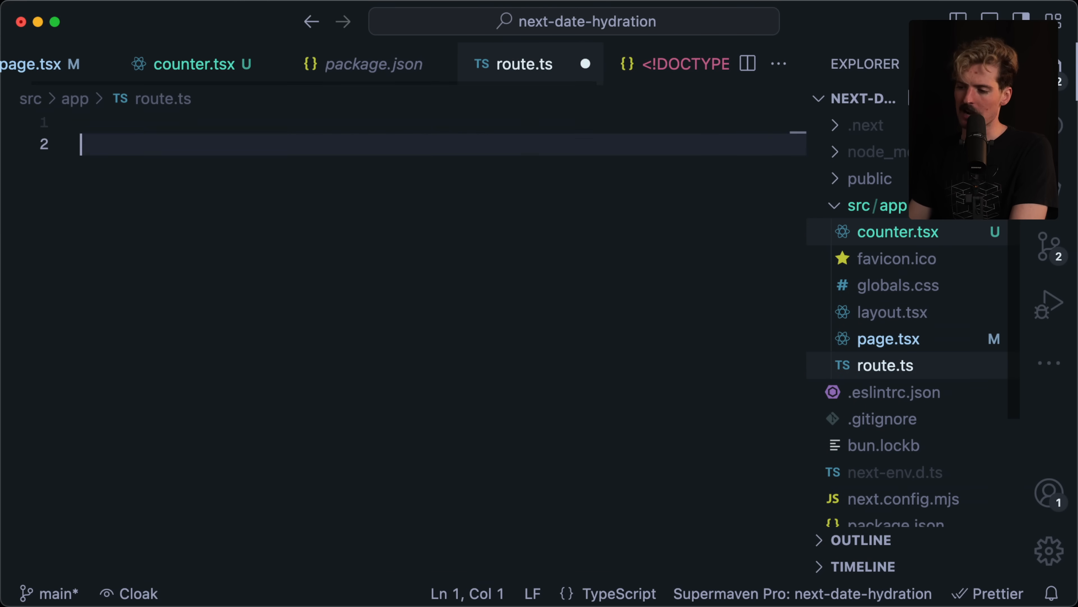
pyautogui.write('export const routes = [')
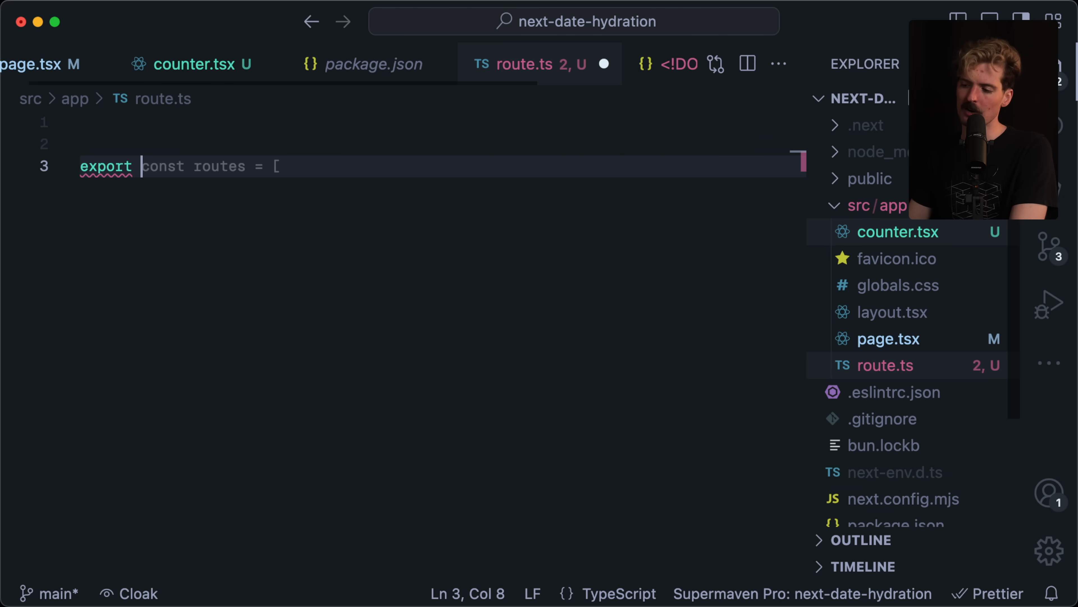
pyautogui.write('function GET() {')
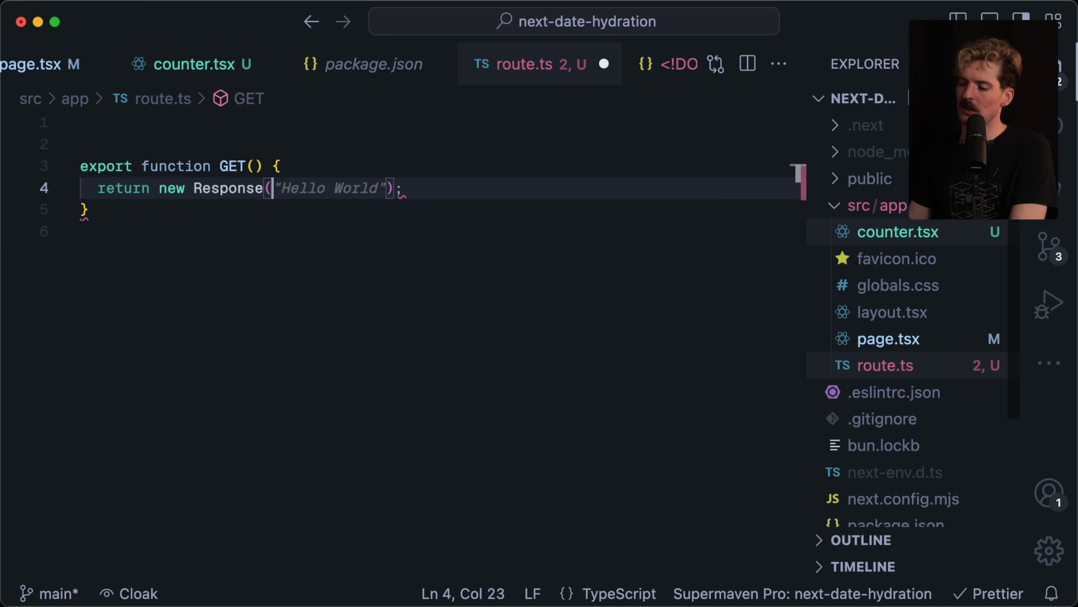
pyautogui.write('new Date().l')
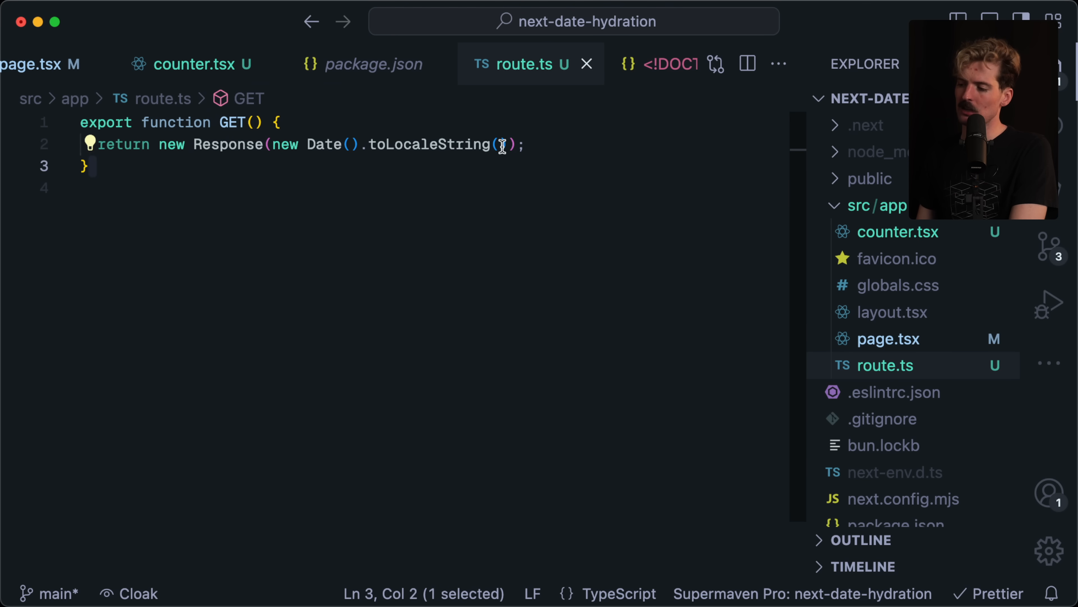
pyautogui.press('enter')
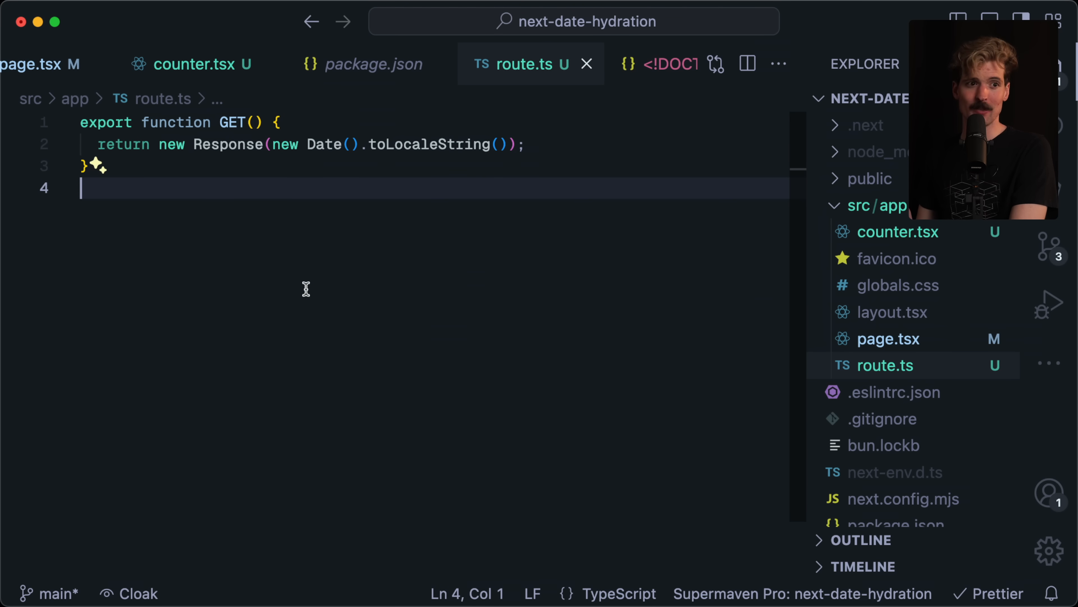
pyautogui.moveTo(341, 392)
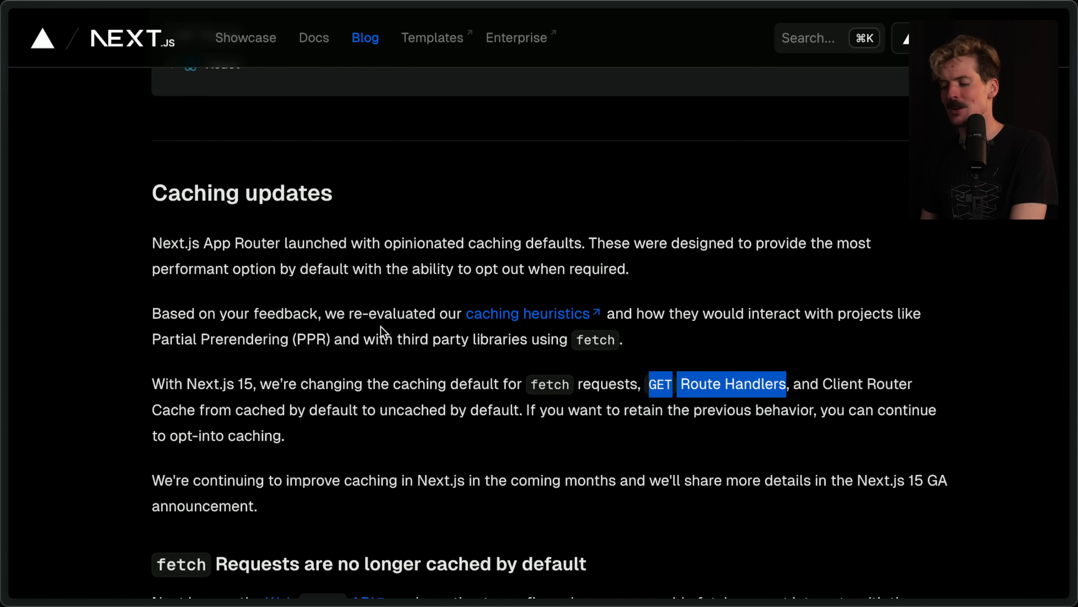
pyautogui.moveTo(539, 386)
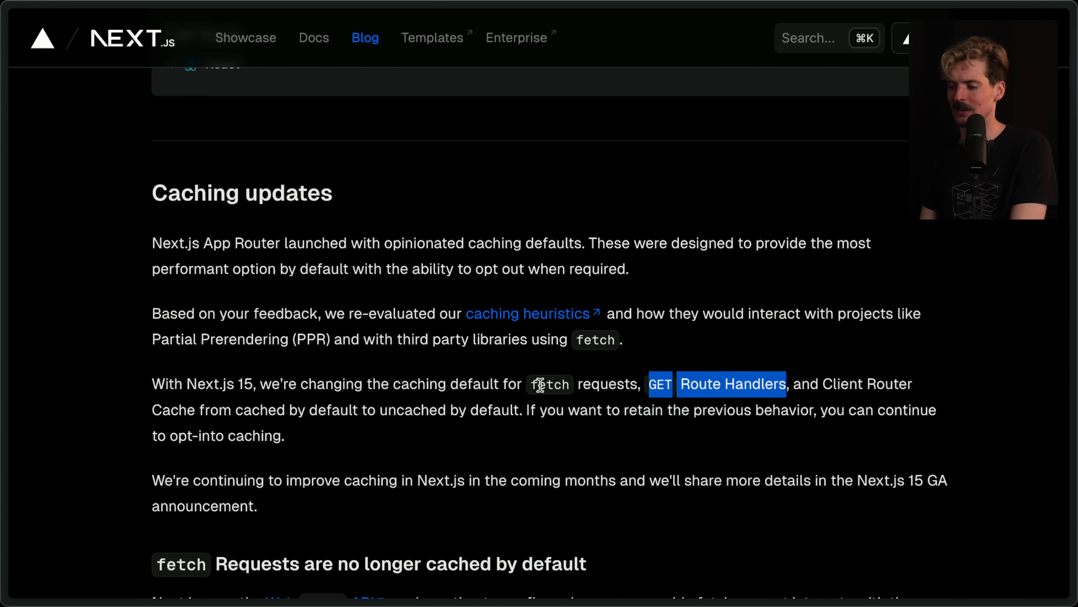
pyautogui.doubleClick(550, 384)
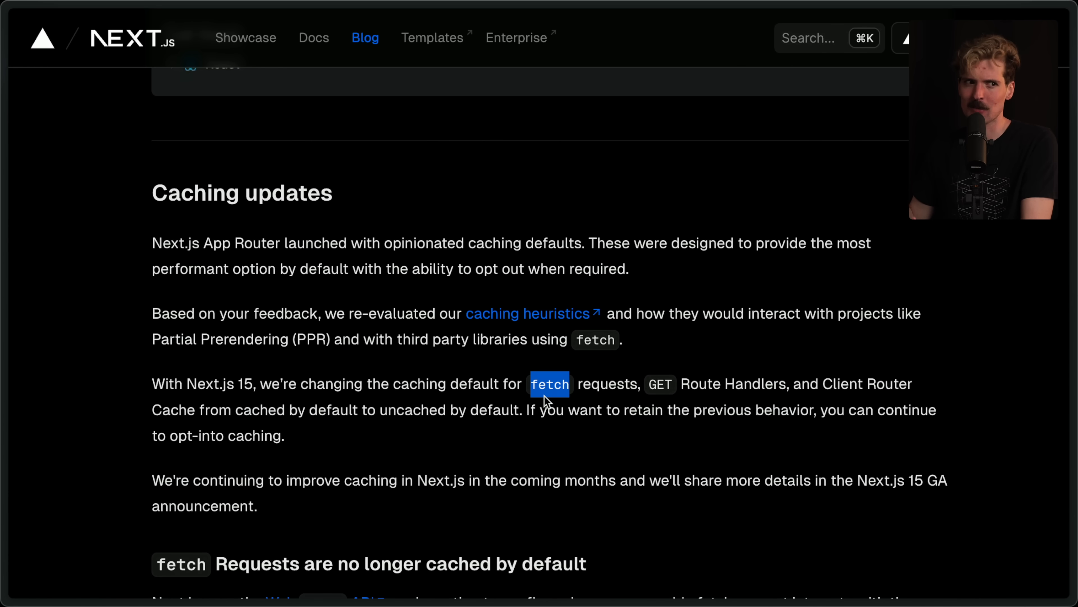
pyautogui.moveTo(141, 488)
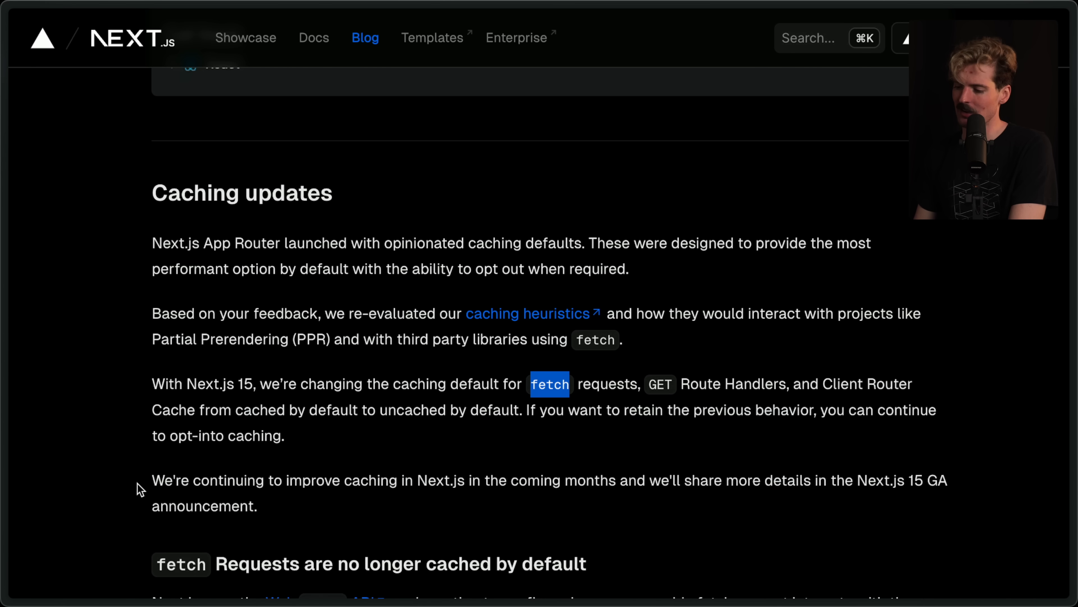
pyautogui.moveTo(567, 482)
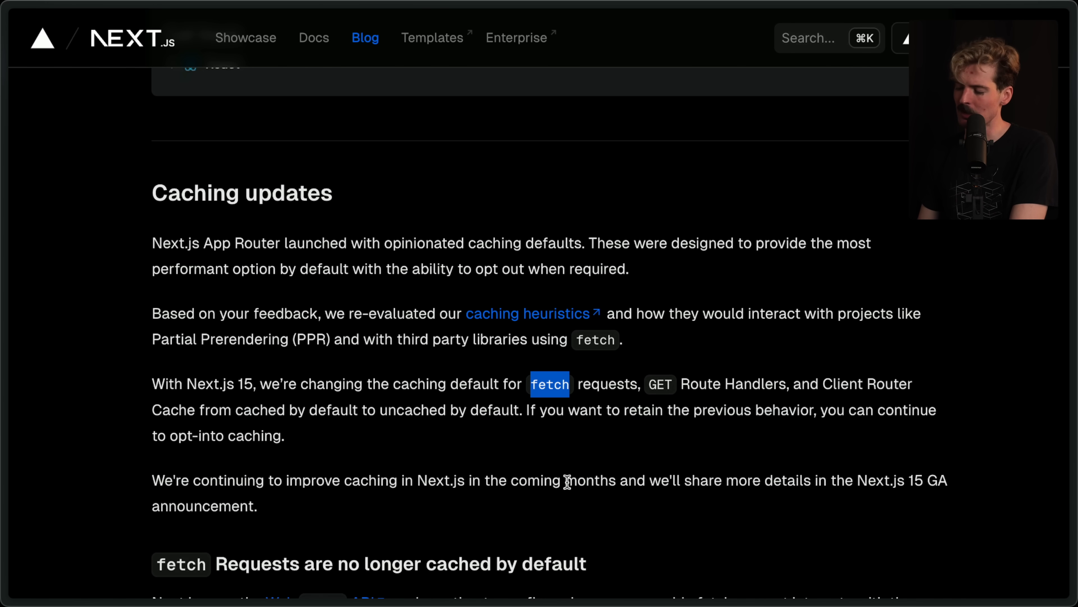
pyautogui.moveTo(824, 473)
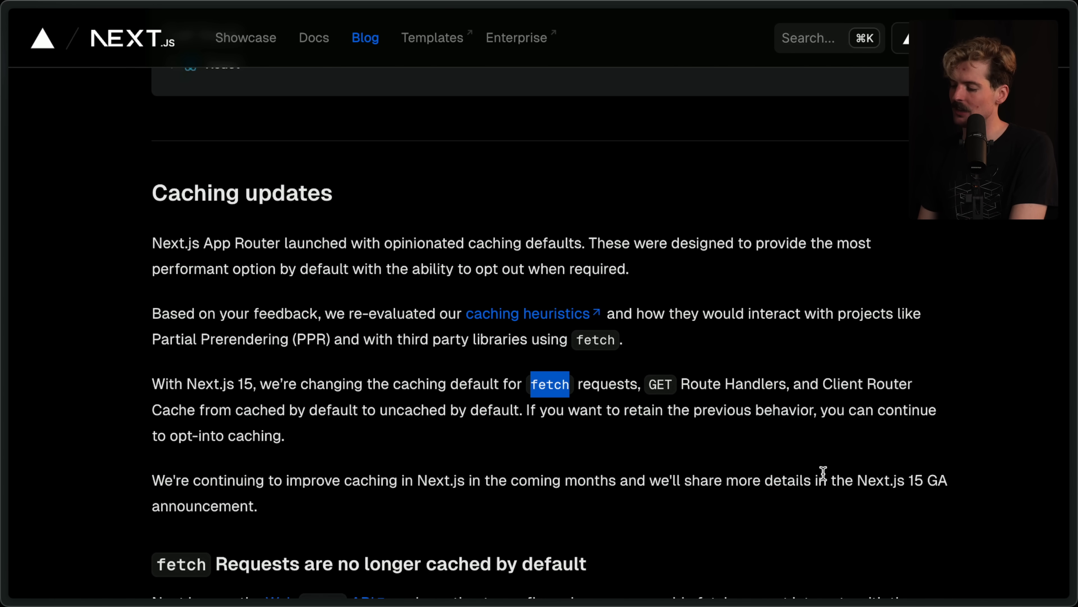
pyautogui.doubleClick(202, 506)
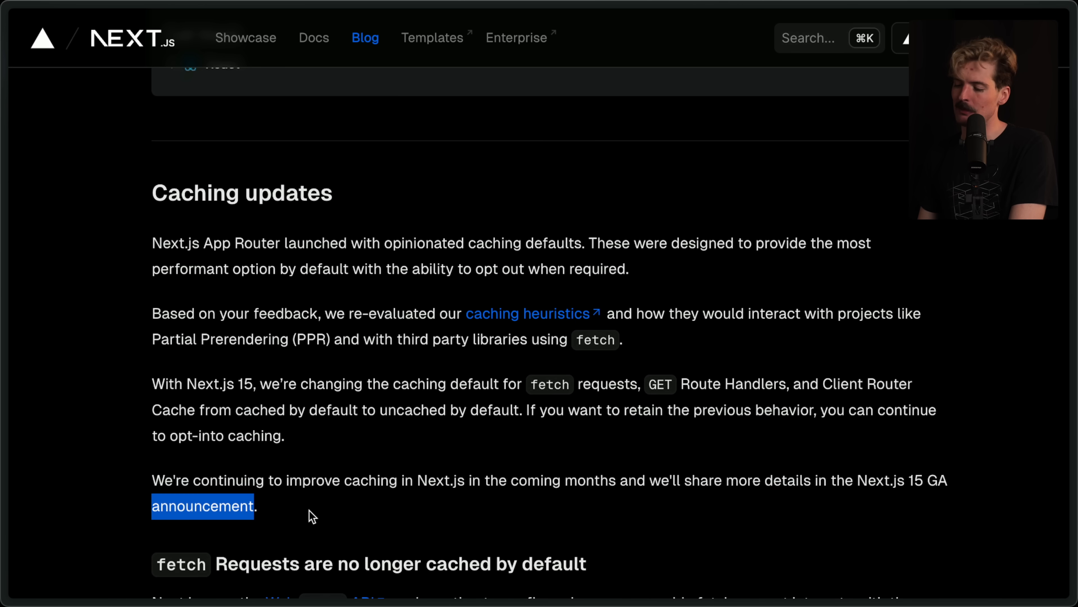
pyautogui.click(316, 518)
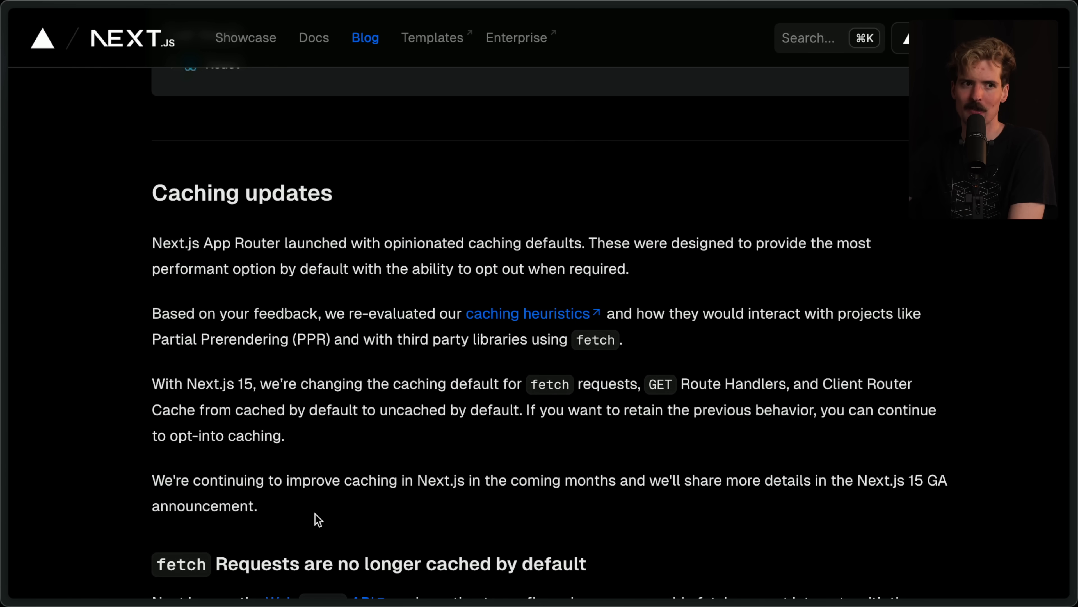
# Step: Scroll past the fetch caching options to the GET Route Handlers and Client Router Cache sections
pyautogui.scroll(-3)
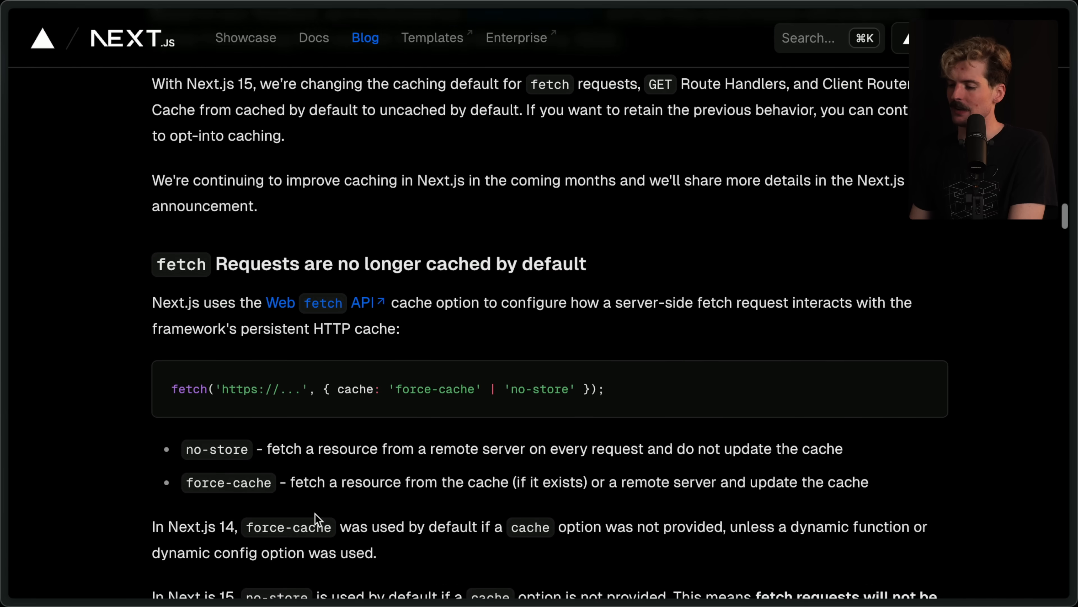
pyautogui.scroll(-3)
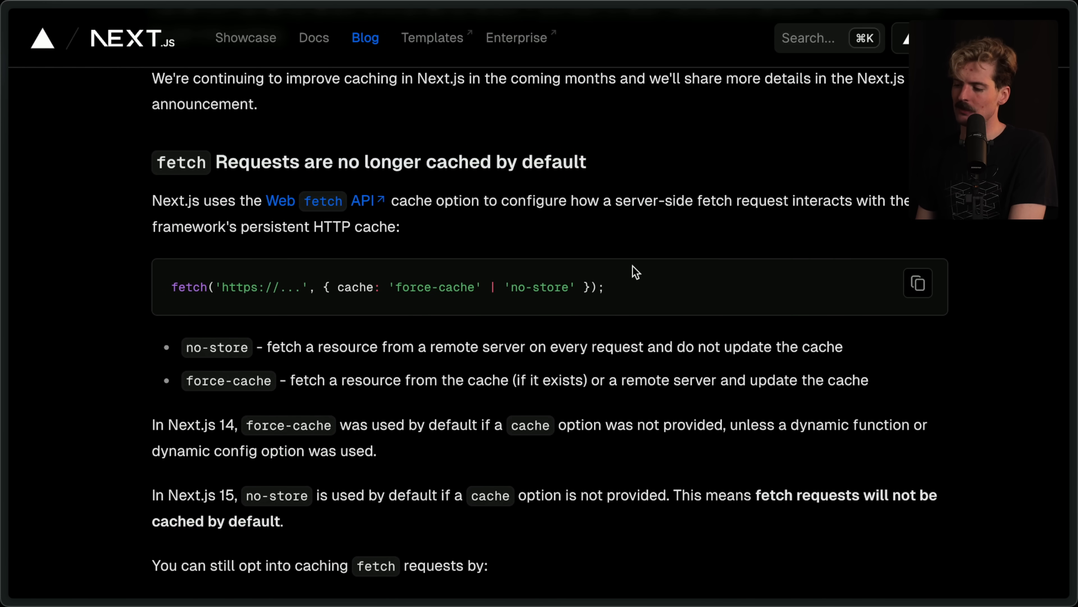
pyautogui.moveTo(447, 307)
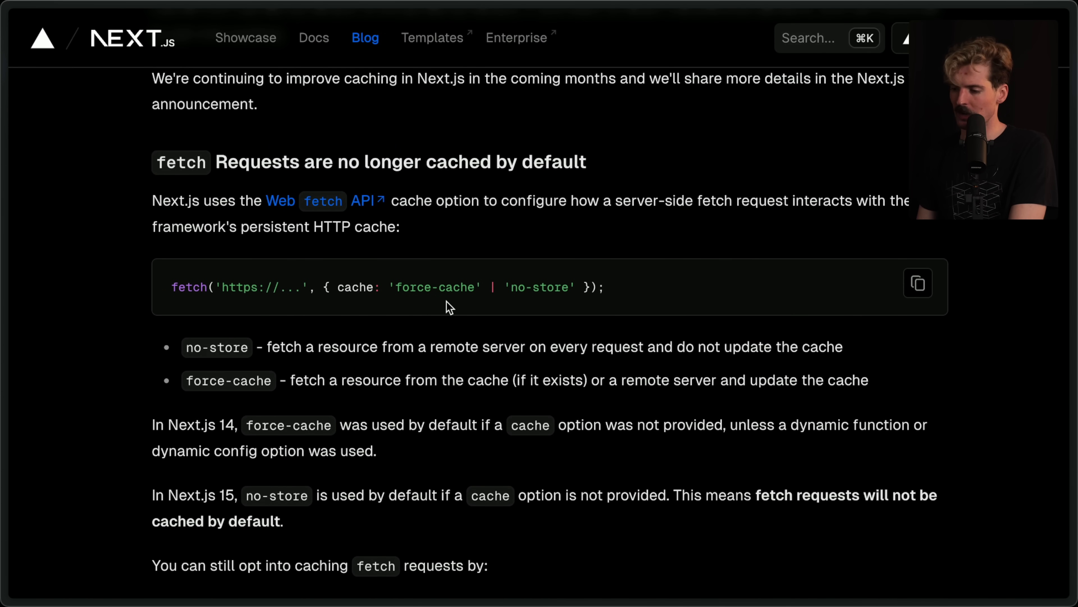
pyautogui.scroll(-3)
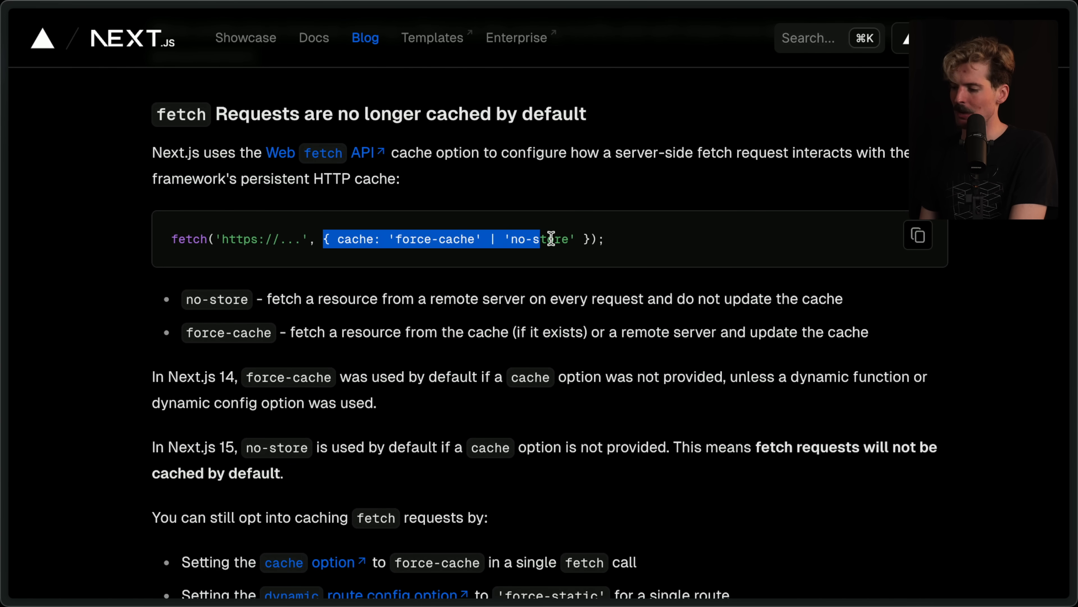
pyautogui.scroll(-3)
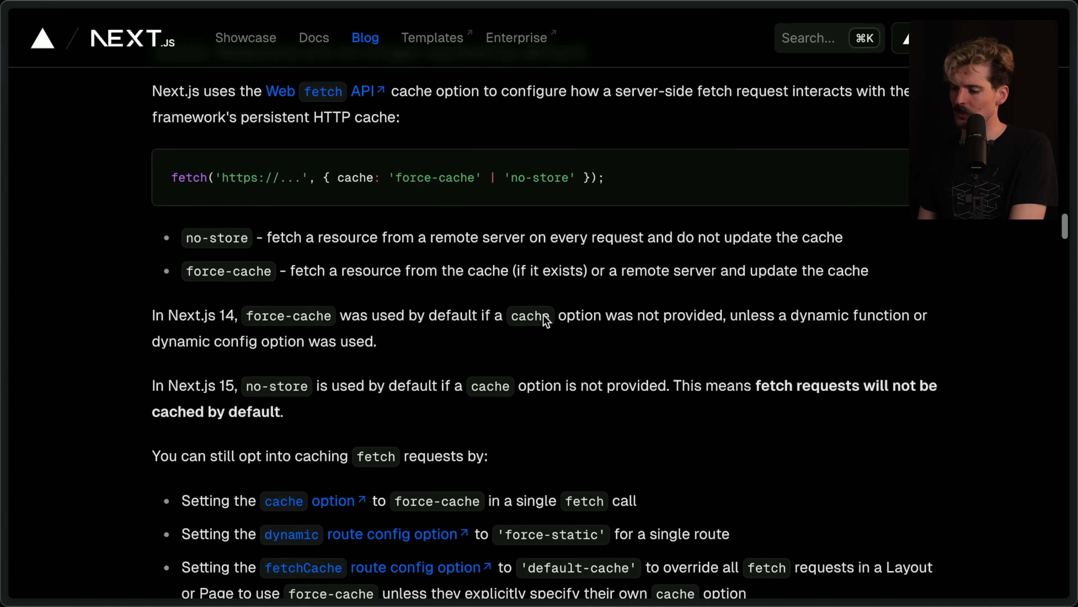
pyautogui.scroll(-3)
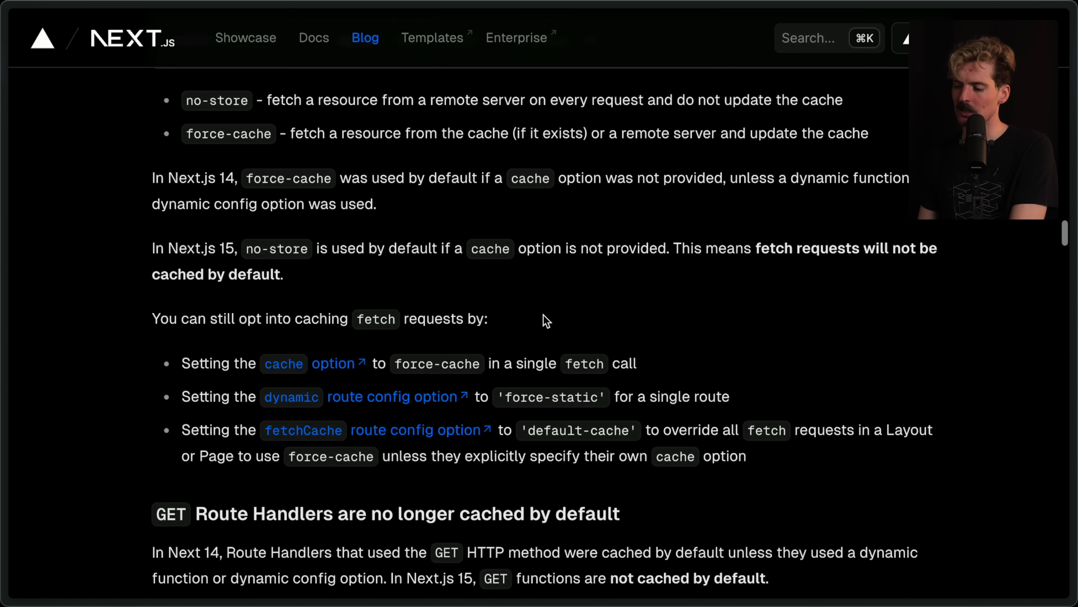
pyautogui.scroll(-3)
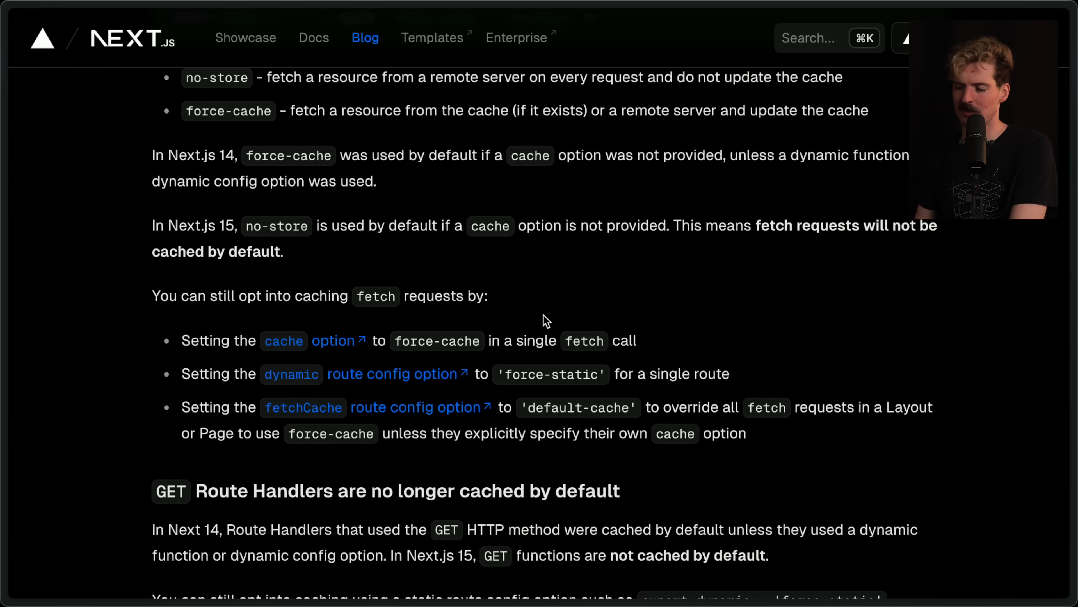
pyautogui.scroll(-3)
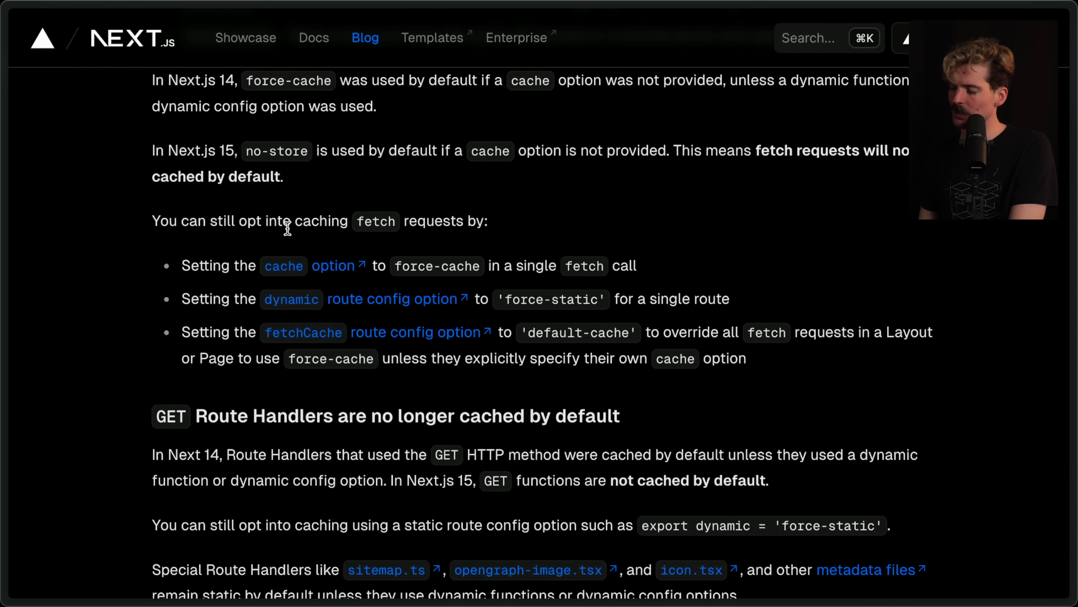
pyautogui.moveTo(258, 268)
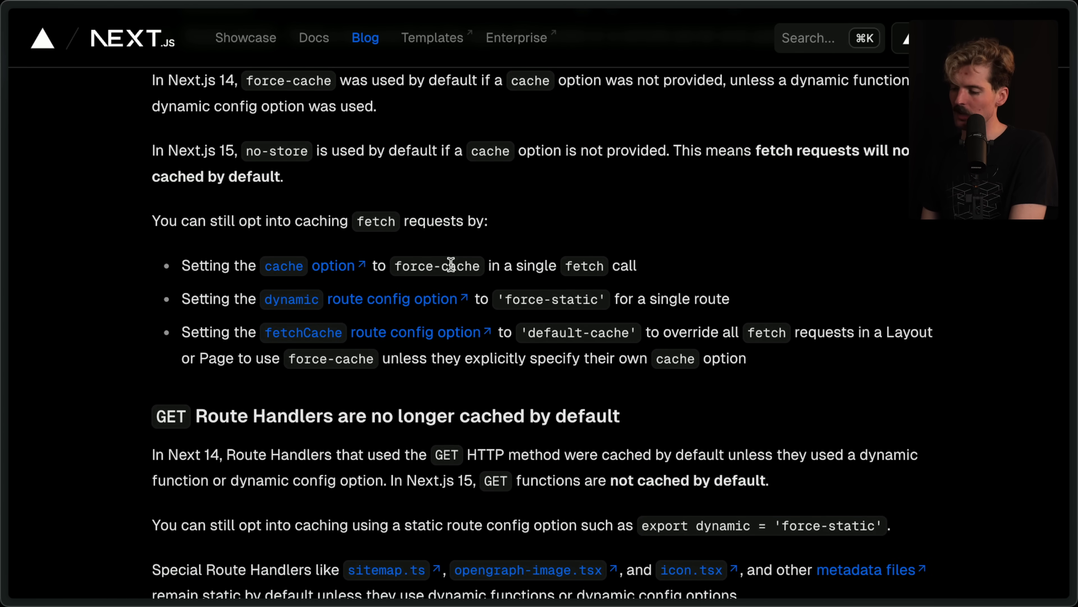
pyautogui.moveTo(530, 291)
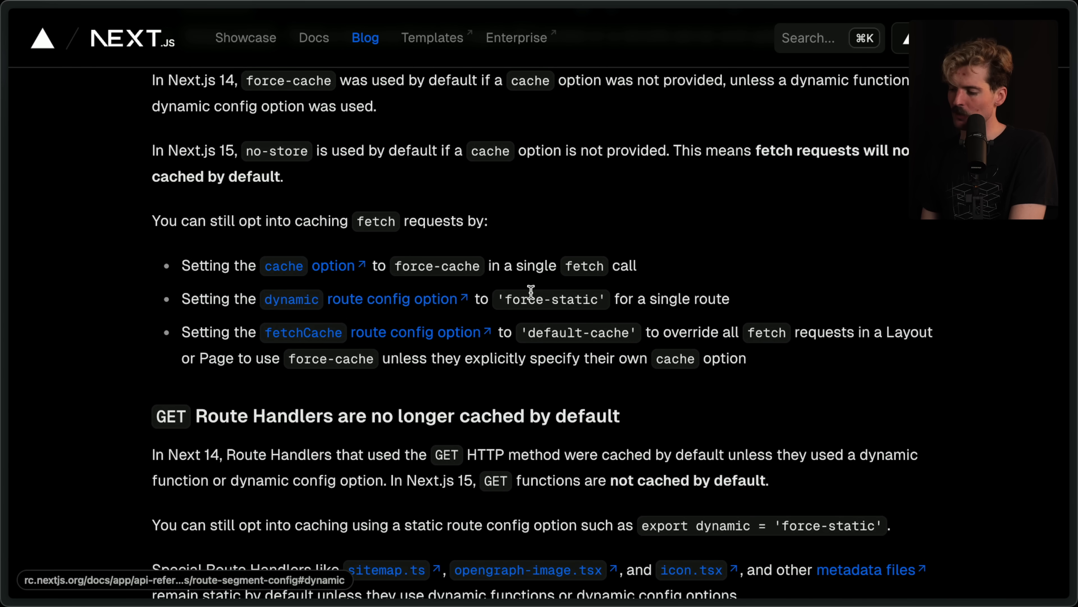
pyautogui.moveTo(318, 341)
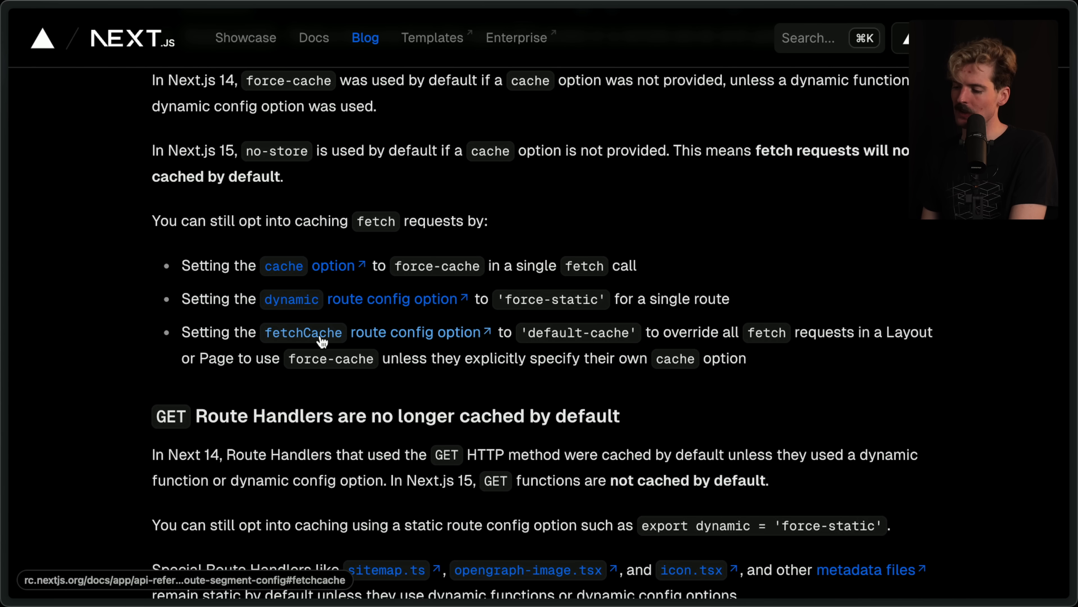
pyautogui.moveTo(667, 337)
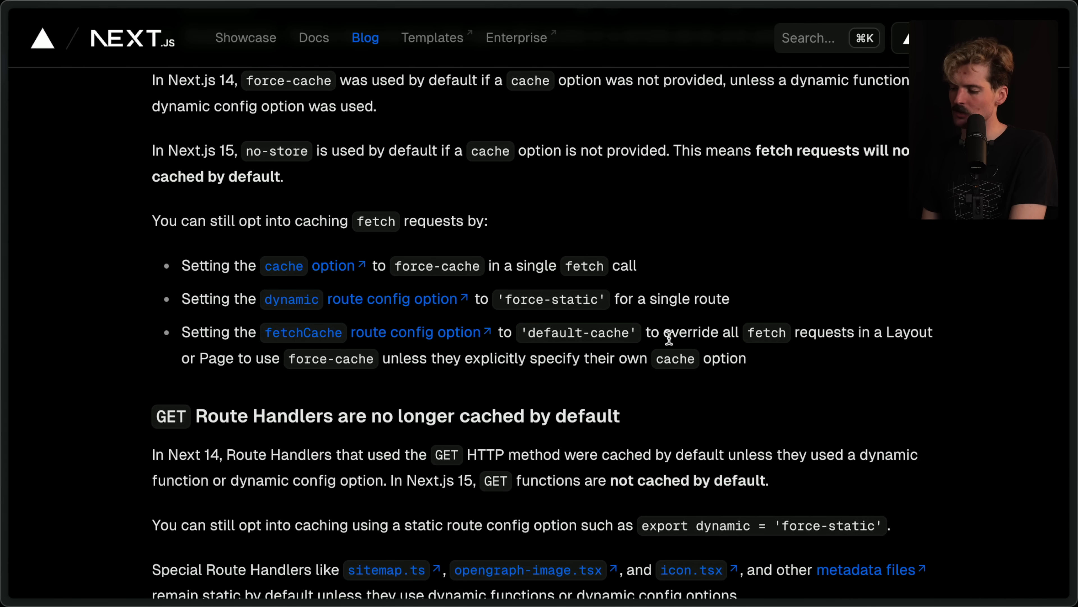
pyautogui.moveTo(375, 355)
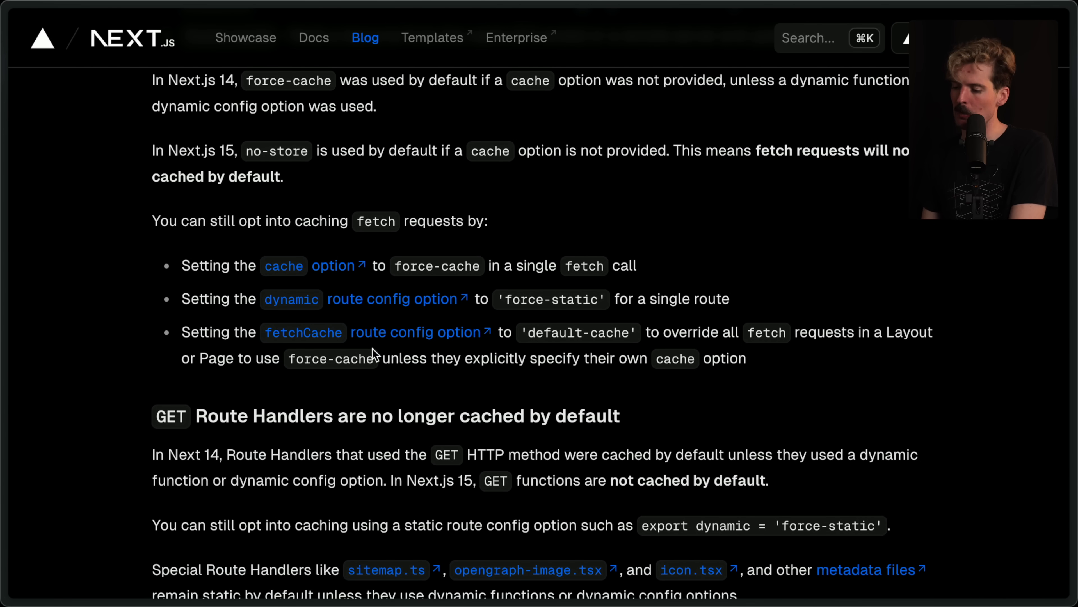
pyautogui.moveTo(515, 358)
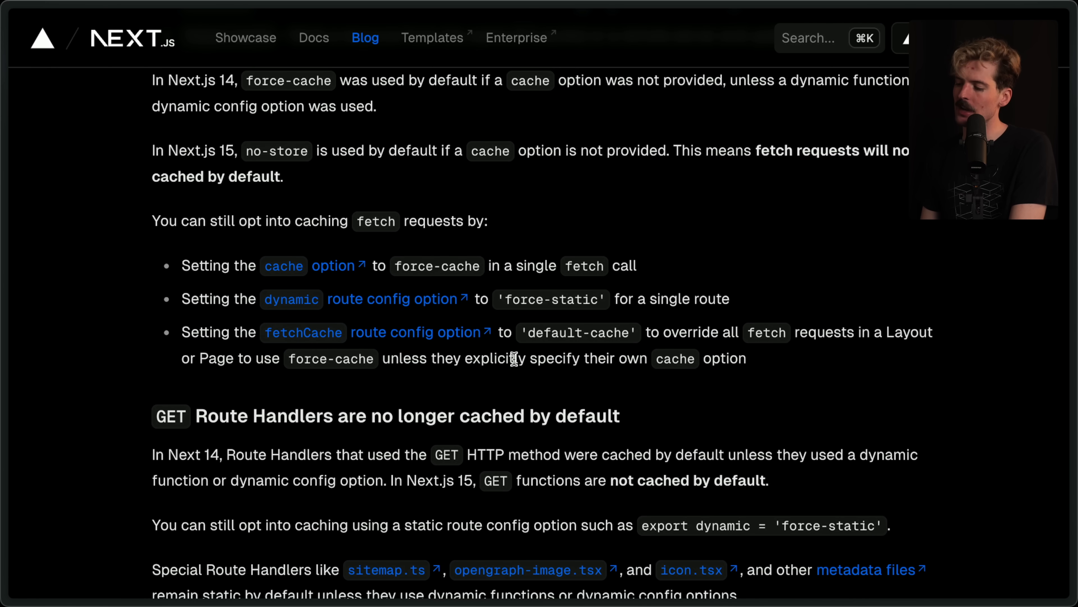
pyautogui.moveTo(747, 399)
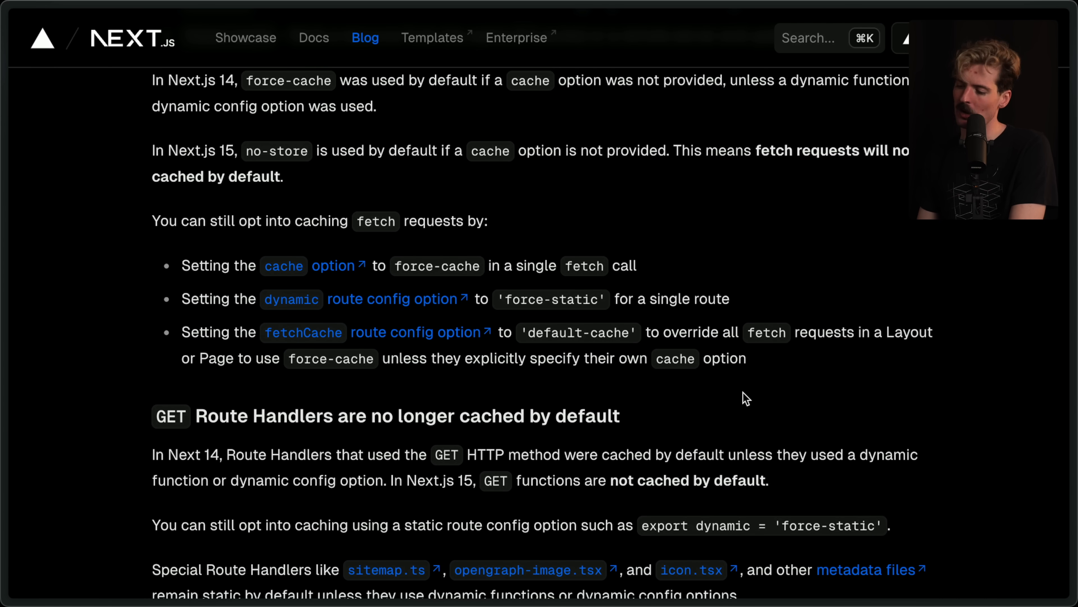
pyautogui.scroll(-3)
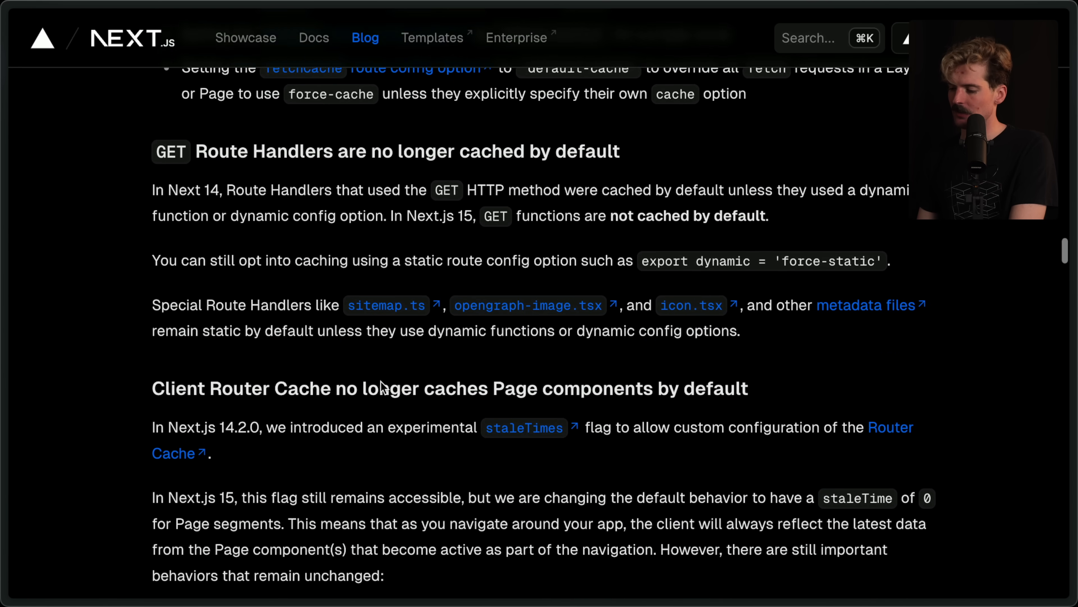
# Step: Scroll through the Client Router Cache section and its staleTimes example to the Partial Prerendering heading
pyautogui.scroll(-3)
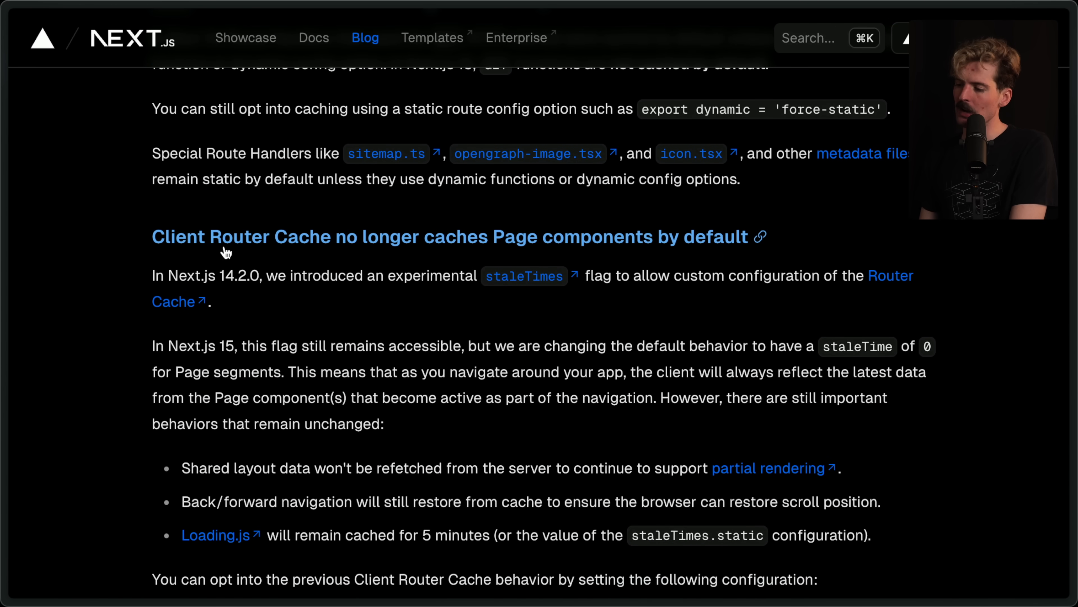
pyautogui.moveTo(624, 239)
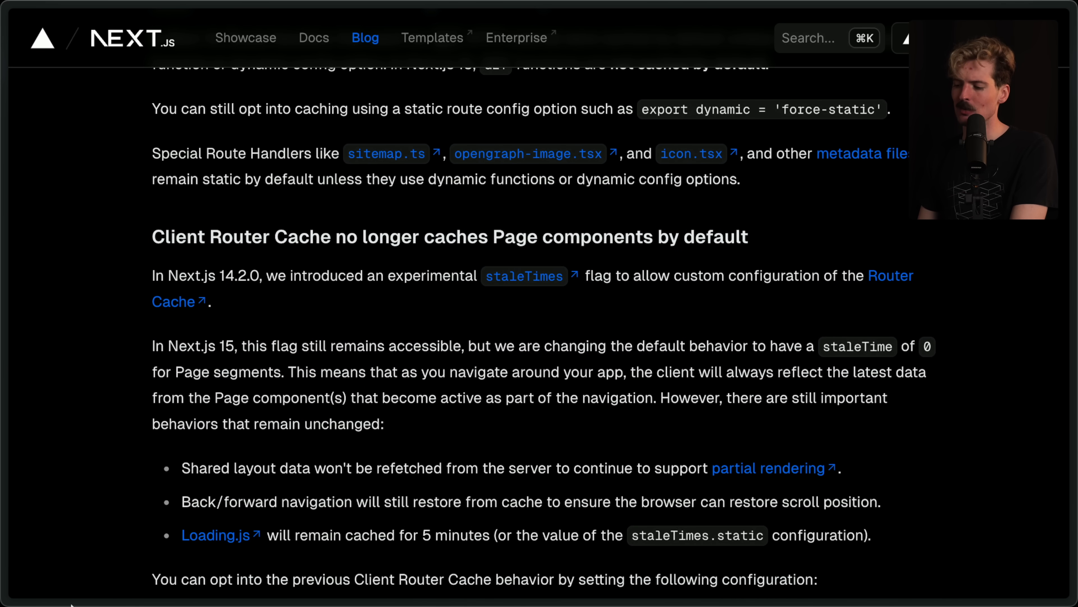
pyautogui.moveTo(589, 444)
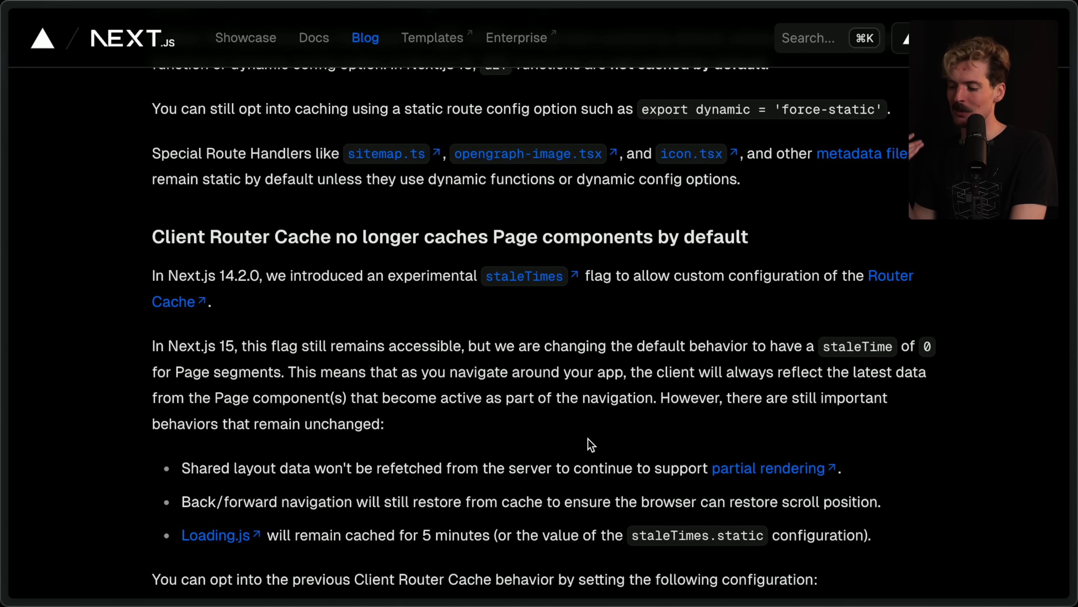
pyautogui.scroll(-3)
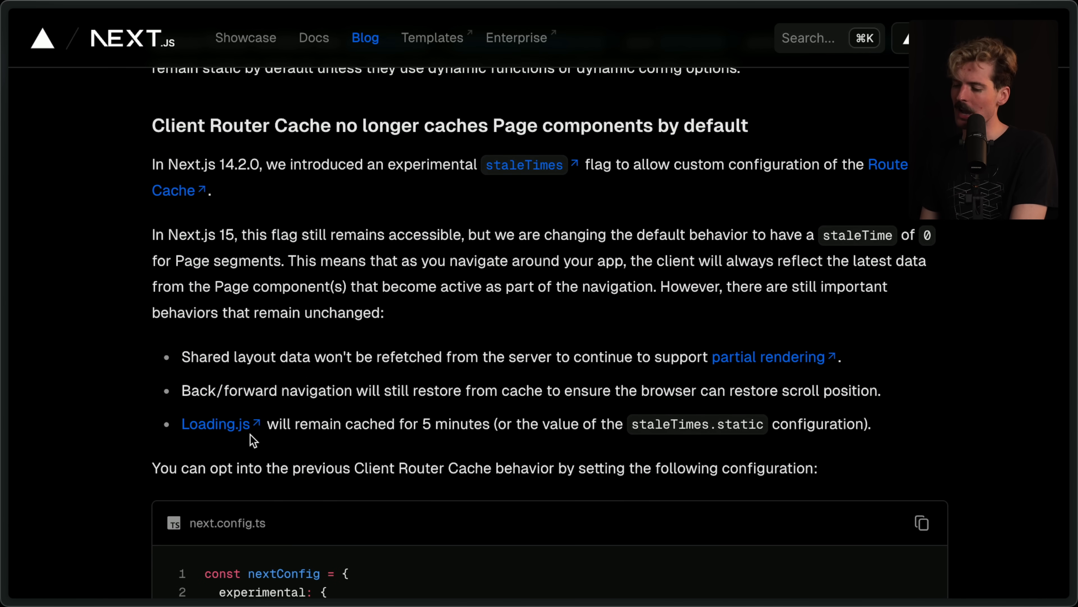
pyautogui.moveTo(372, 425)
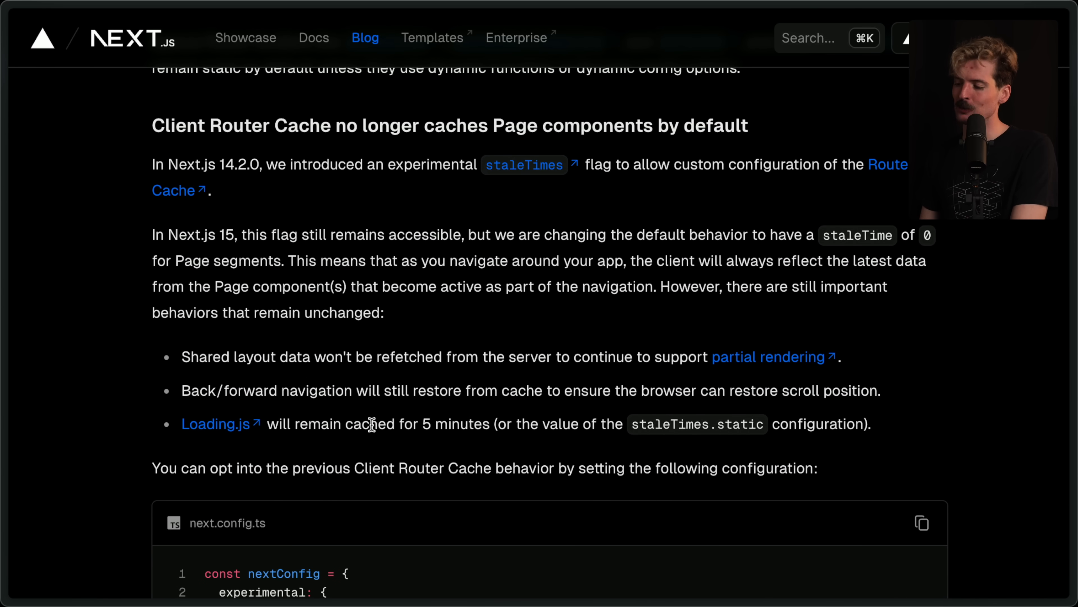
pyautogui.moveTo(595, 419)
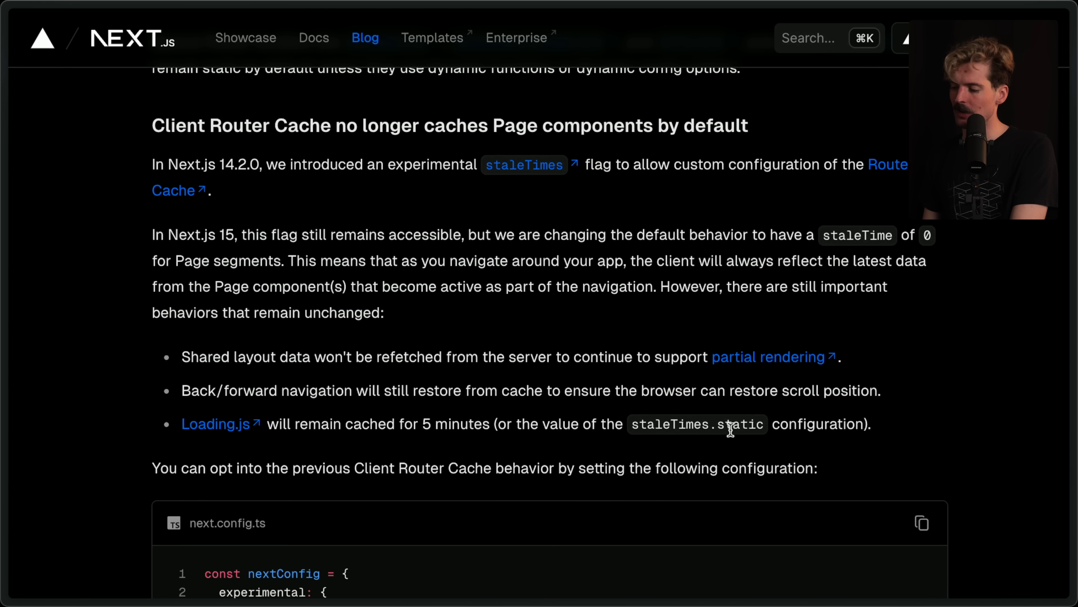
pyautogui.moveTo(650, 440)
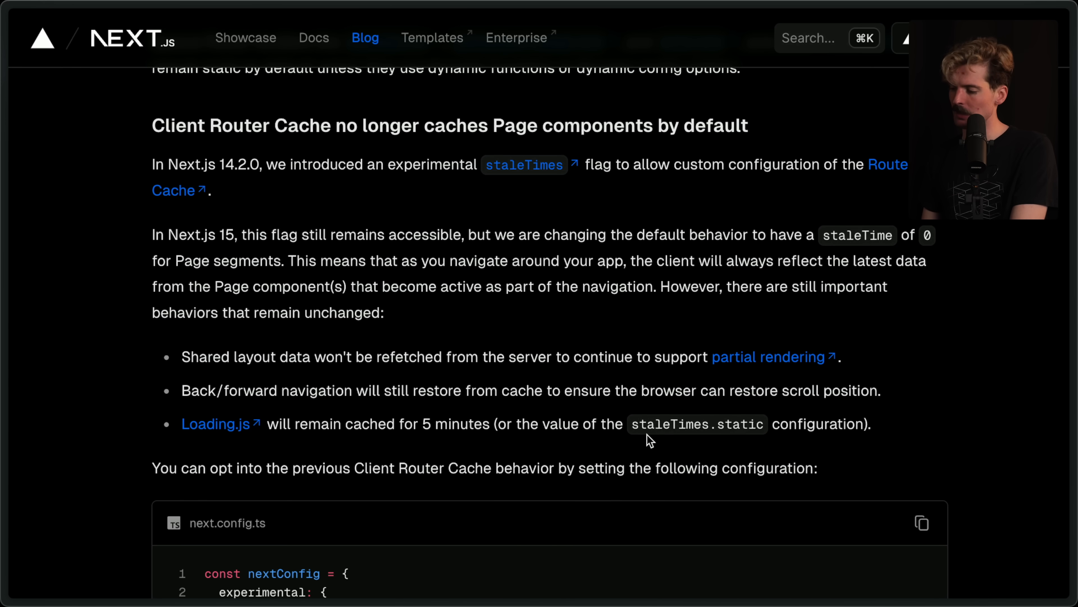
pyautogui.scroll(-3)
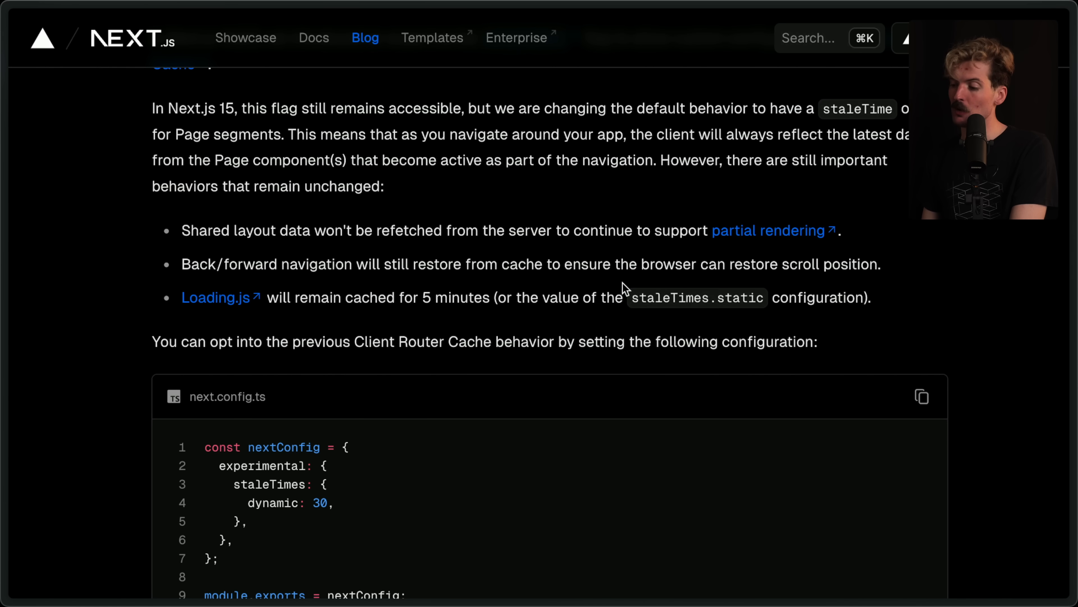
pyautogui.moveTo(767, 272)
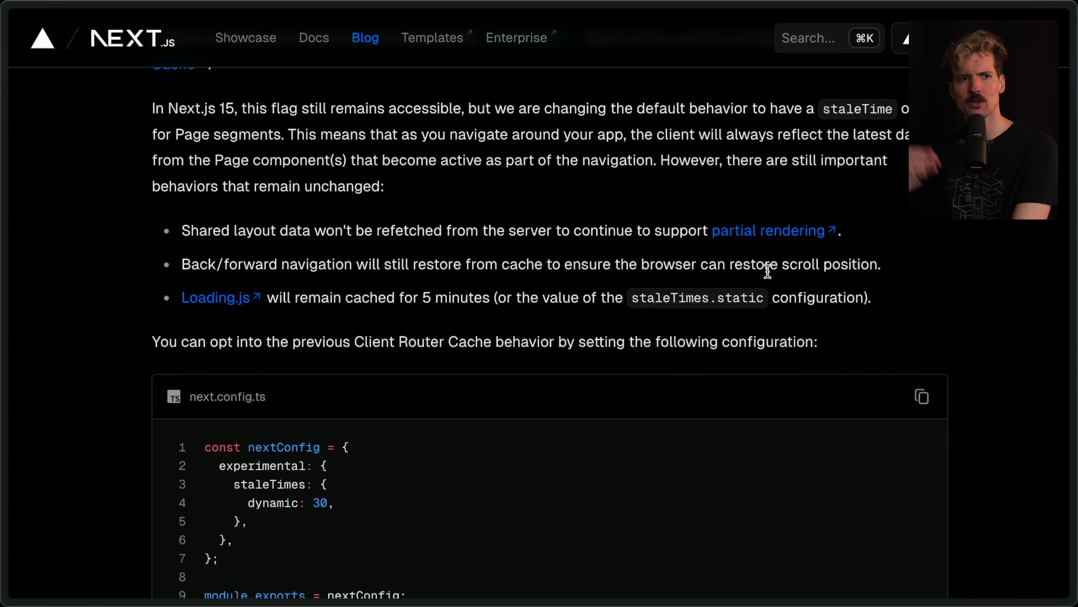
pyautogui.scroll(-3)
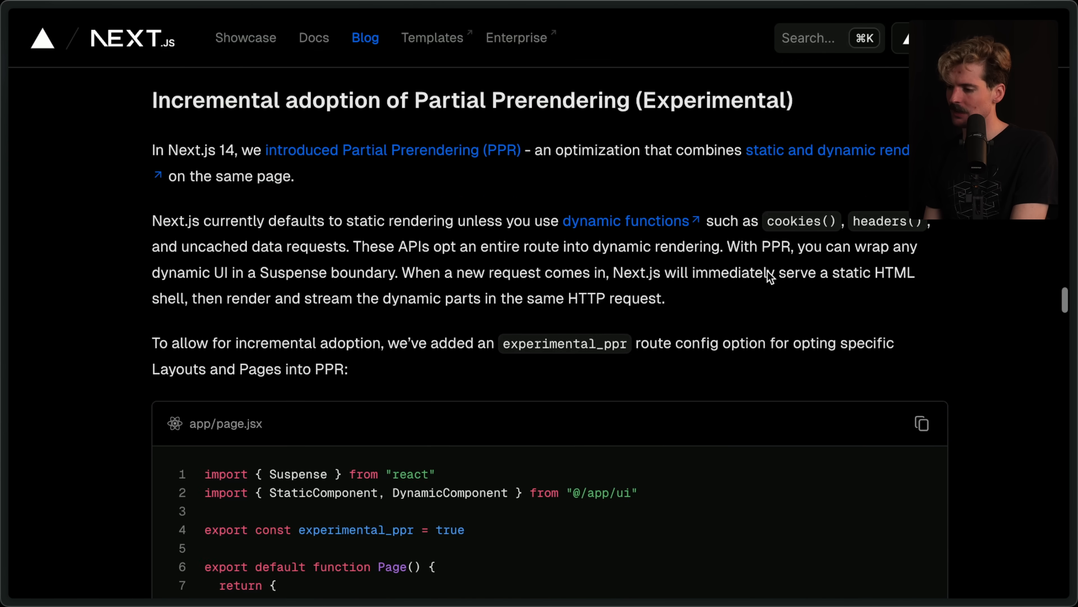
# Step: Read the experimental_ppr and incremental PPR next.config.js examples down to the next/after section
pyautogui.scroll(3)
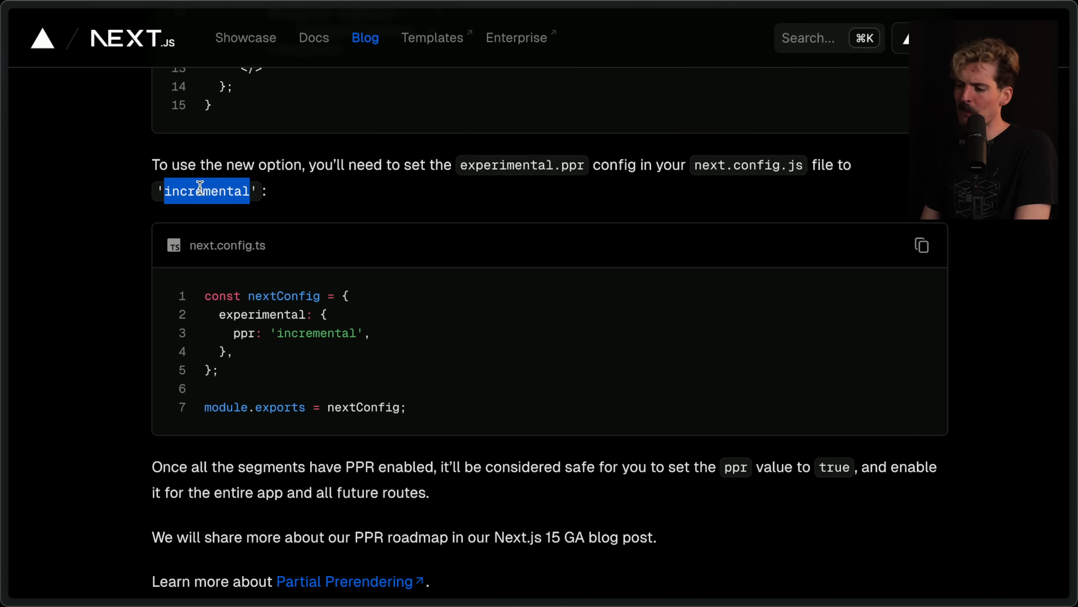
pyautogui.moveTo(344, 264)
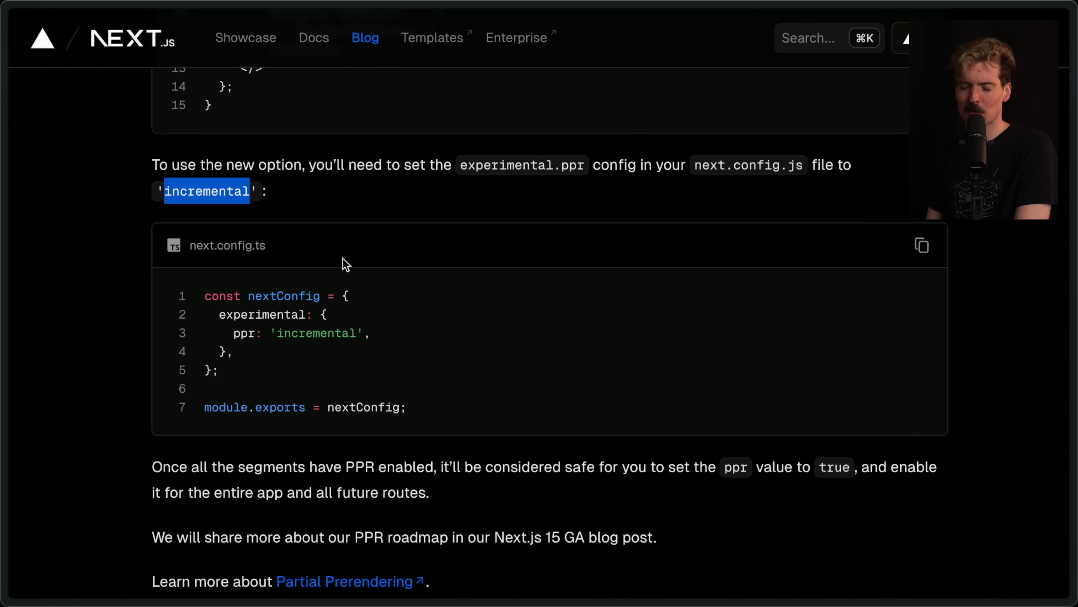
pyautogui.moveTo(347, 200)
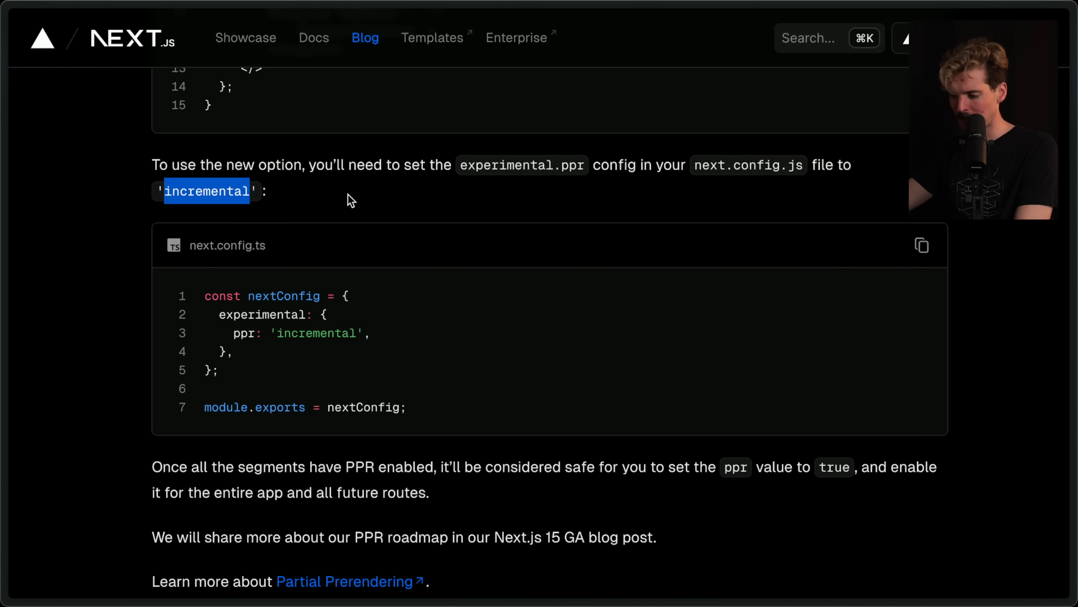
pyautogui.scroll(-3)
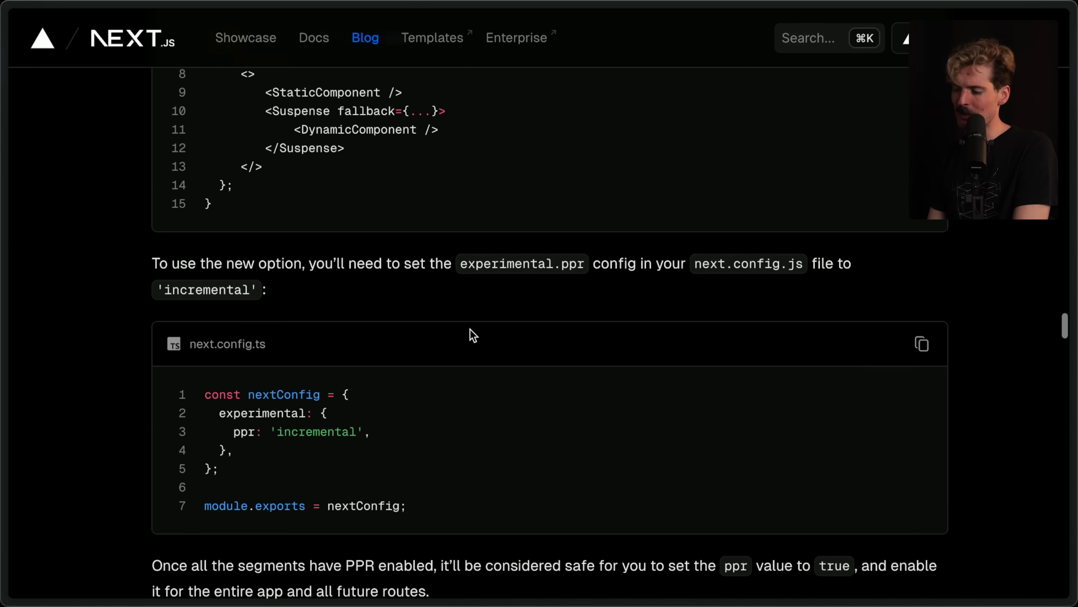
pyautogui.scroll(-3)
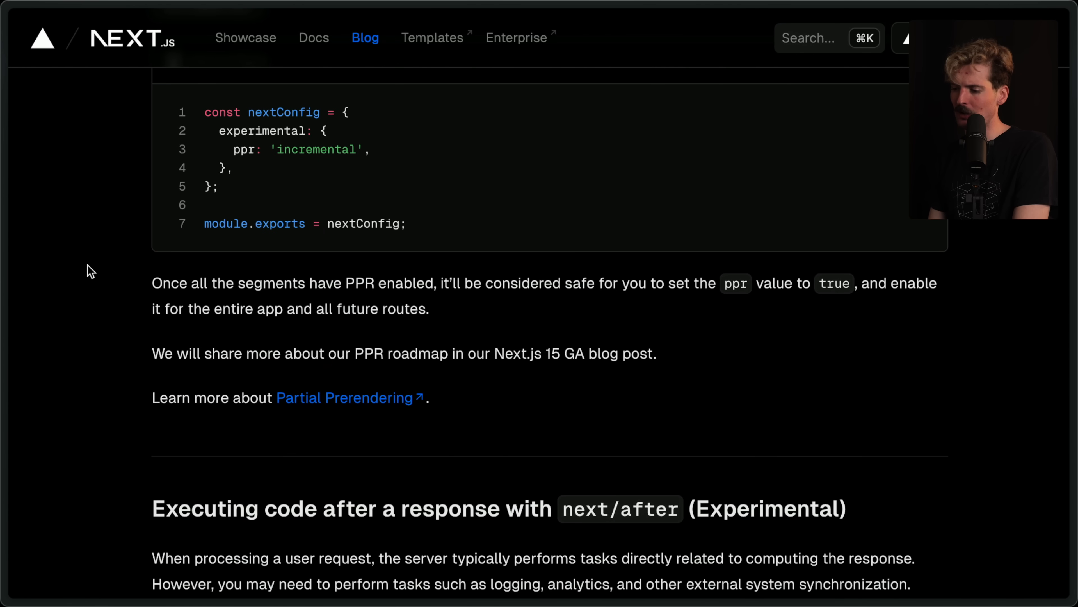
pyautogui.moveTo(377, 313)
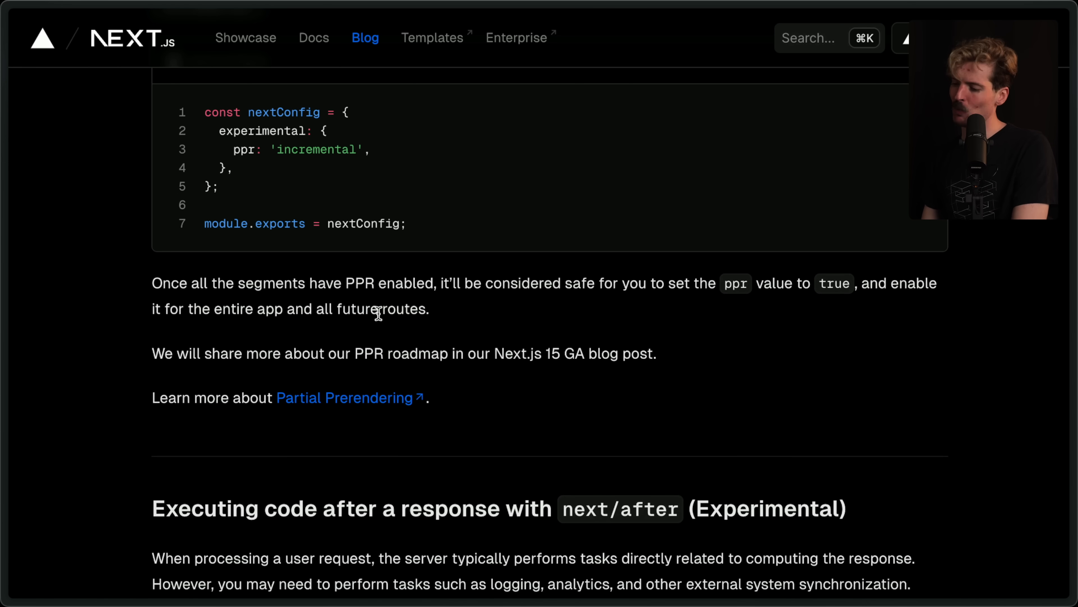
# Step: Scroll to the 'Executing code after a response with next/after' intro explaining the after() API
pyautogui.scroll(-3)
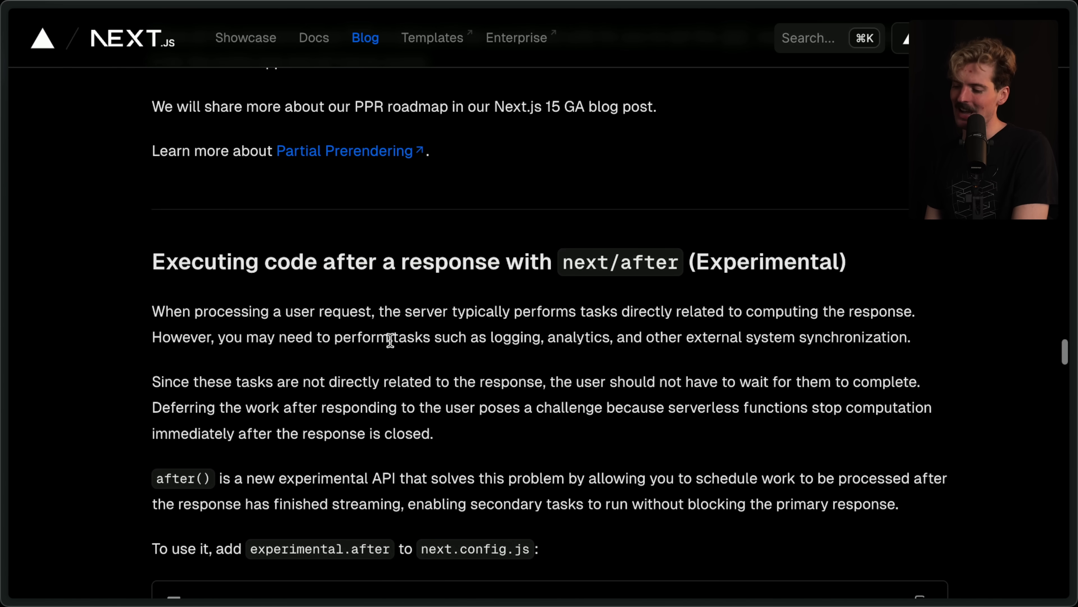
pyautogui.moveTo(356, 296)
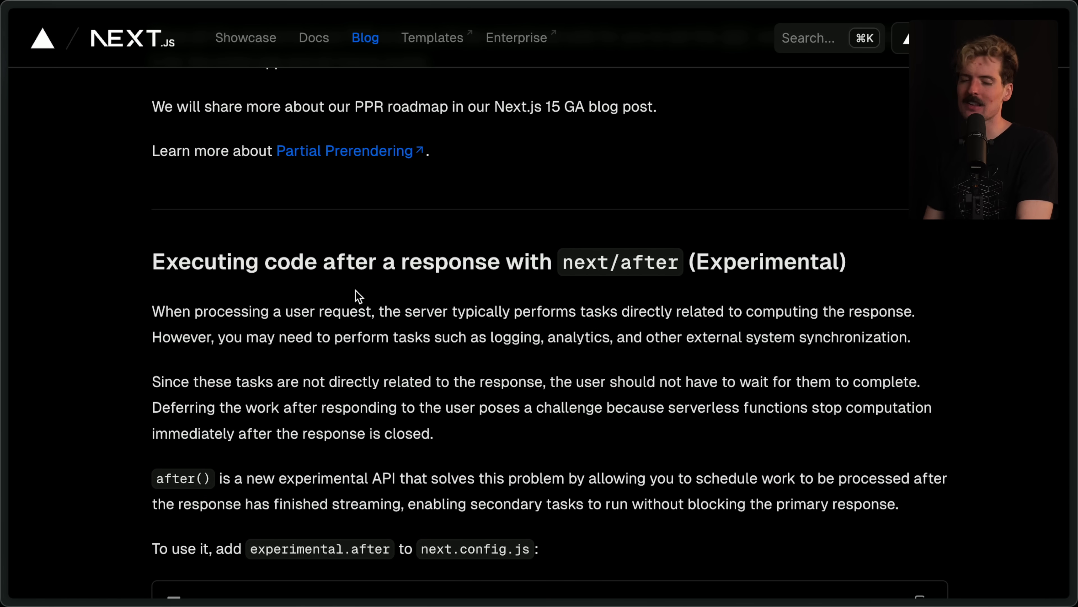
pyautogui.click(61, 19)
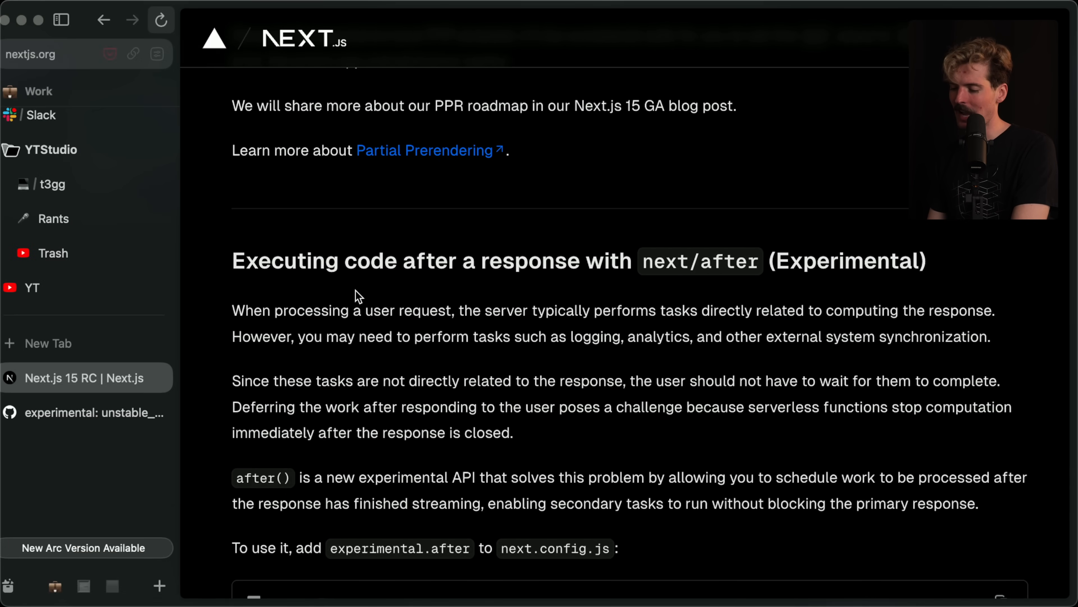
pyautogui.click(95, 413)
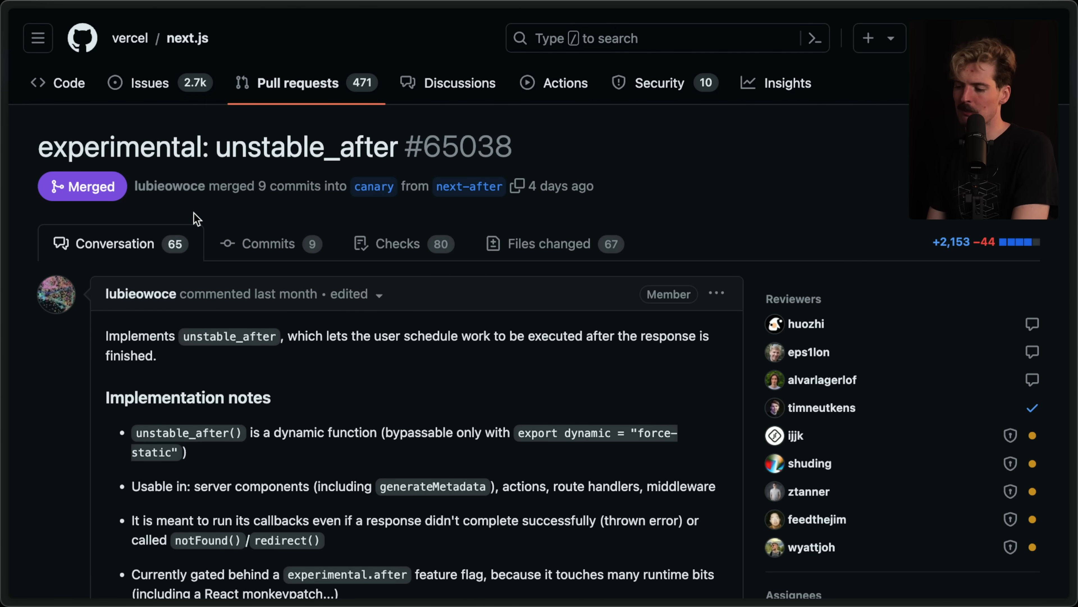
pyautogui.click(73, 19)
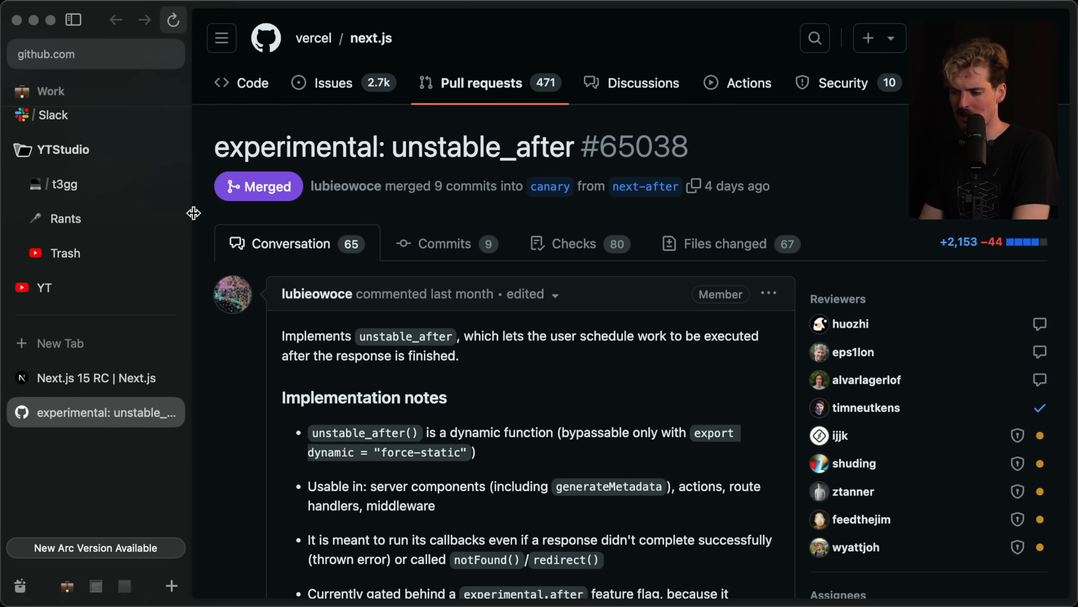
pyautogui.click(100, 378)
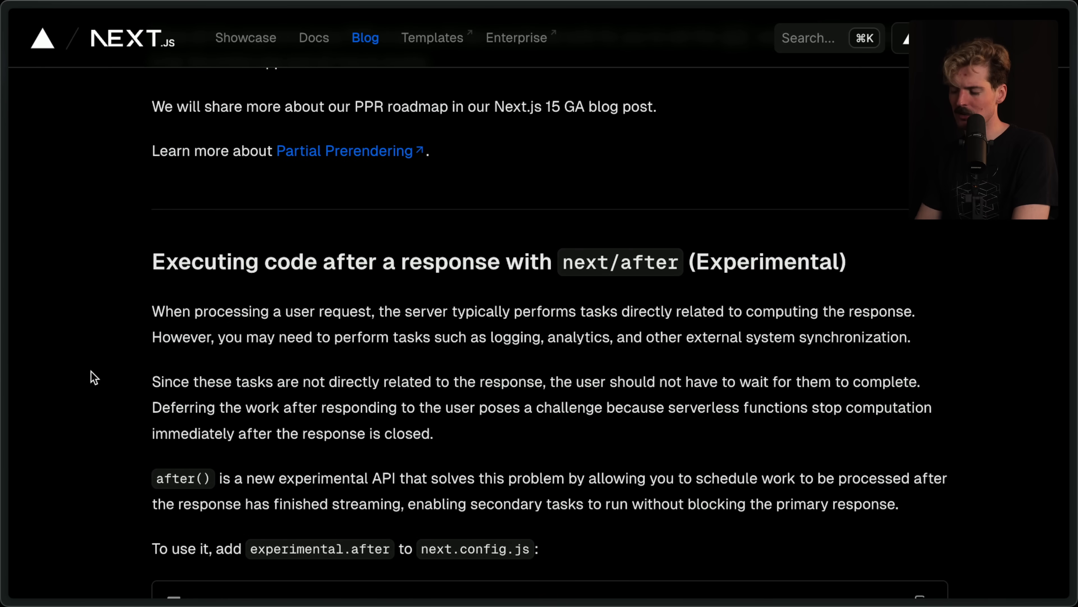
# Step: Scroll past the after() code sample and select text near the import alias in the create-next-app section
pyautogui.scroll(-3)
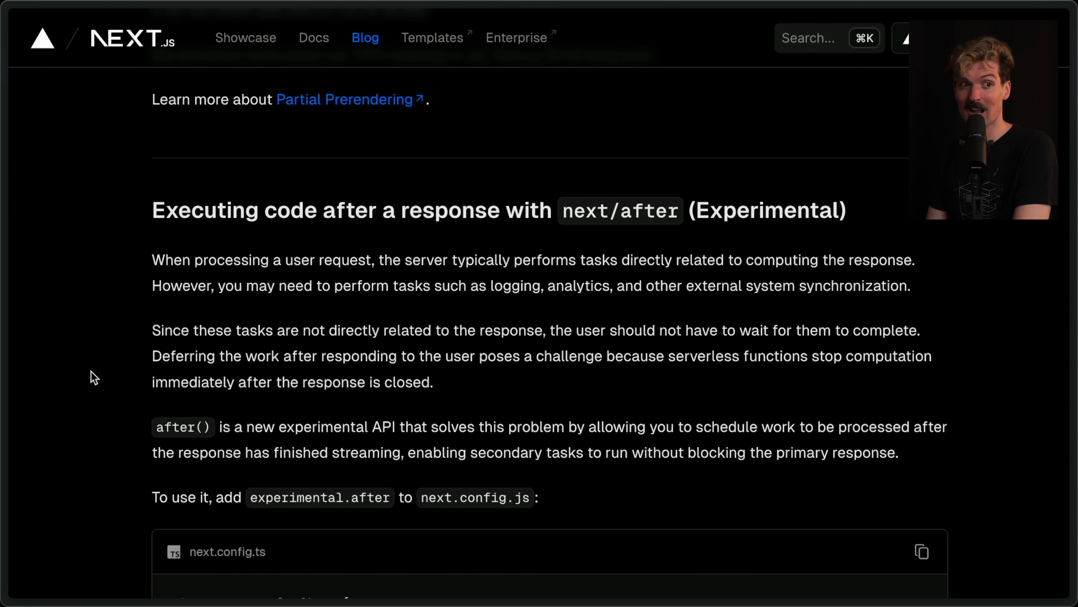
pyautogui.scroll(-3)
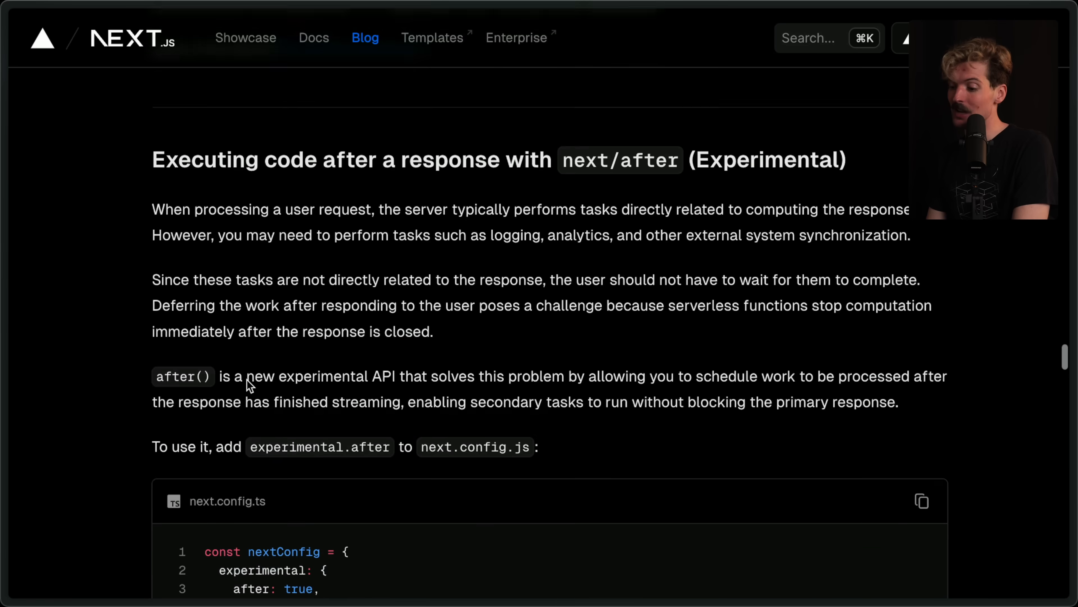
pyautogui.scroll(-3)
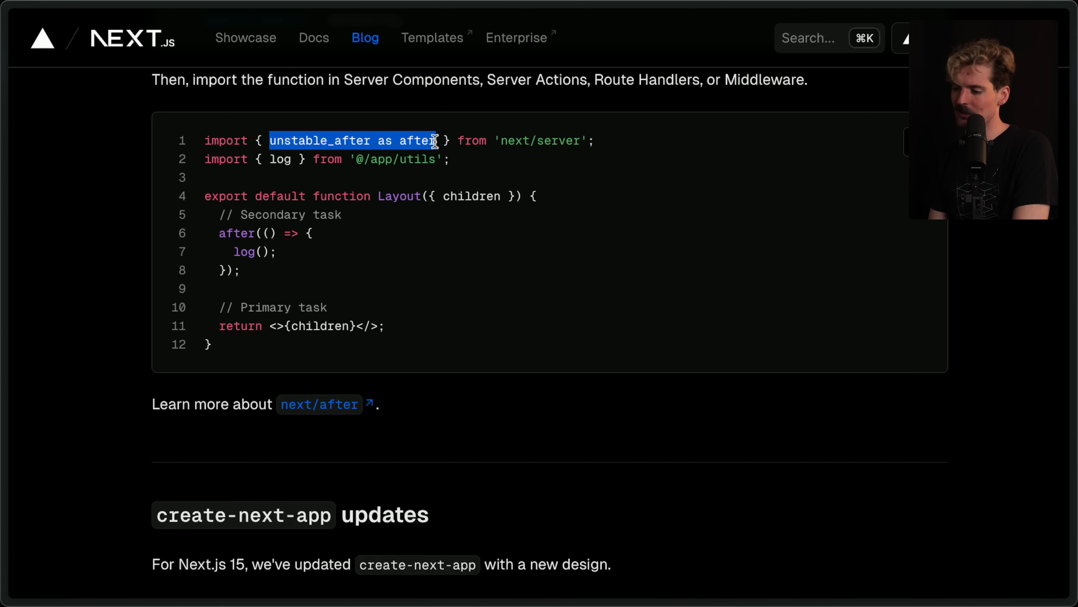
pyautogui.click(270, 247)
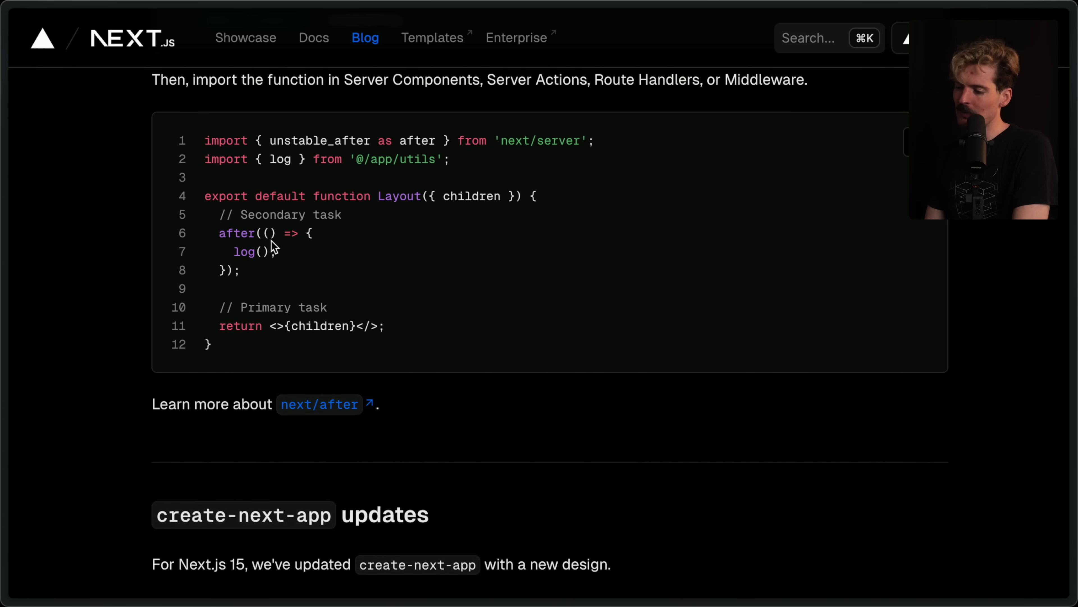
pyautogui.doubleClick(244, 251)
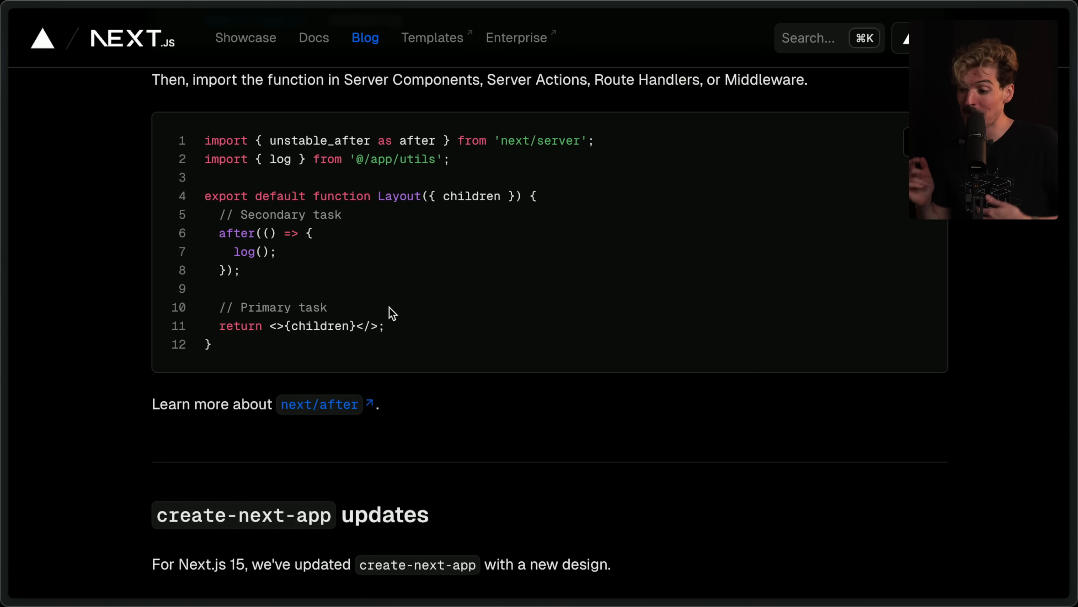
# Step: View the create-next-app redesign screenshot, then start a 'bunx create-' command in the sandbox folder
pyautogui.scroll(-3)
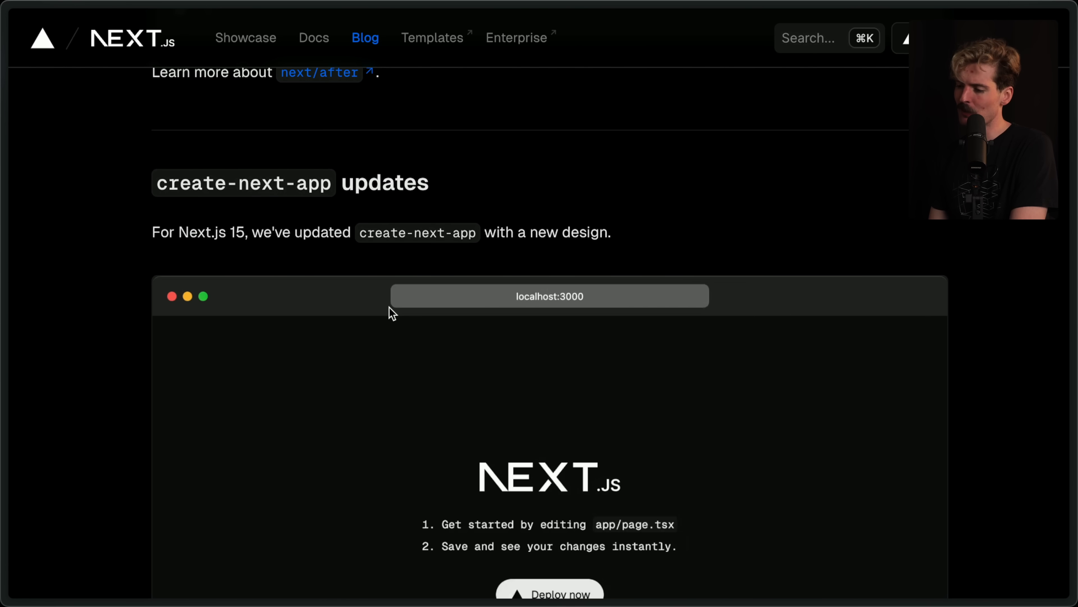
pyautogui.scroll(-3)
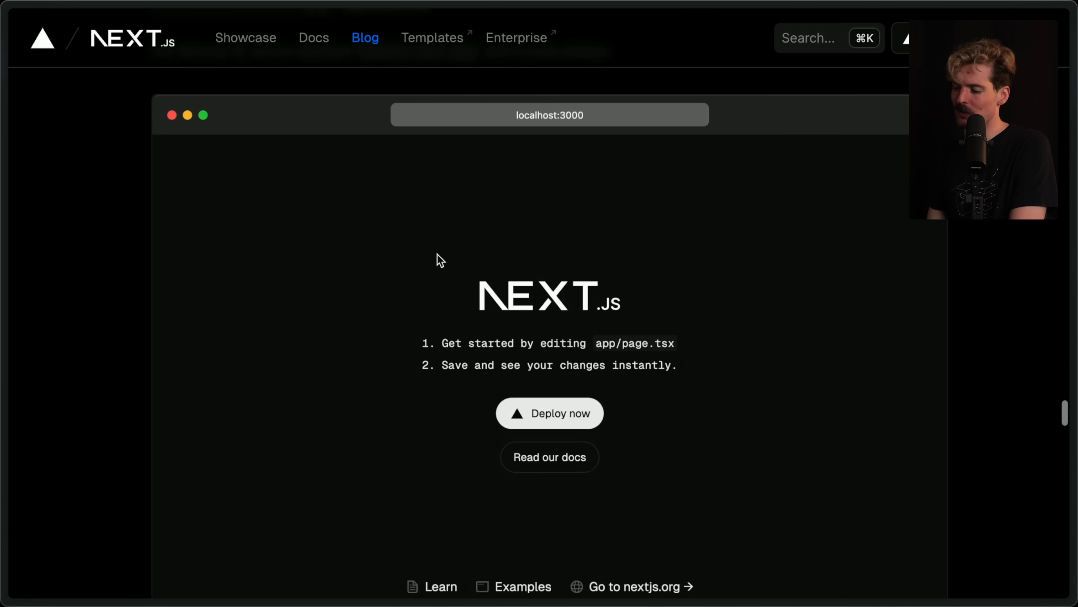
pyautogui.scroll(3)
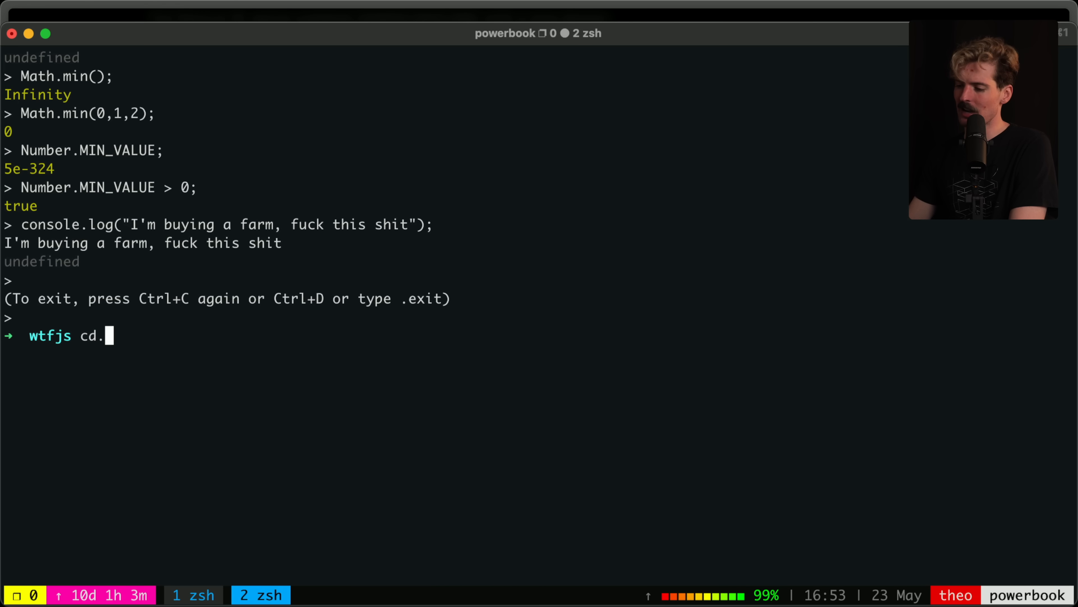
pyautogui.press('Return')
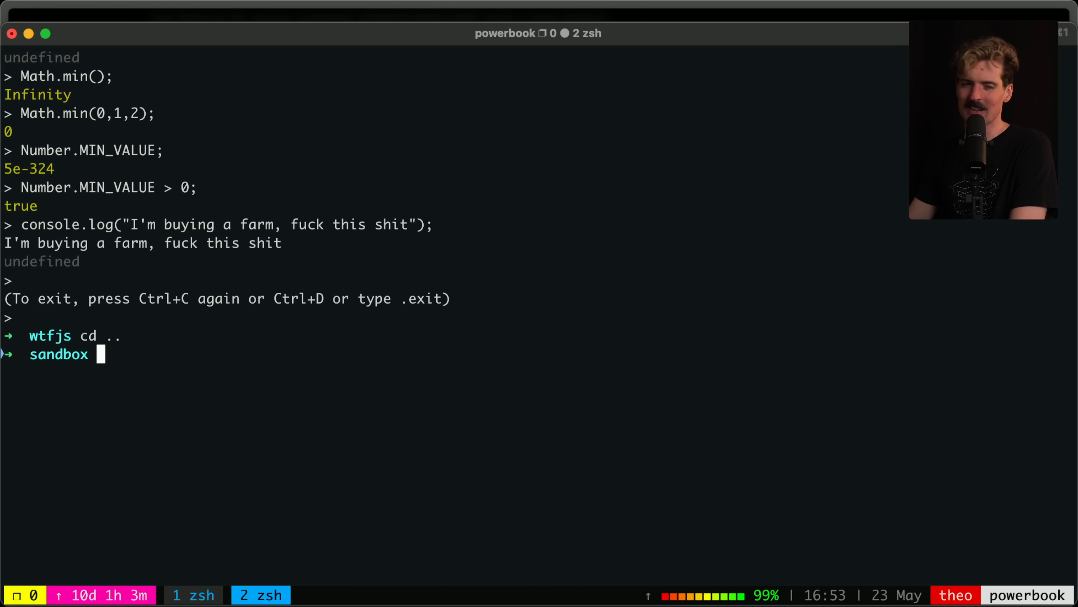
pyautogui.moveTo(437, 255)
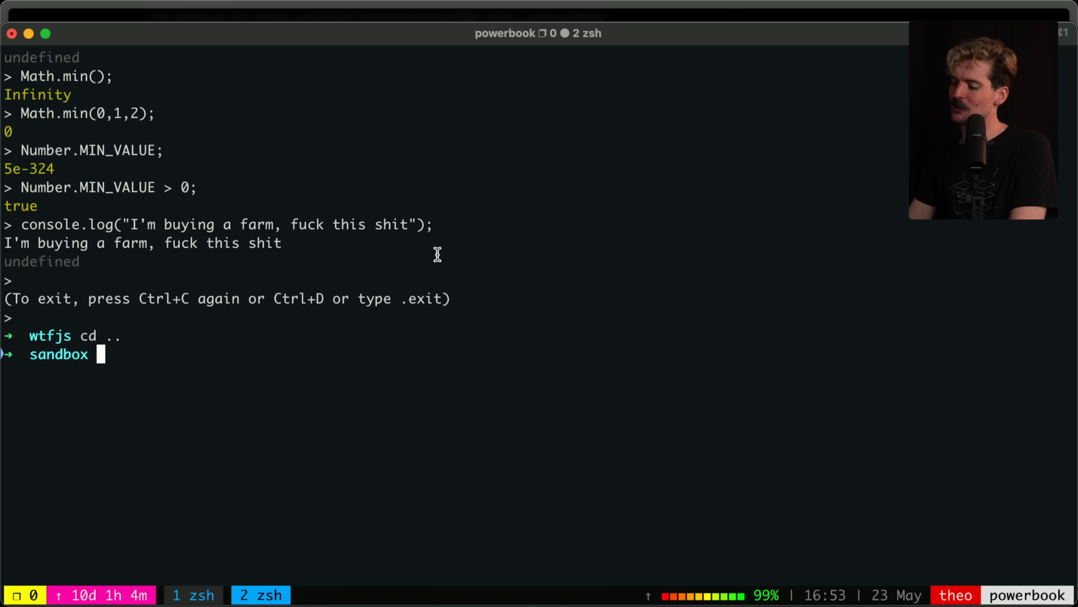
pyautogui.write('bunx create-')
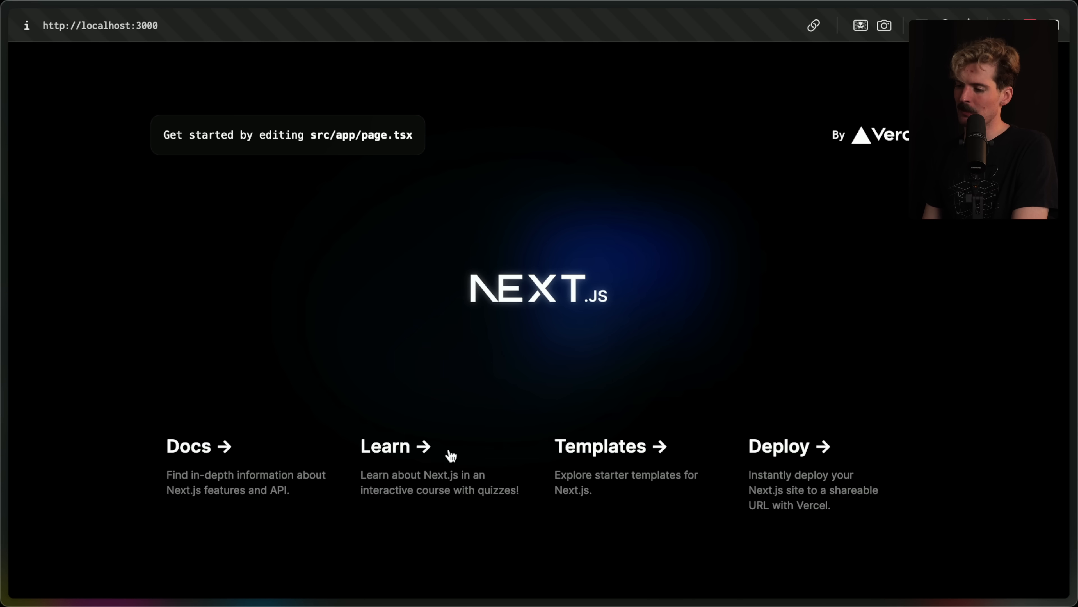
pyautogui.moveTo(529, 186)
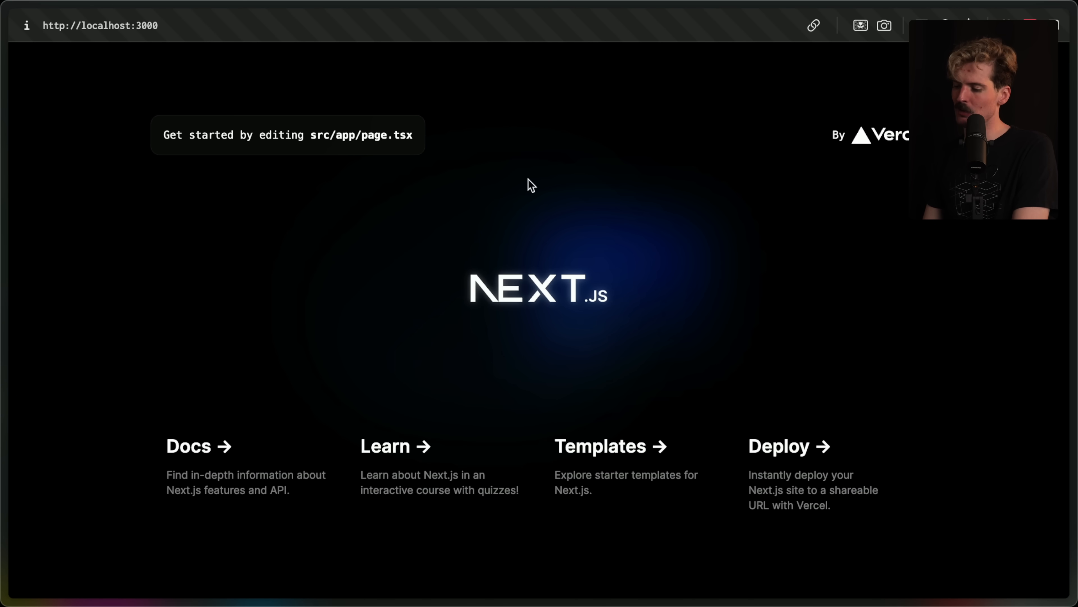
pyautogui.moveTo(474, 202)
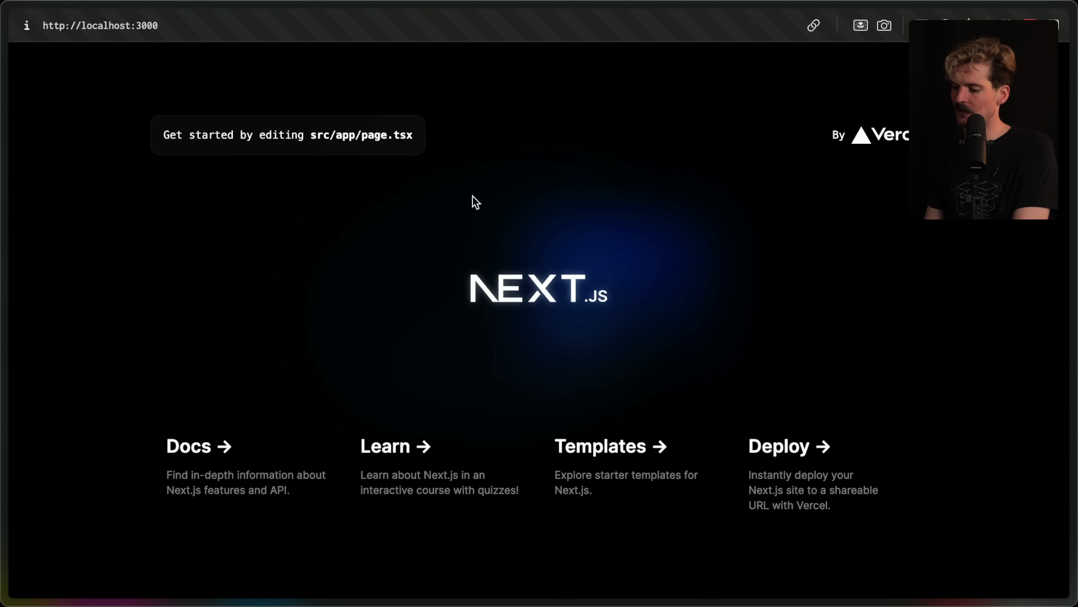
pyautogui.moveTo(873, 135)
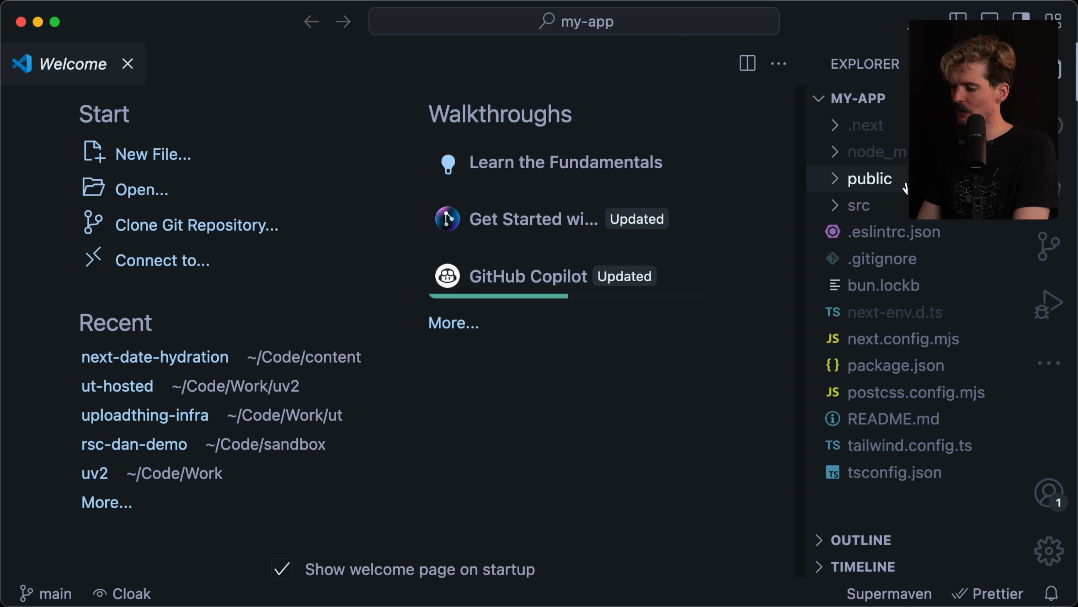
# Step: Review src/app/page.tsx of the my-app starter in VS Code, then switch to iTerm
pyautogui.click(888, 312)
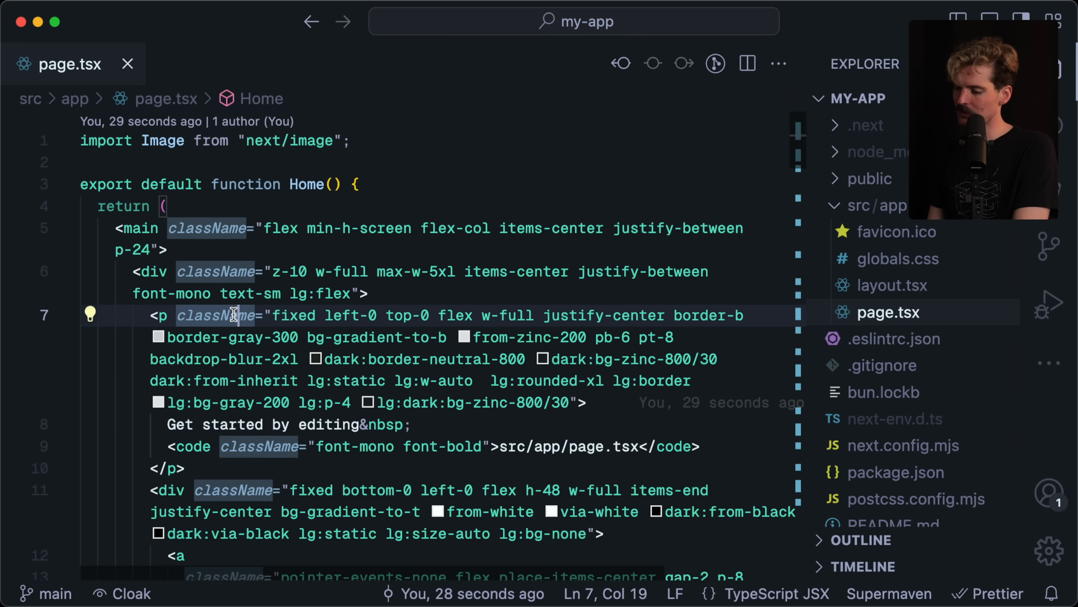
pyautogui.scroll(-3)
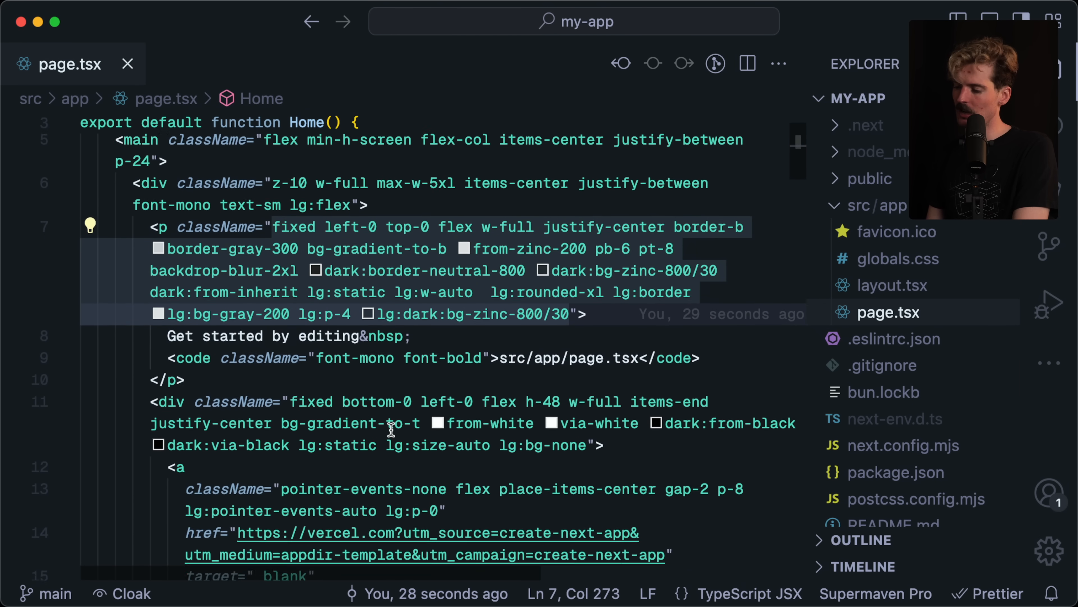
pyautogui.scroll(-3)
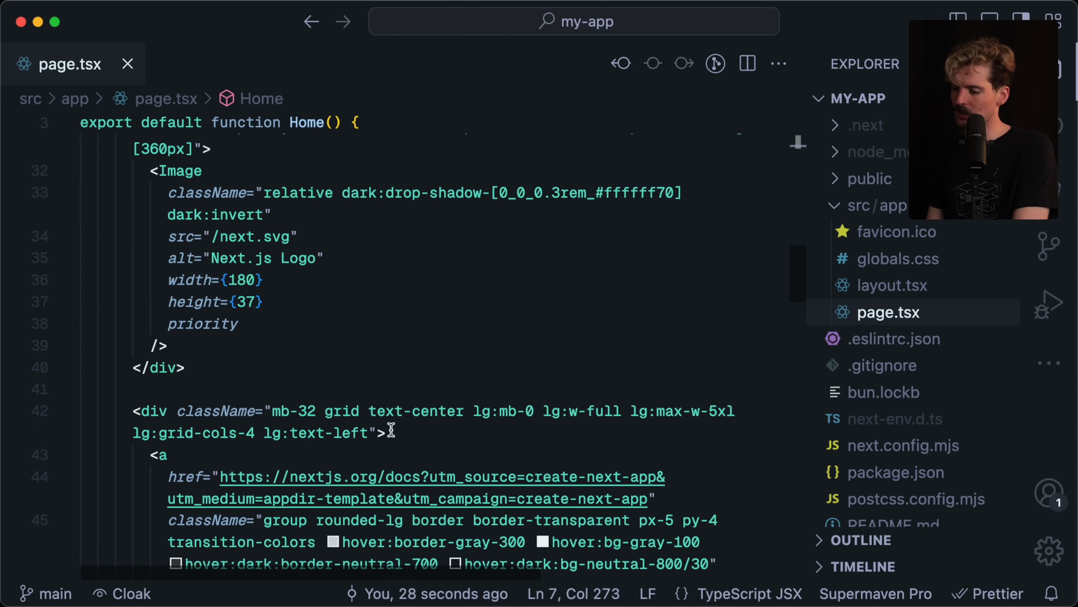
pyautogui.scroll(-3)
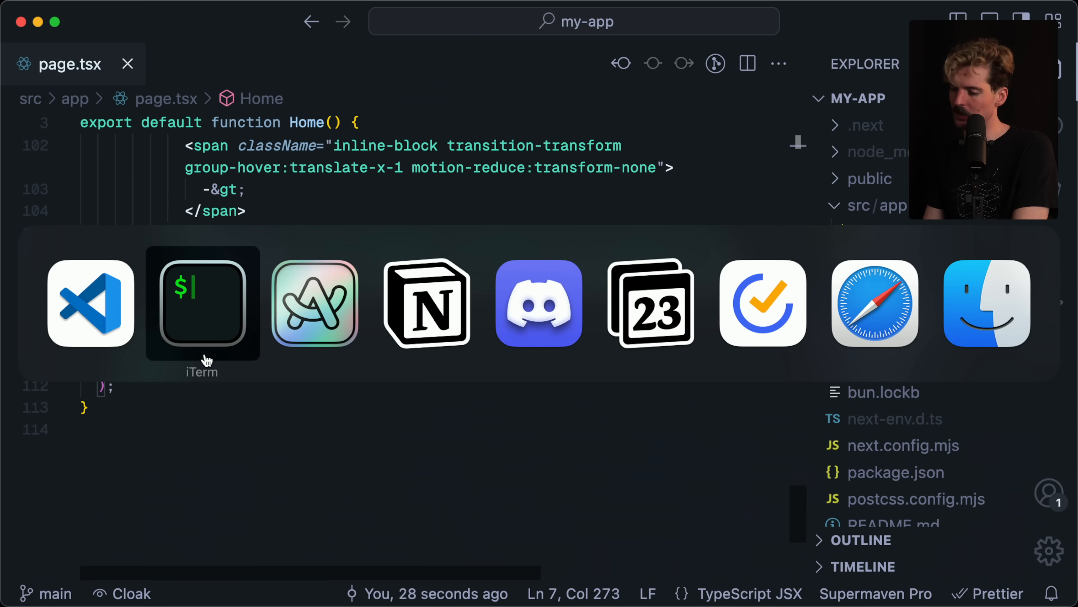
pyautogui.click(202, 302)
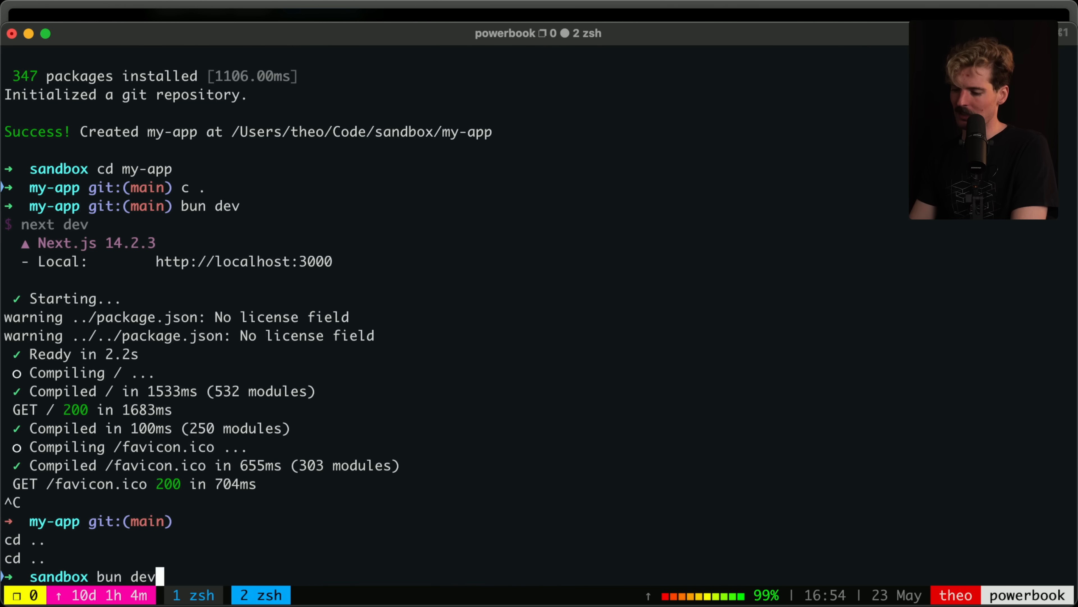
# Step: Run 'bunx create-next-app@latest' to scaffold the rc-next-15 project
pyautogui.write('bunx create-next-app@la')
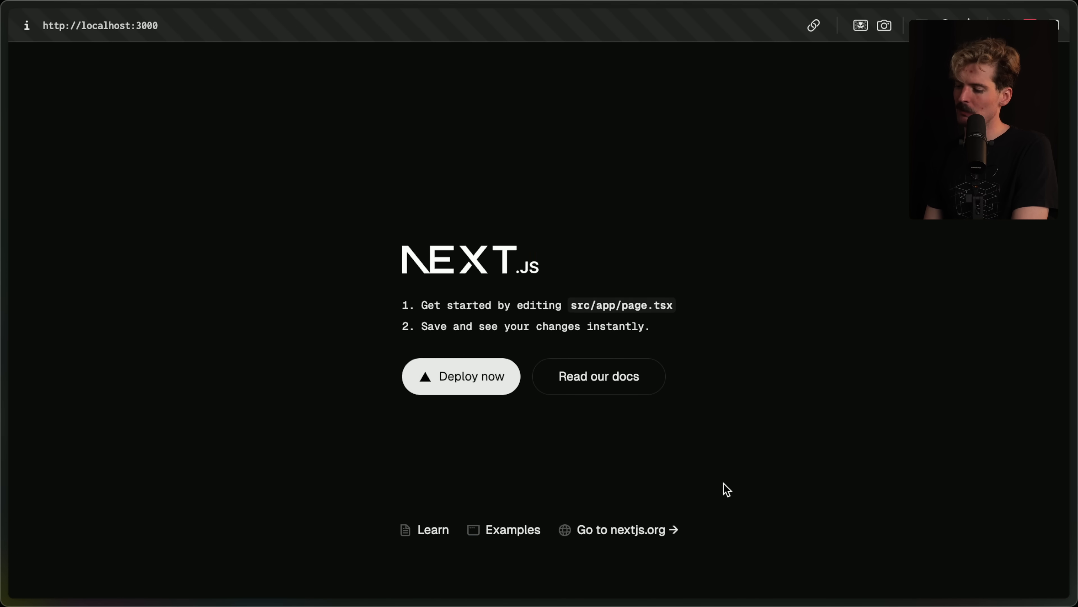
pyautogui.moveTo(460, 376)
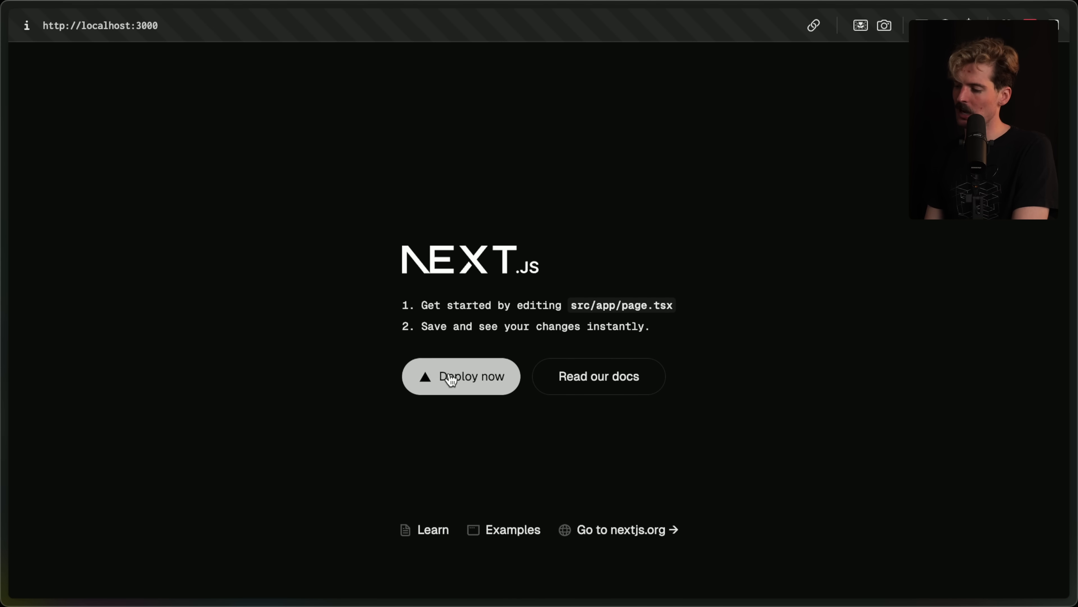
pyautogui.moveTo(939, 362)
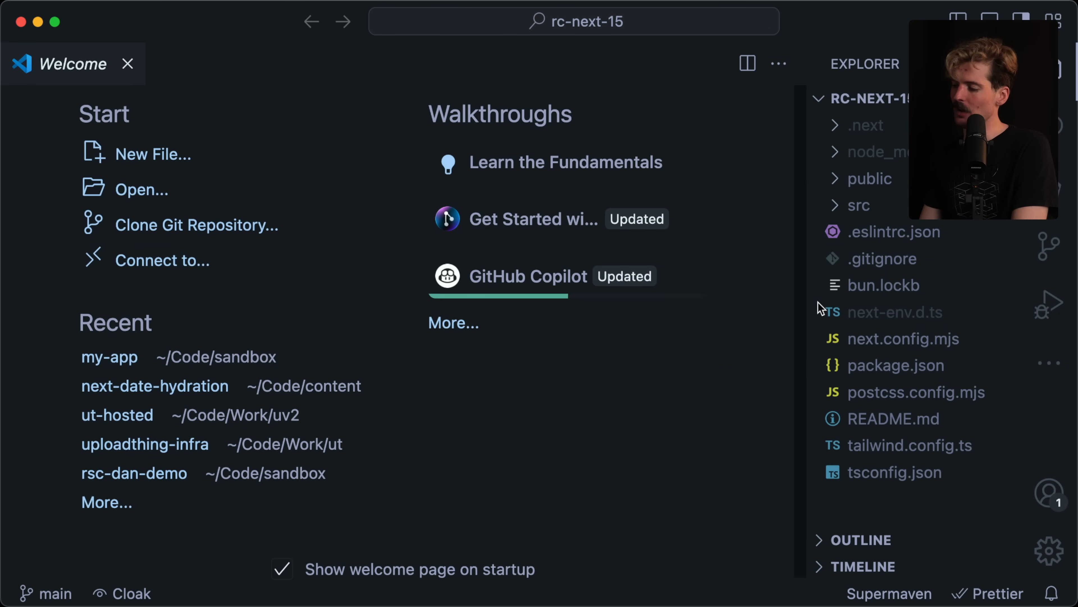
# Step: Scroll through rc-next-15's new page.tsx and compare it against my-app's older page.tsx
pyautogui.click(889, 338)
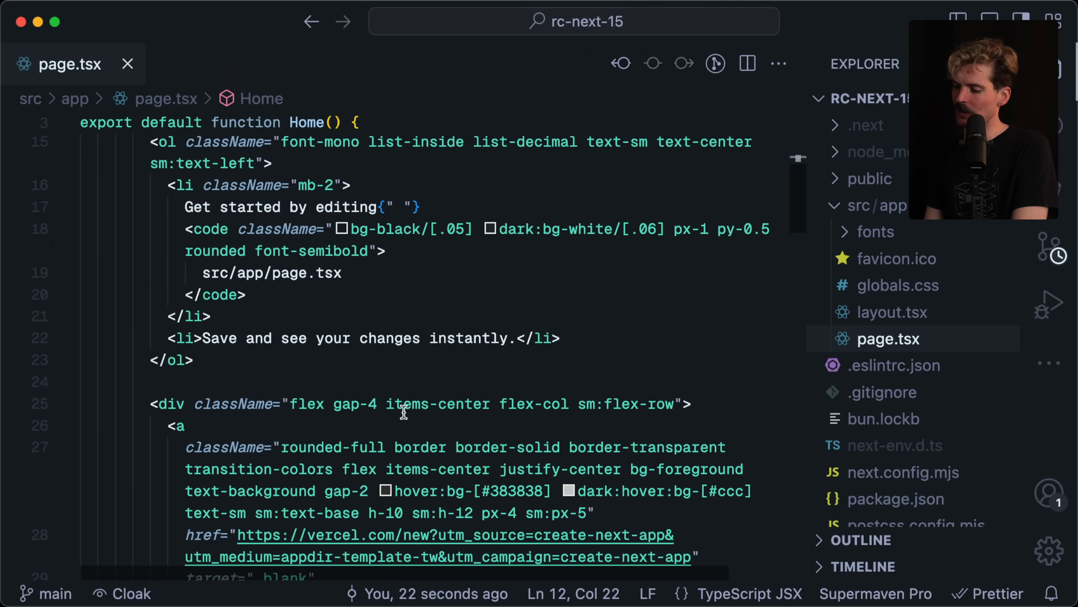
pyautogui.scroll(-3)
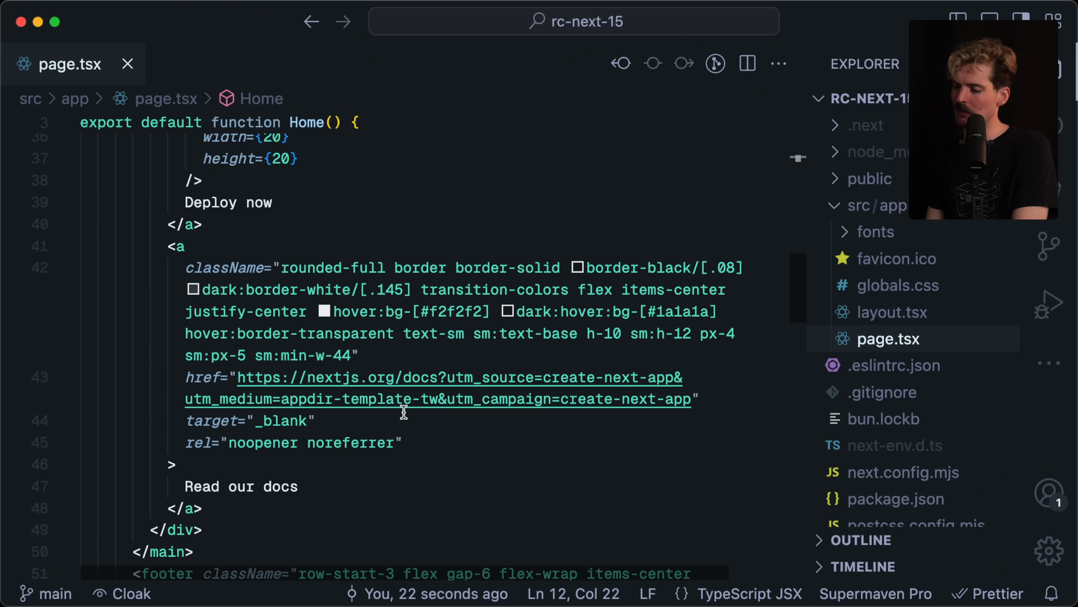
pyautogui.scroll(-3)
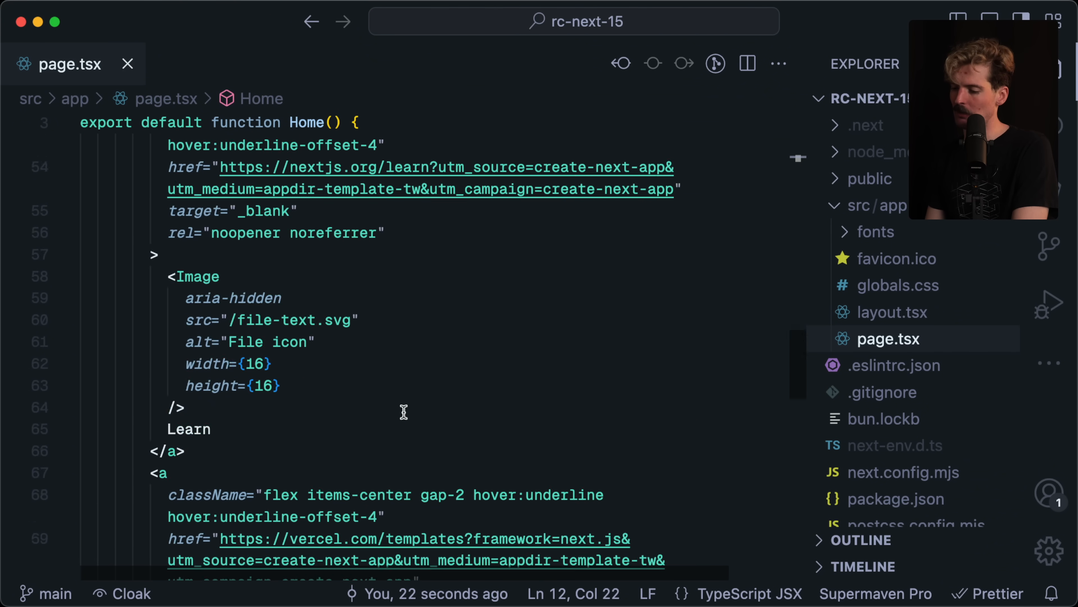
pyautogui.scroll(-3)
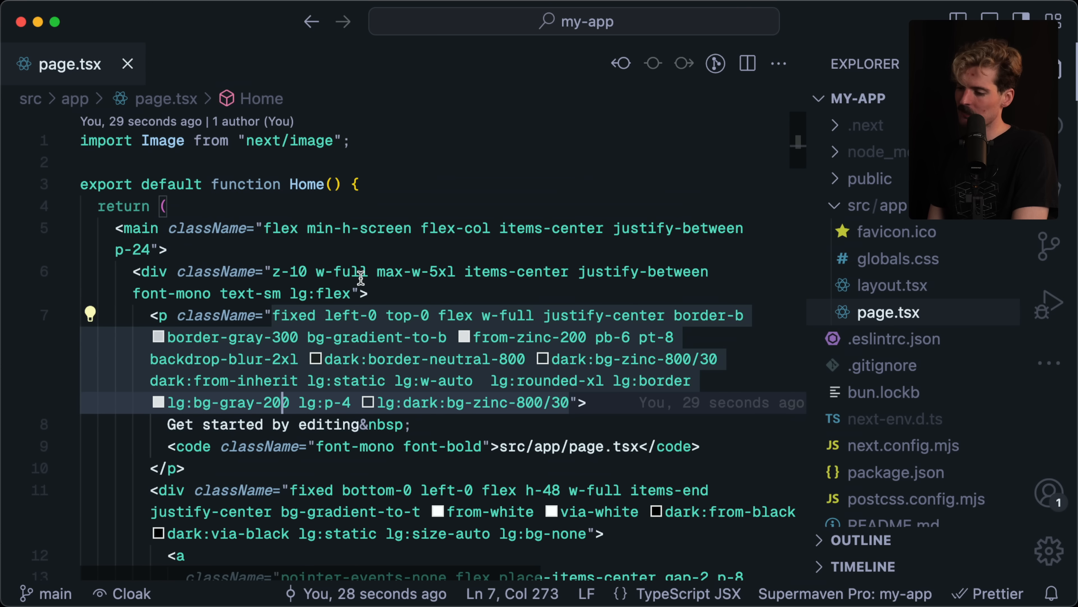
pyautogui.scroll(-3)
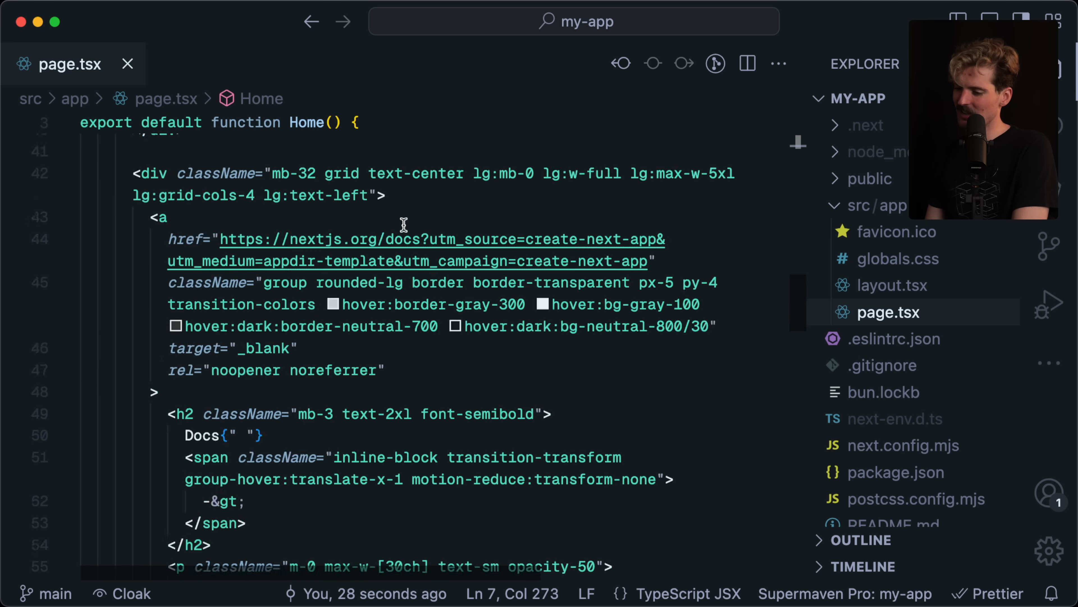
pyautogui.scroll(3)
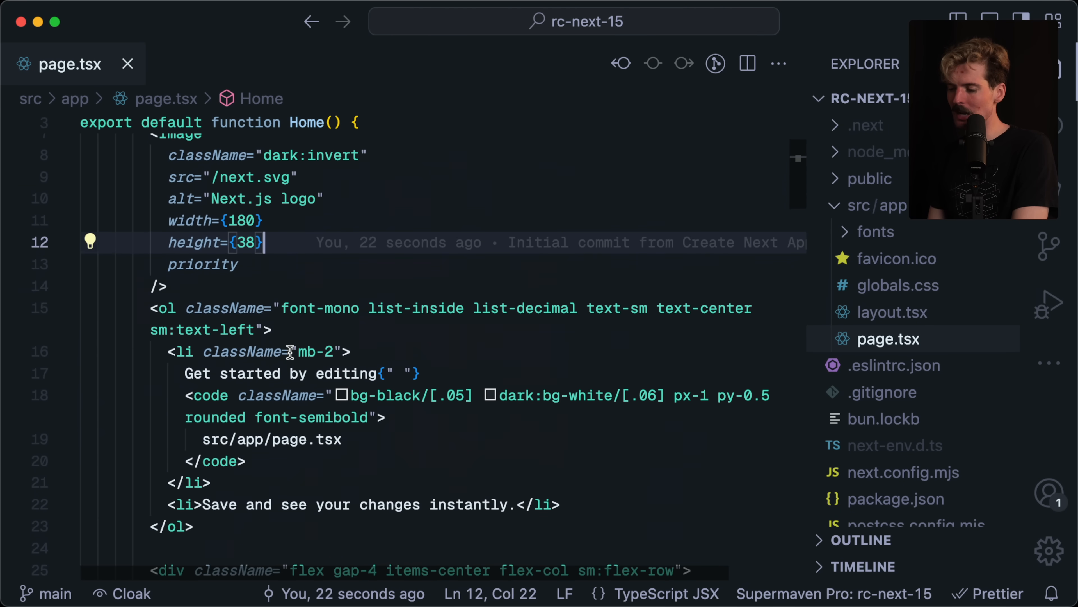
pyautogui.scroll(-3)
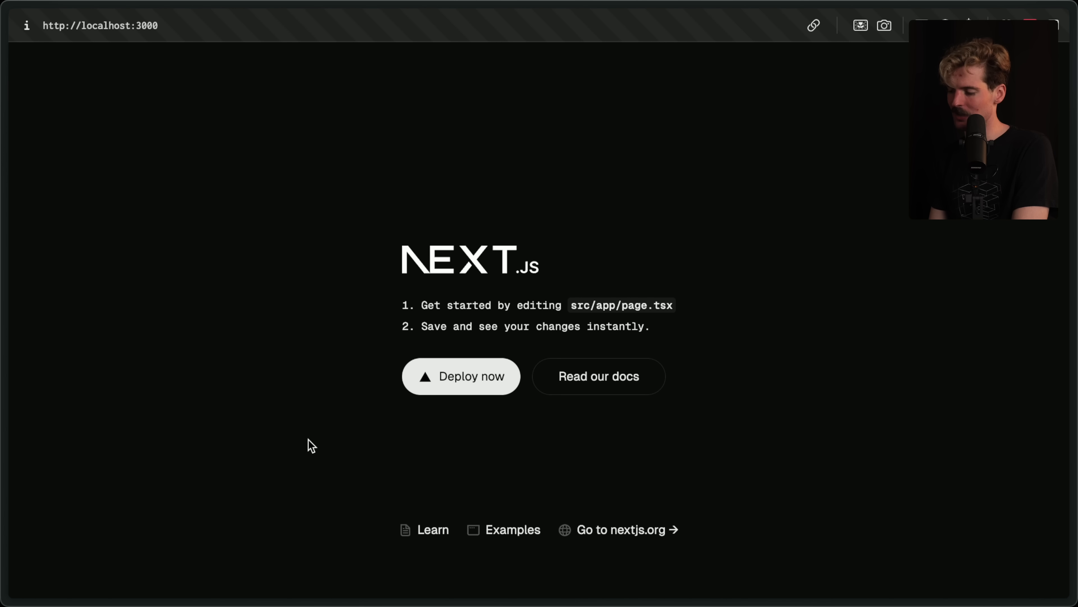
pyautogui.moveTo(468, 396)
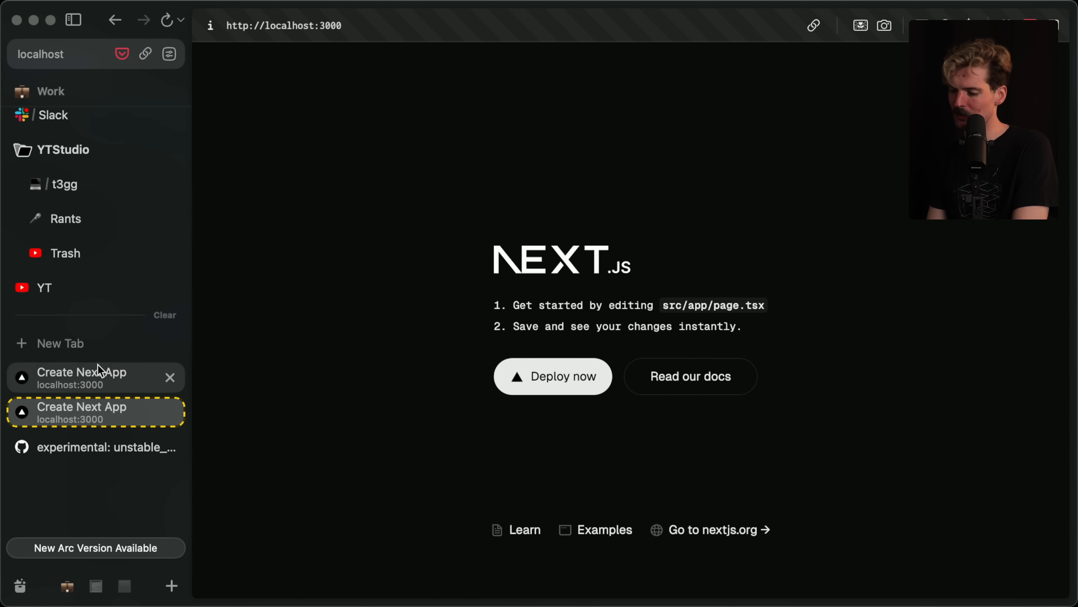
# Step: Switch to the other Create Next App localhost:3000 tab in Arc's sidebar
pyautogui.click(169, 377)
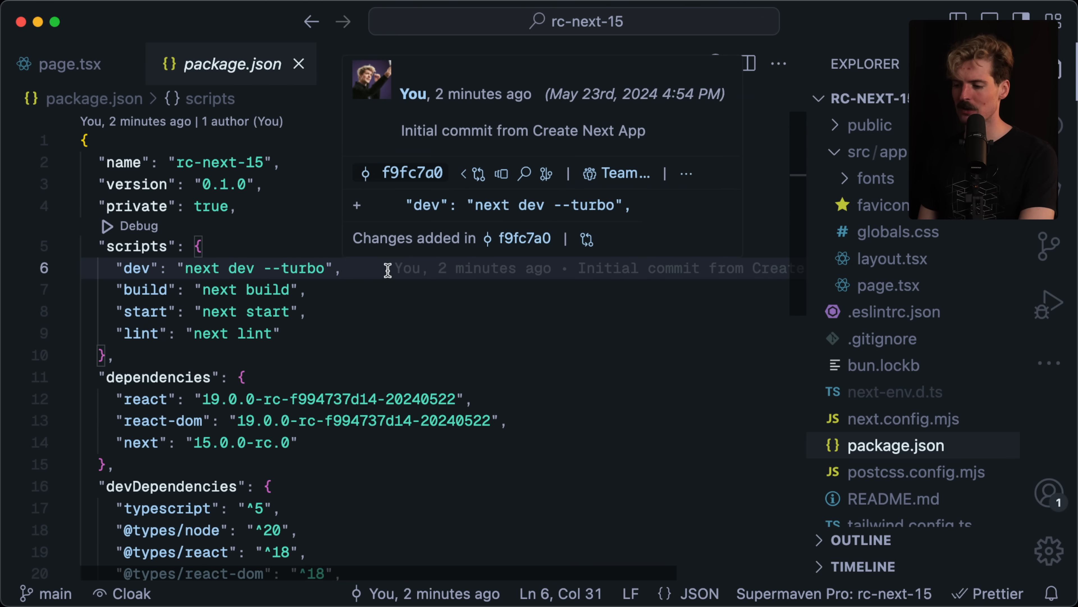
pyautogui.click(355, 268)
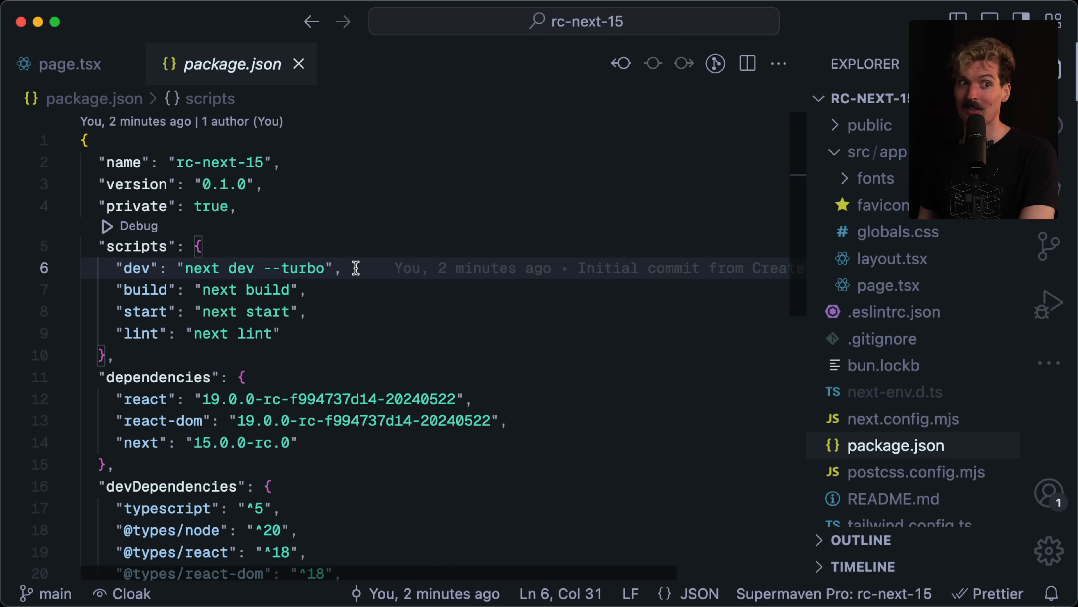
pyautogui.moveTo(344, 333)
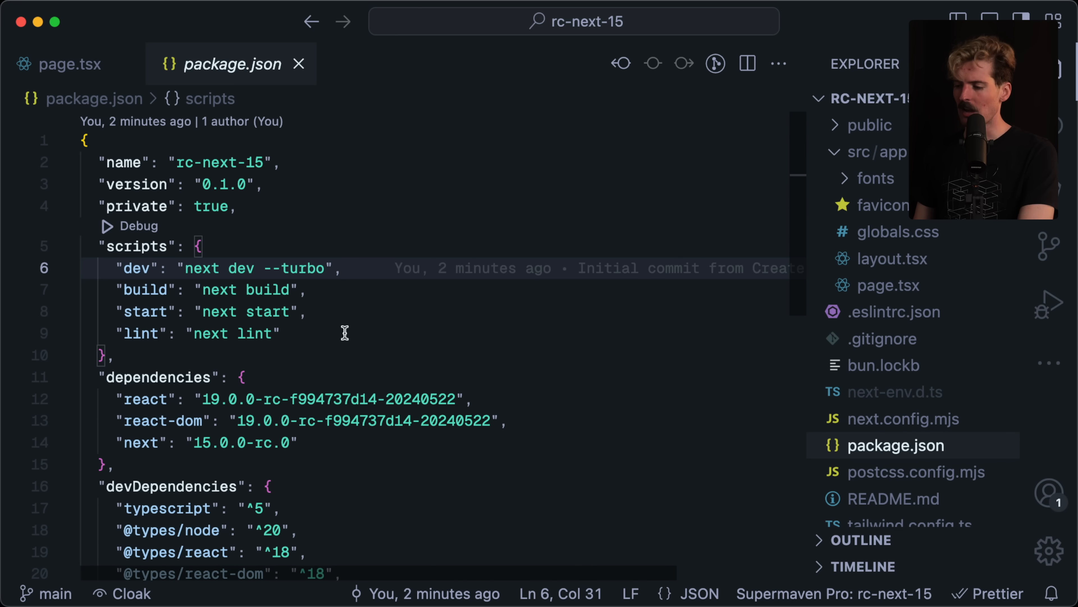
pyautogui.moveTo(392, 297)
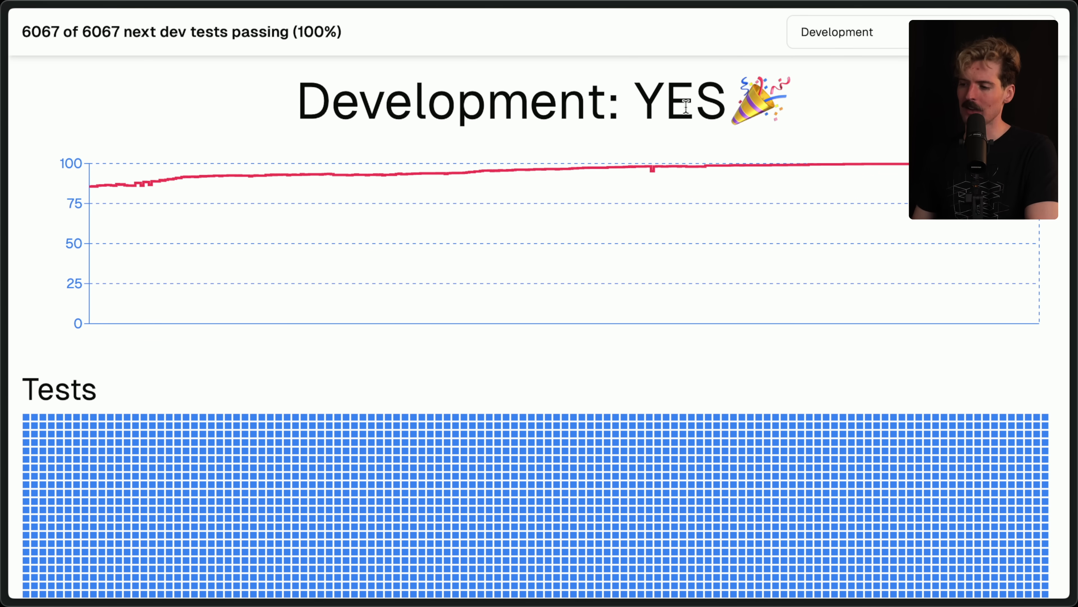
pyautogui.moveTo(230, 36)
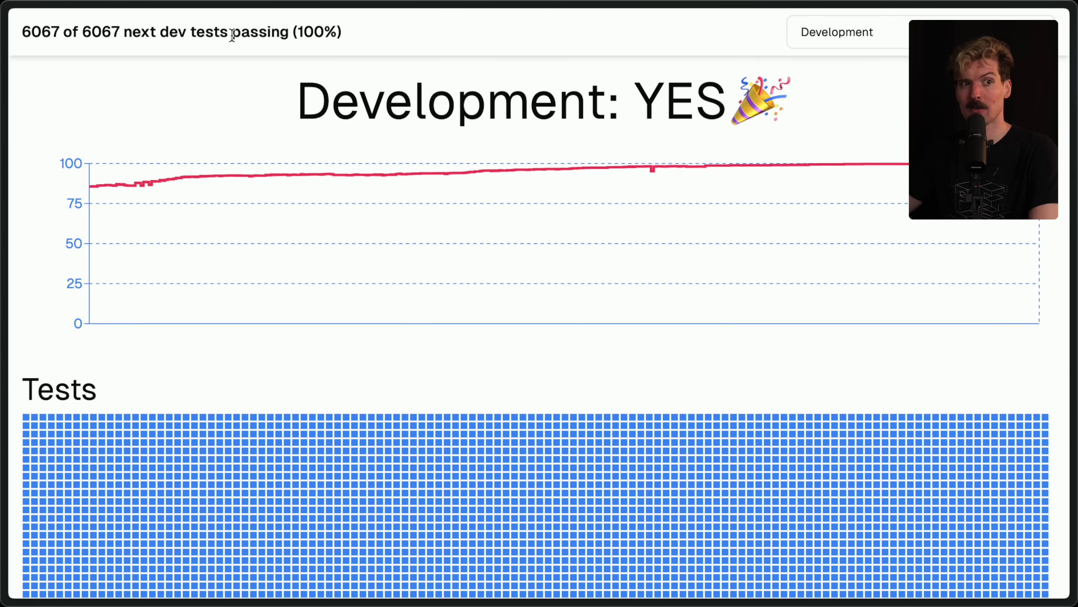
# Step: Switch Are We Turbo Yet to Production: 5666 of 6856 build tests passing, status NO
pyautogui.click(836, 32)
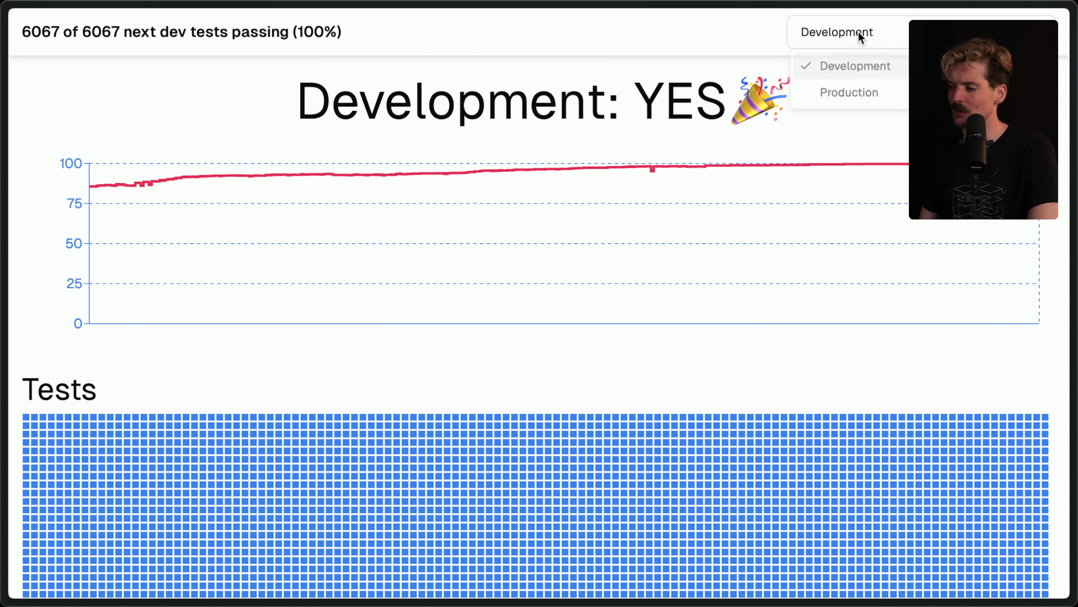
pyautogui.click(848, 92)
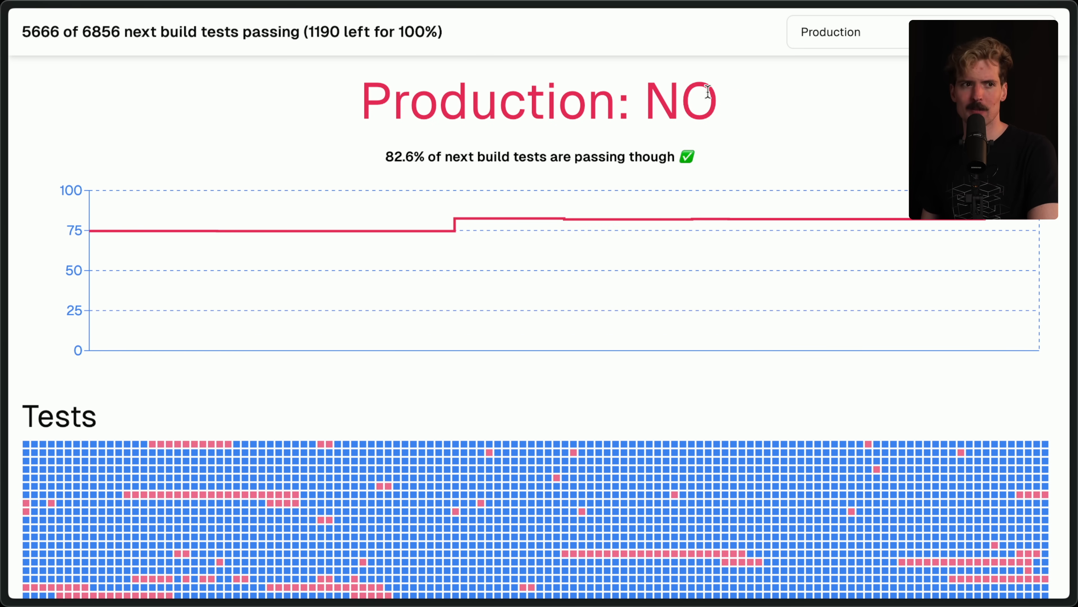
pyautogui.moveTo(386, 153)
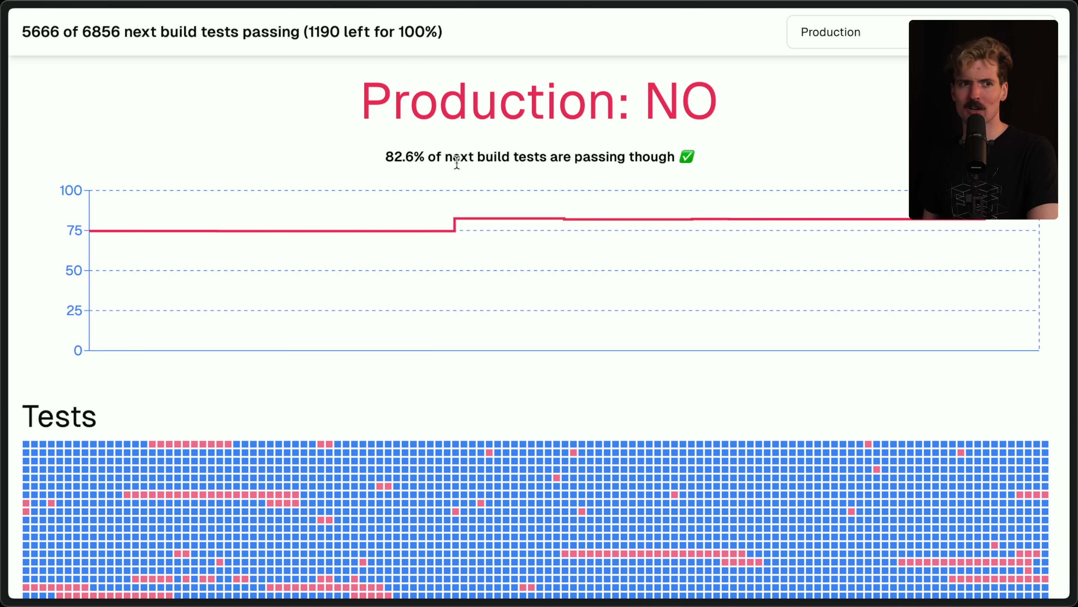
pyautogui.moveTo(459, 171)
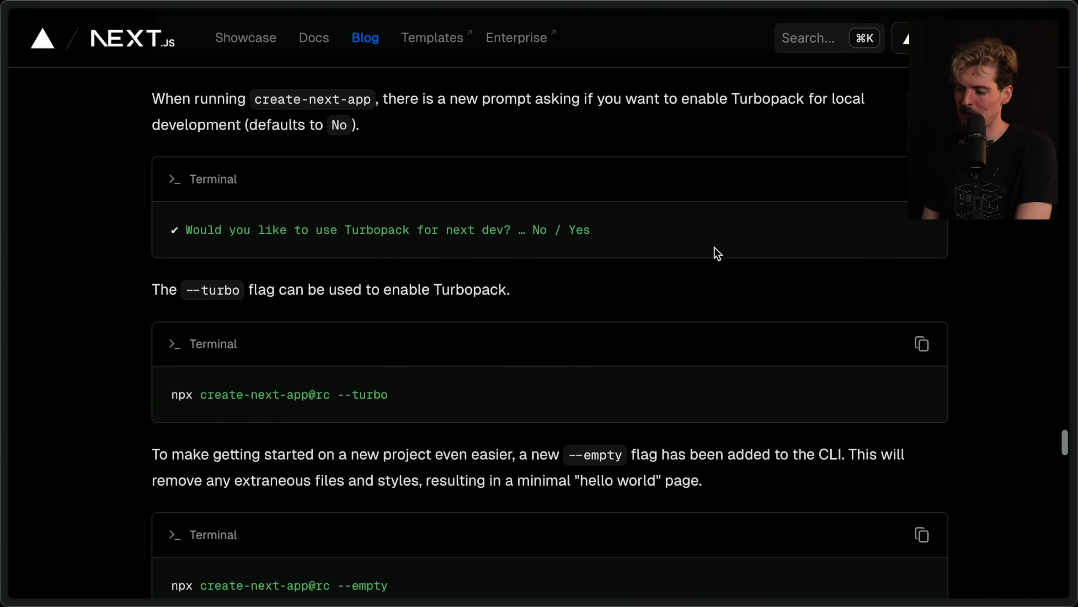
# Step: Reach 'Optimizing bundling of external packages' and search the post for 'Pages' with Cmd+F
pyautogui.scroll(-3)
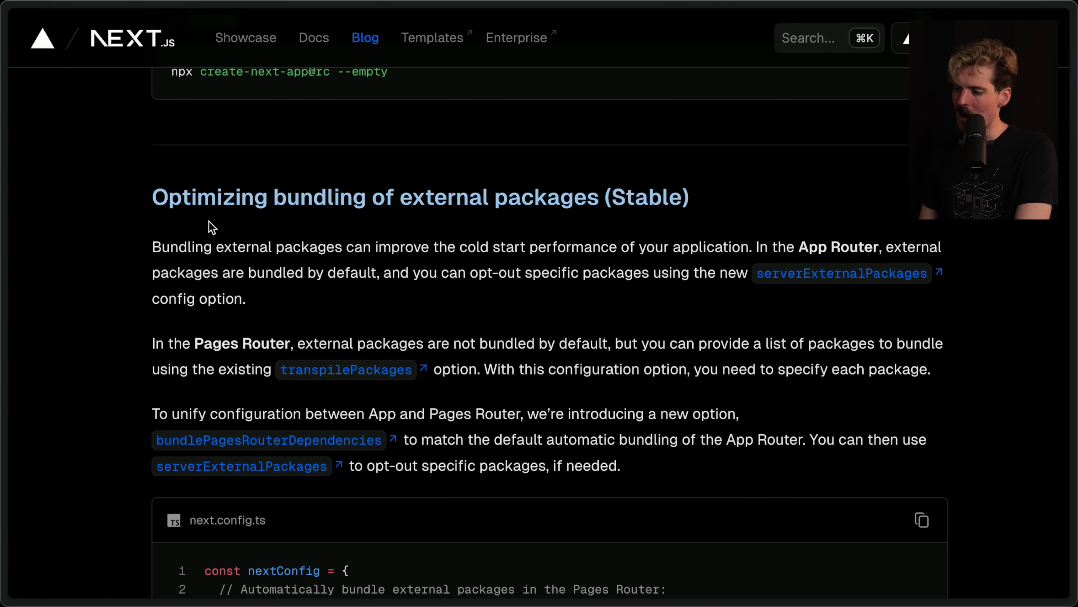
pyautogui.moveTo(263, 239)
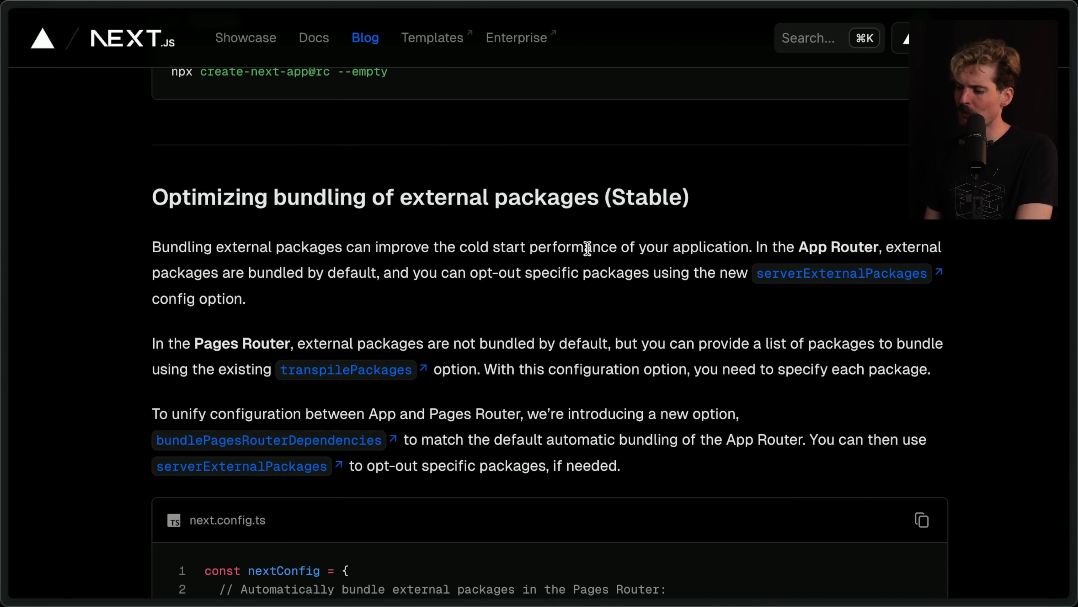
pyautogui.moveTo(184, 267)
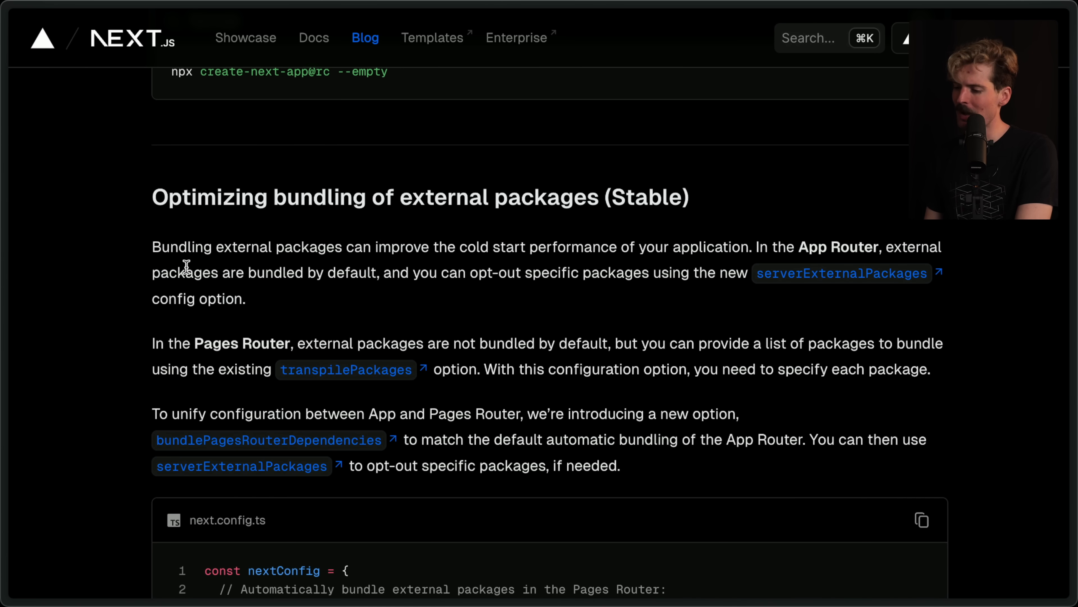
pyautogui.moveTo(606, 274)
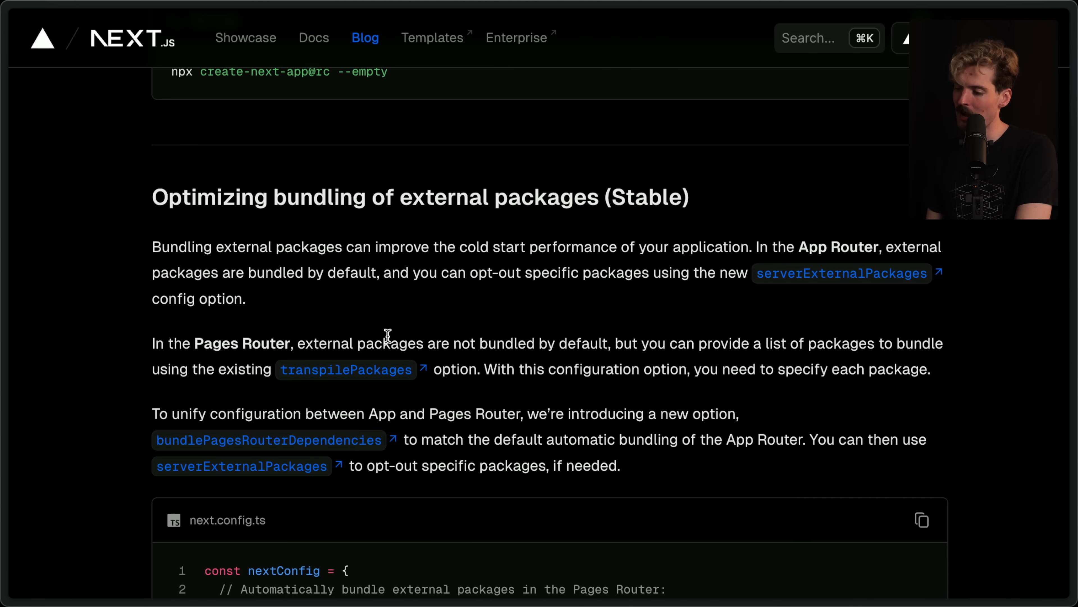
pyautogui.moveTo(751, 343)
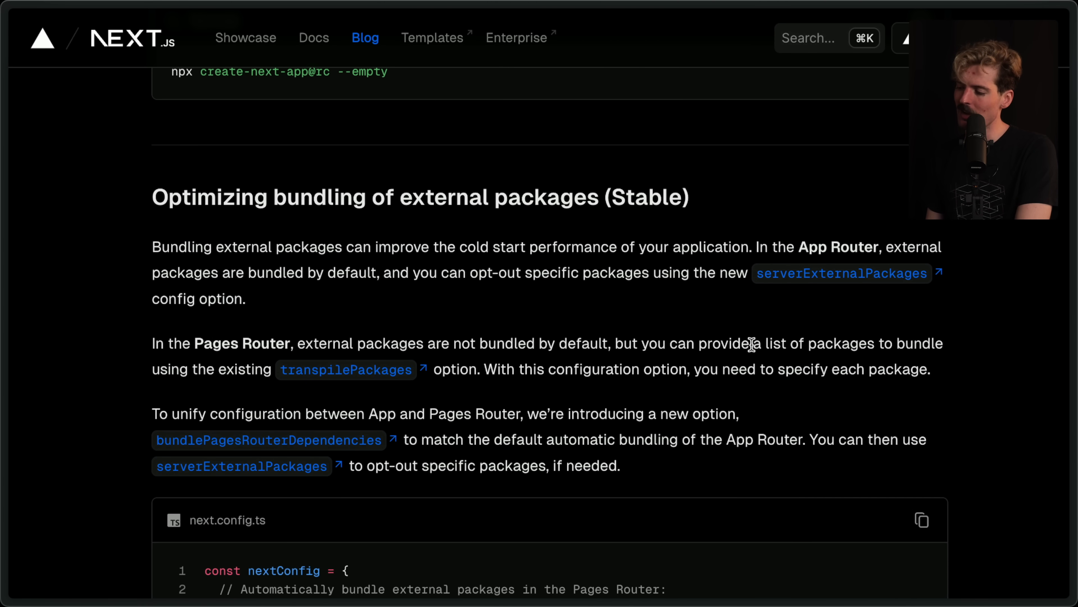
pyautogui.moveTo(255, 365)
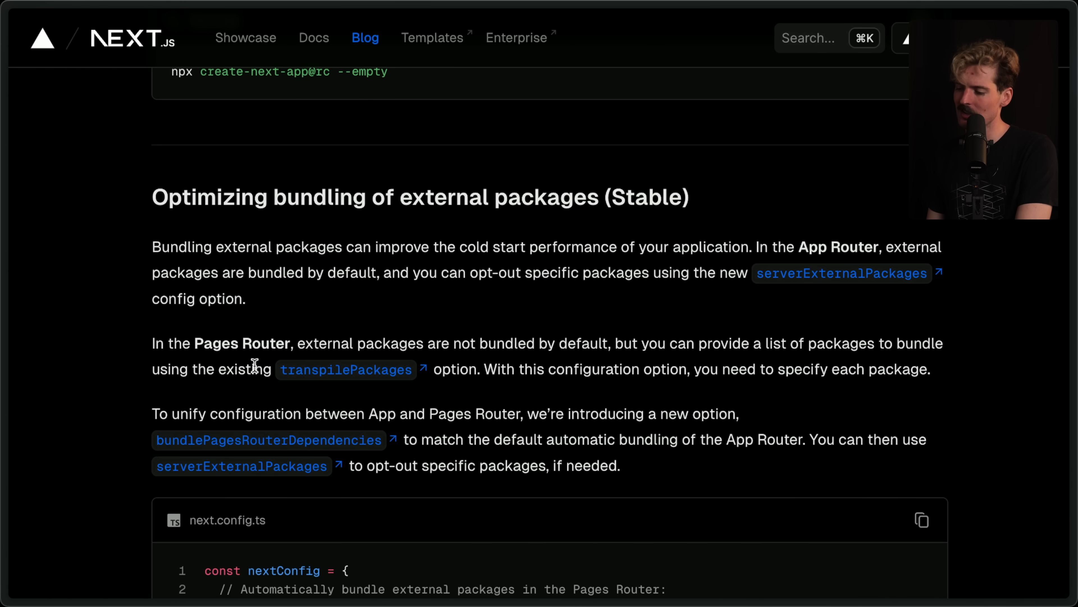
pyautogui.moveTo(511, 314)
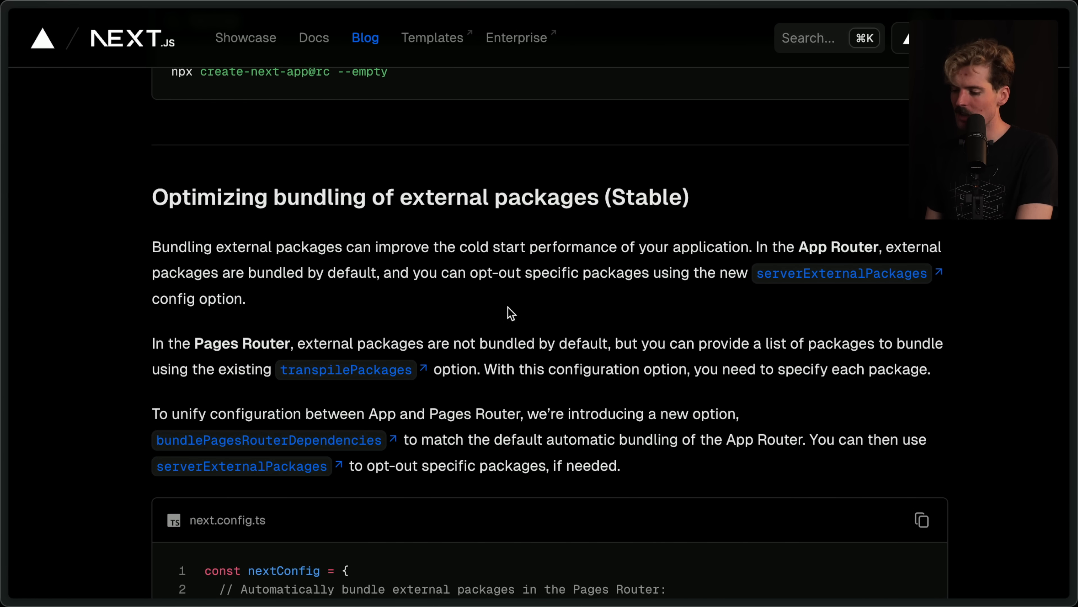
pyautogui.moveTo(555, 370)
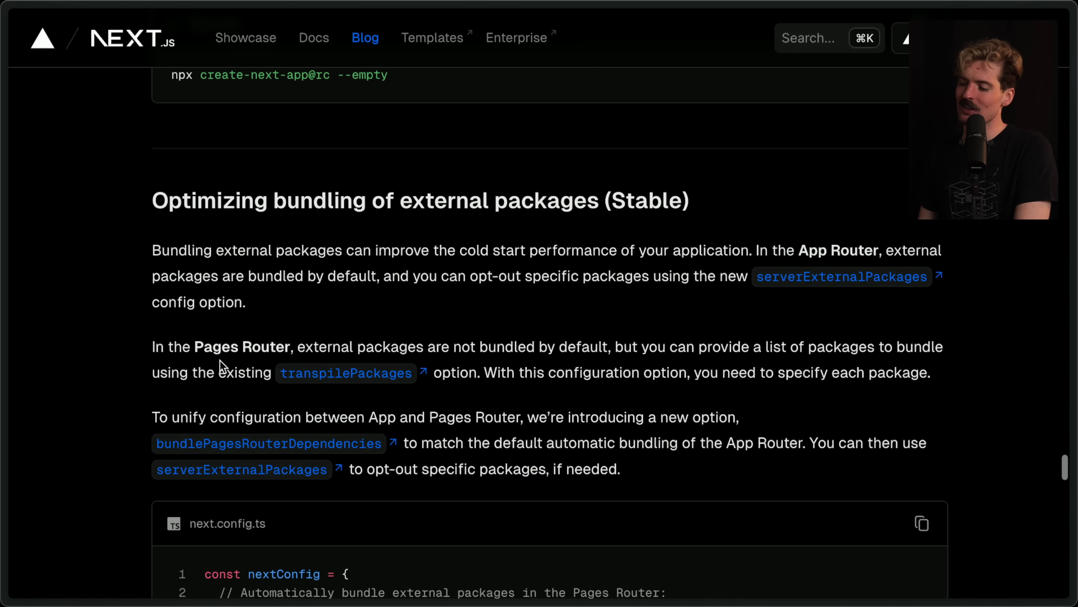
pyautogui.doubleClick(216, 346)
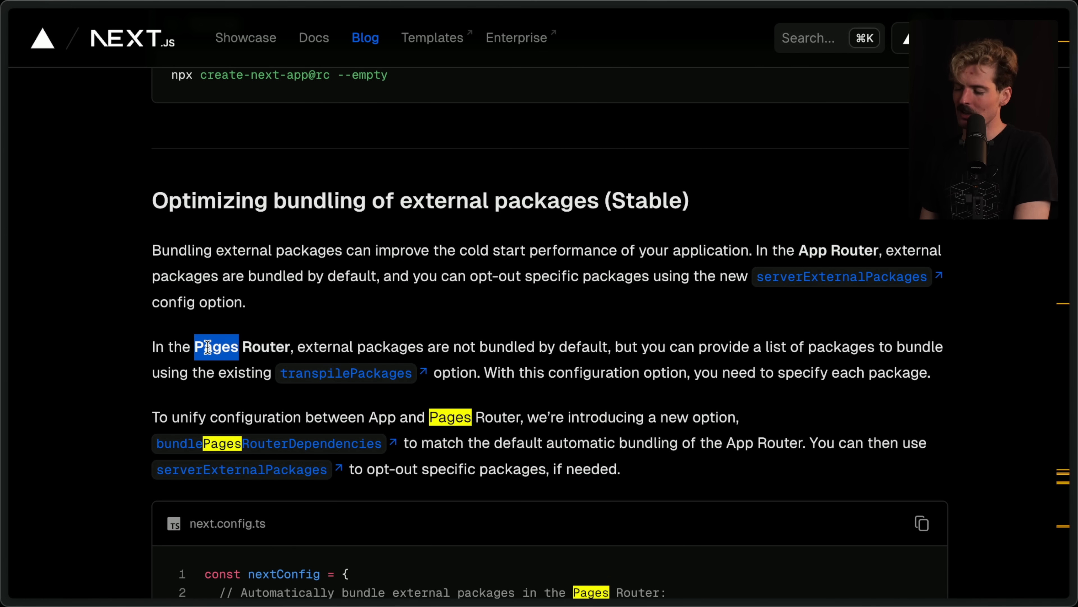
pyautogui.write('Pages')
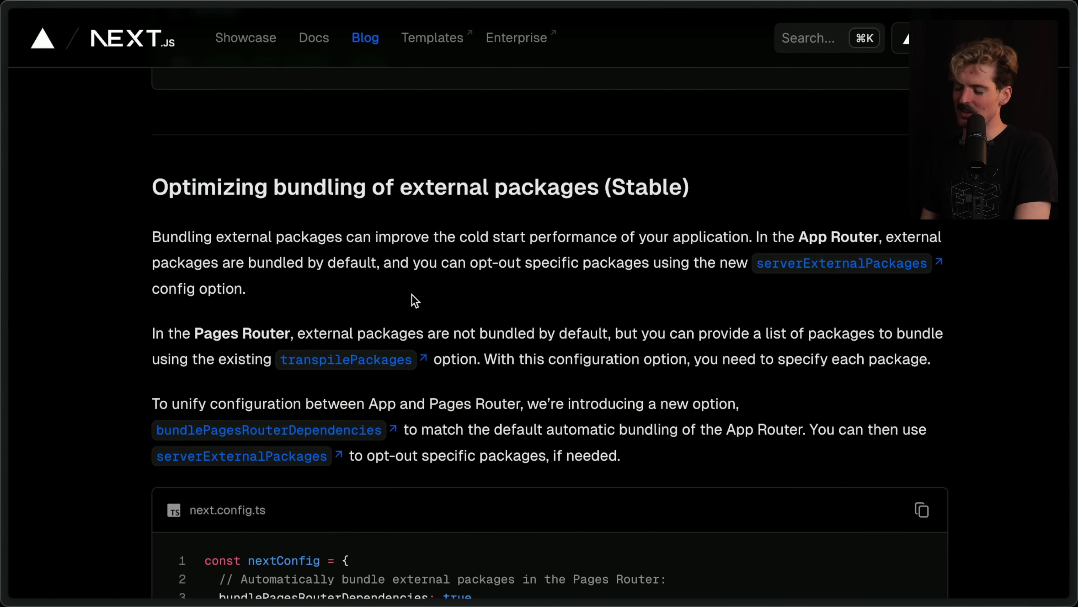
pyautogui.moveTo(296, 336)
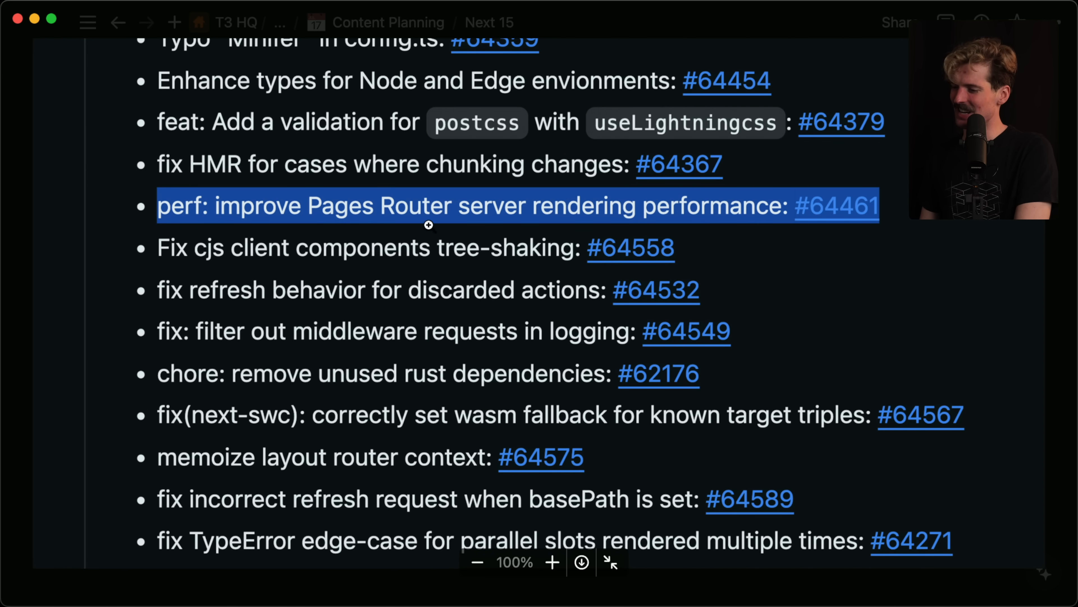
pyautogui.moveTo(500, 189)
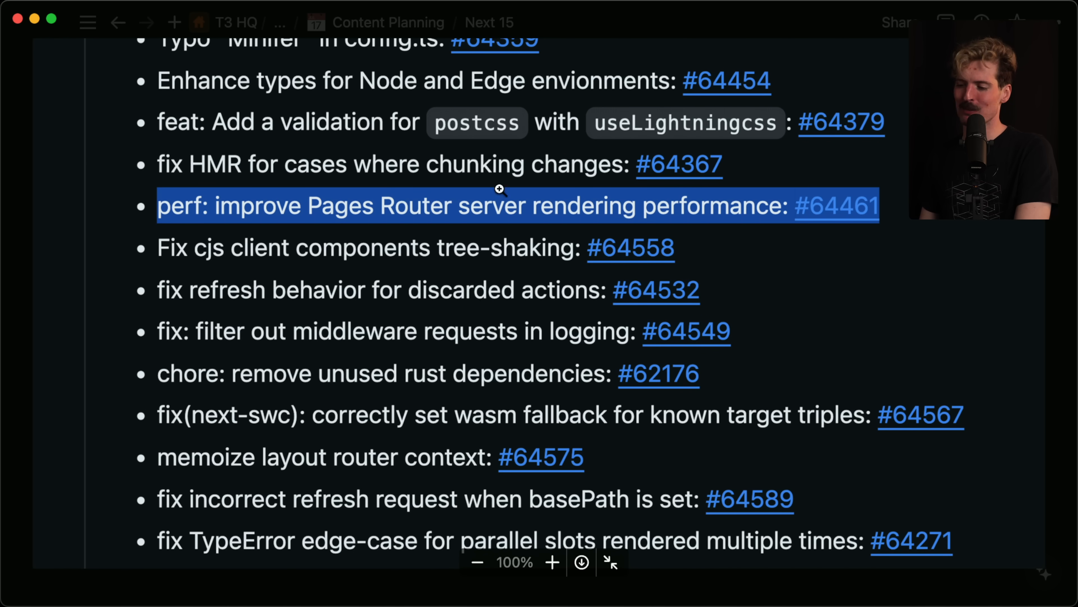